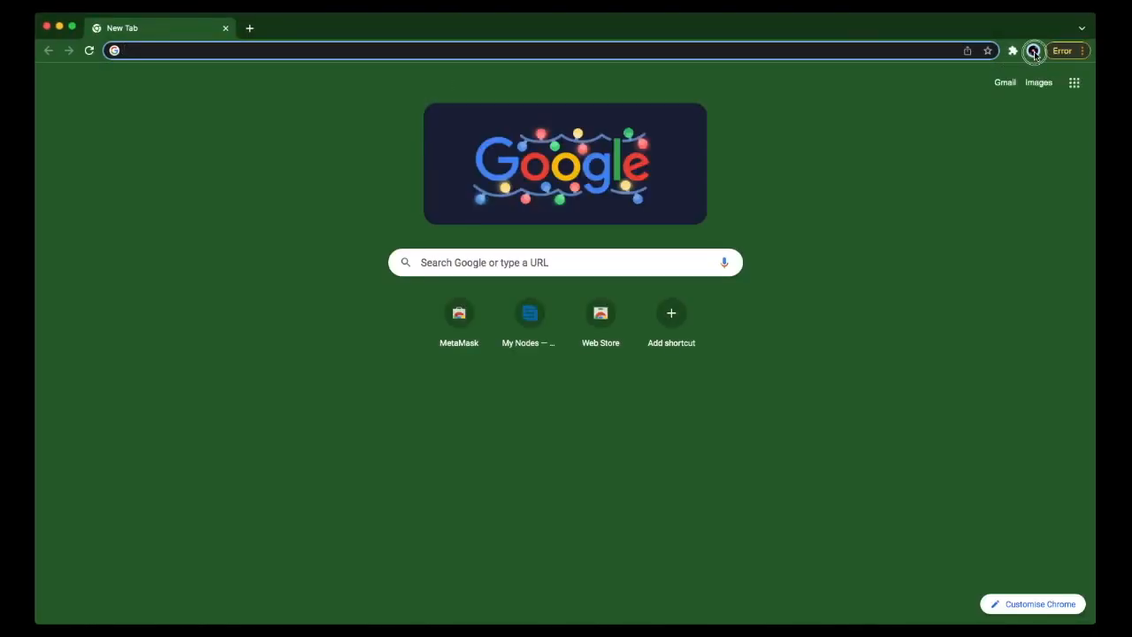
Step: Create a purple-themed Chrome profile named 'Demo 2' without signing into an account
left_click(1033, 50)
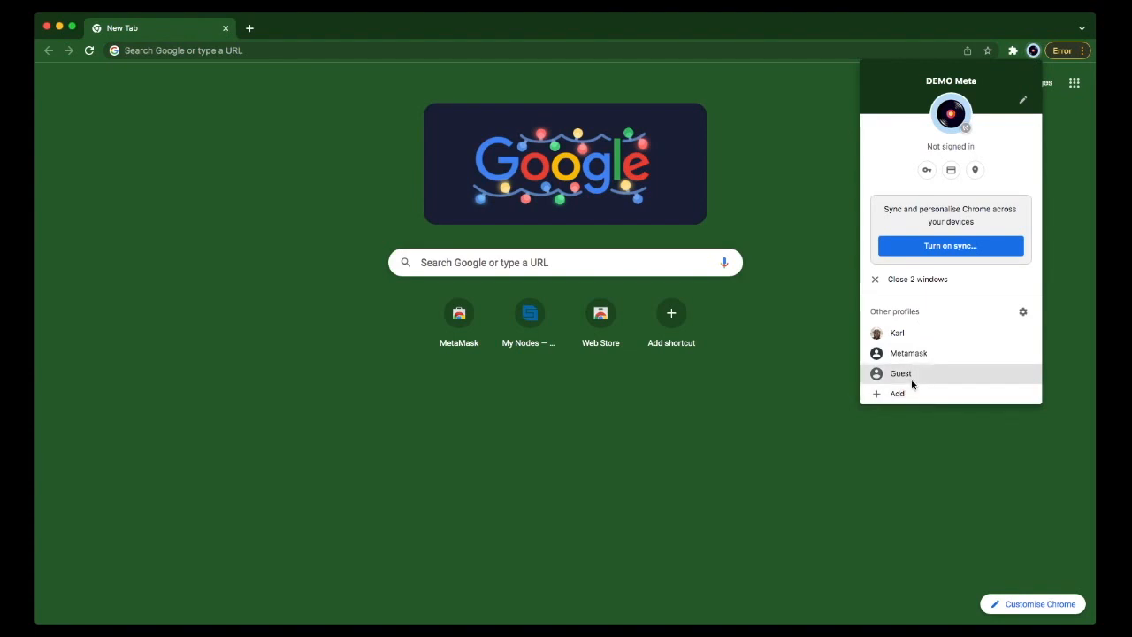
left_click(900, 373)
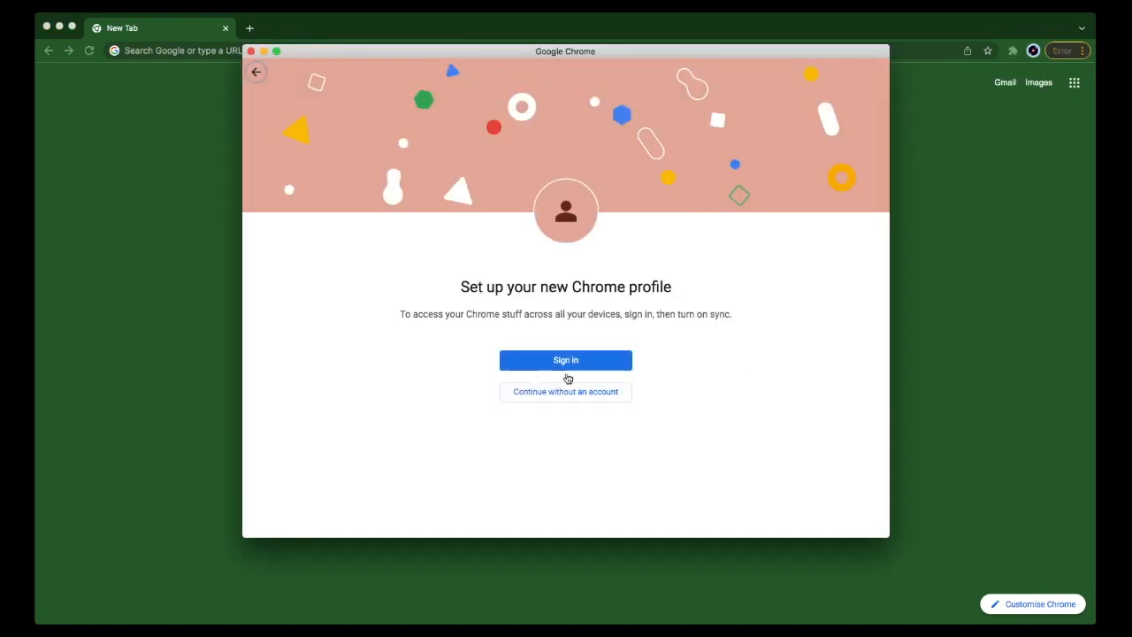
mouse_move(565, 360)
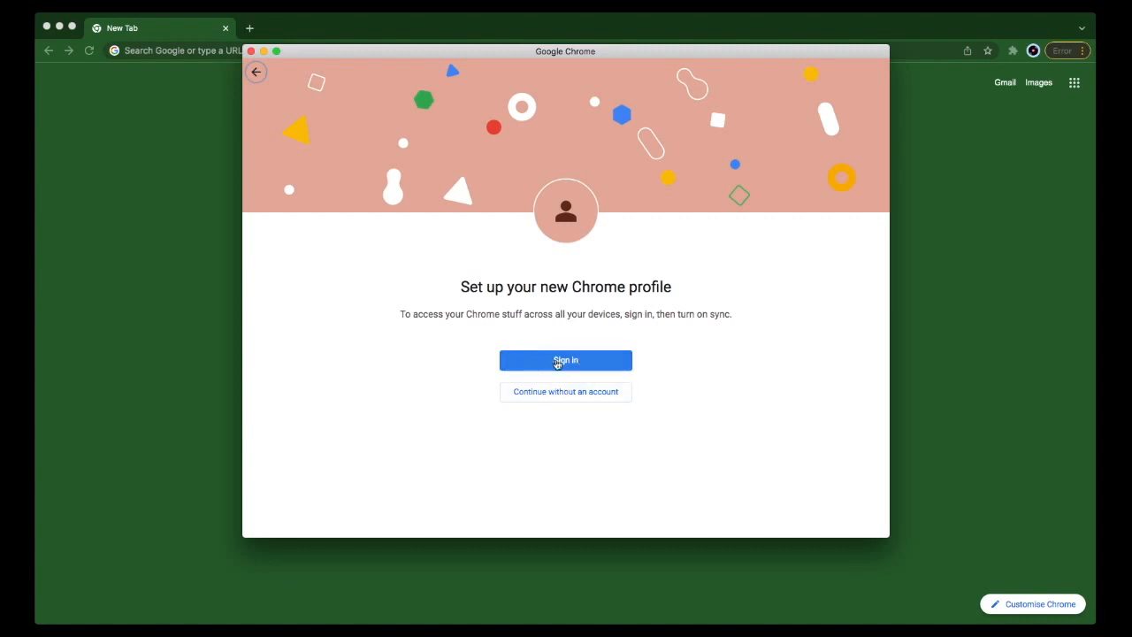
mouse_move(590, 286)
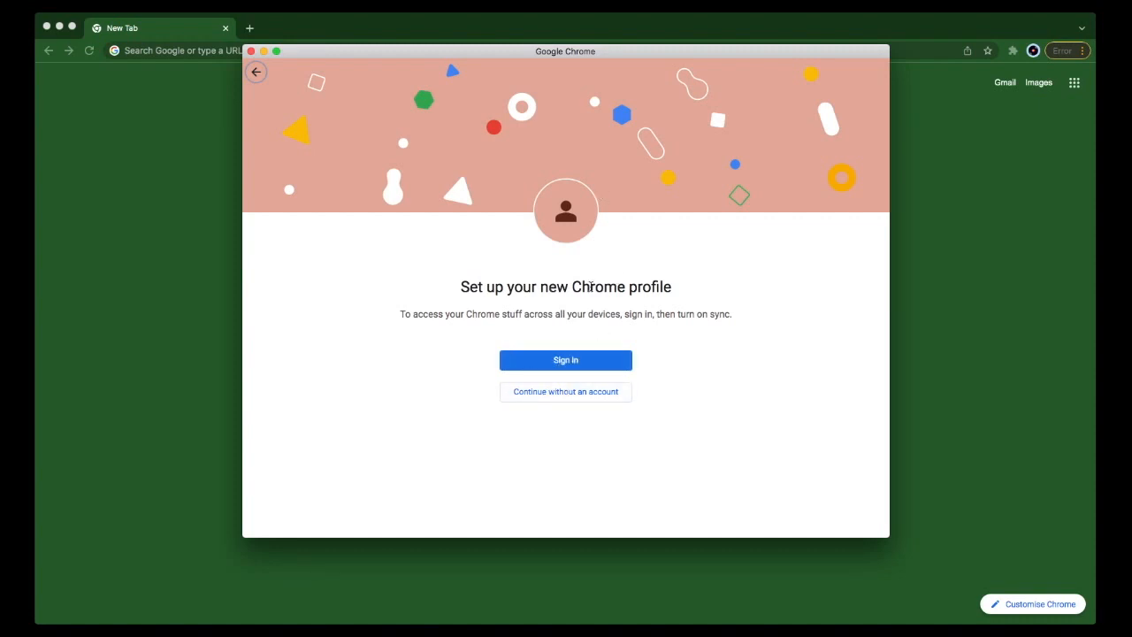
mouse_move(583, 404)
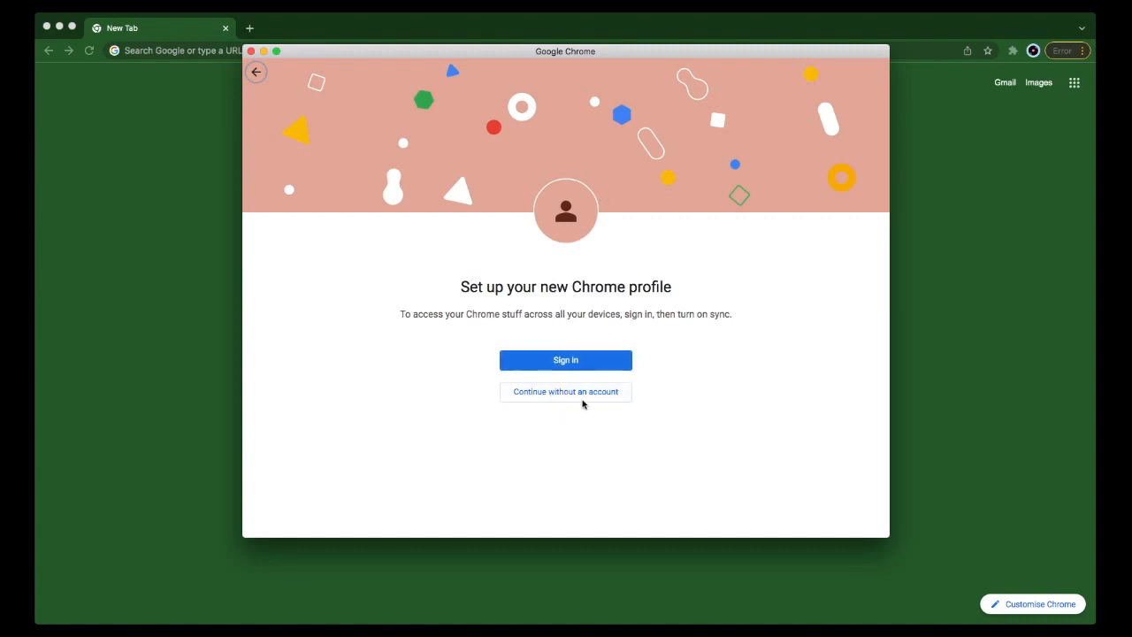
left_click(564, 392)
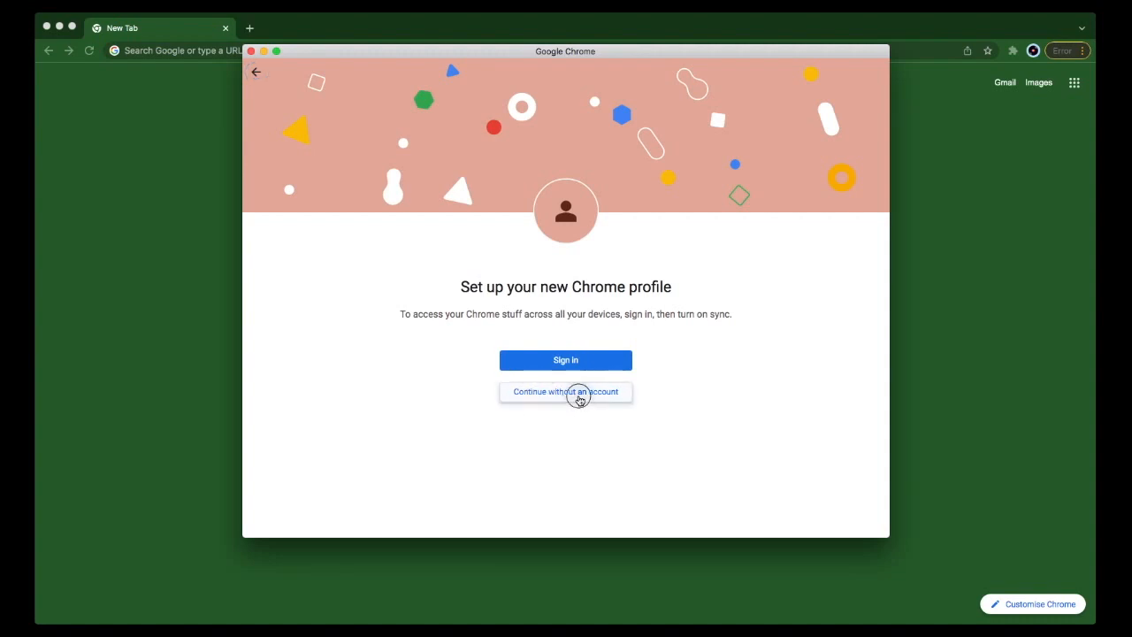
left_click(564, 391)
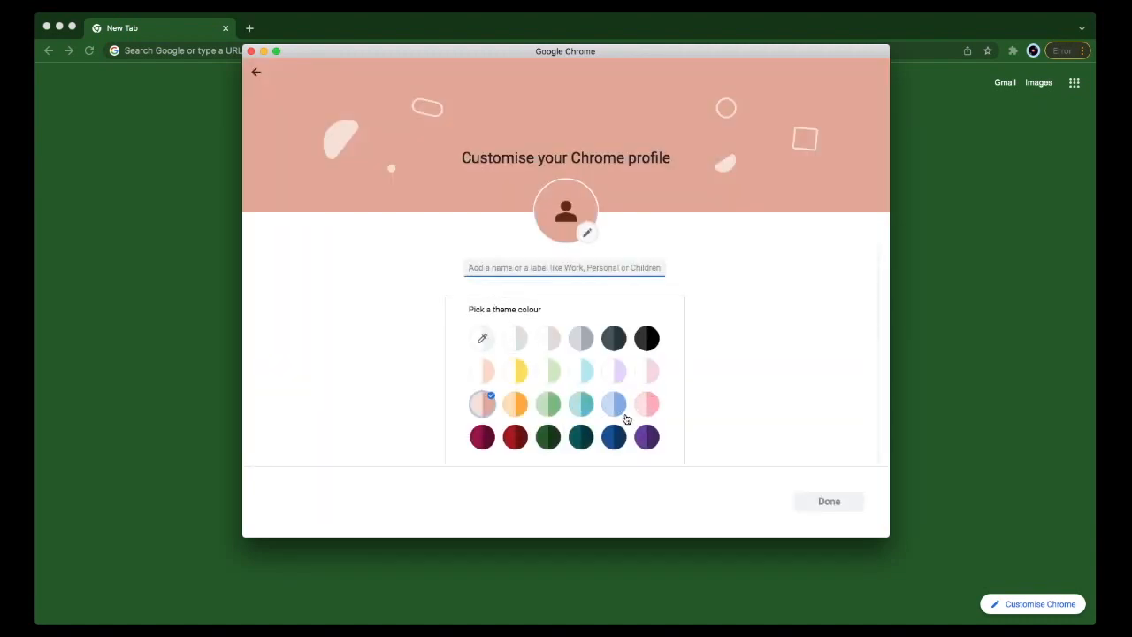
left_click(645, 436)
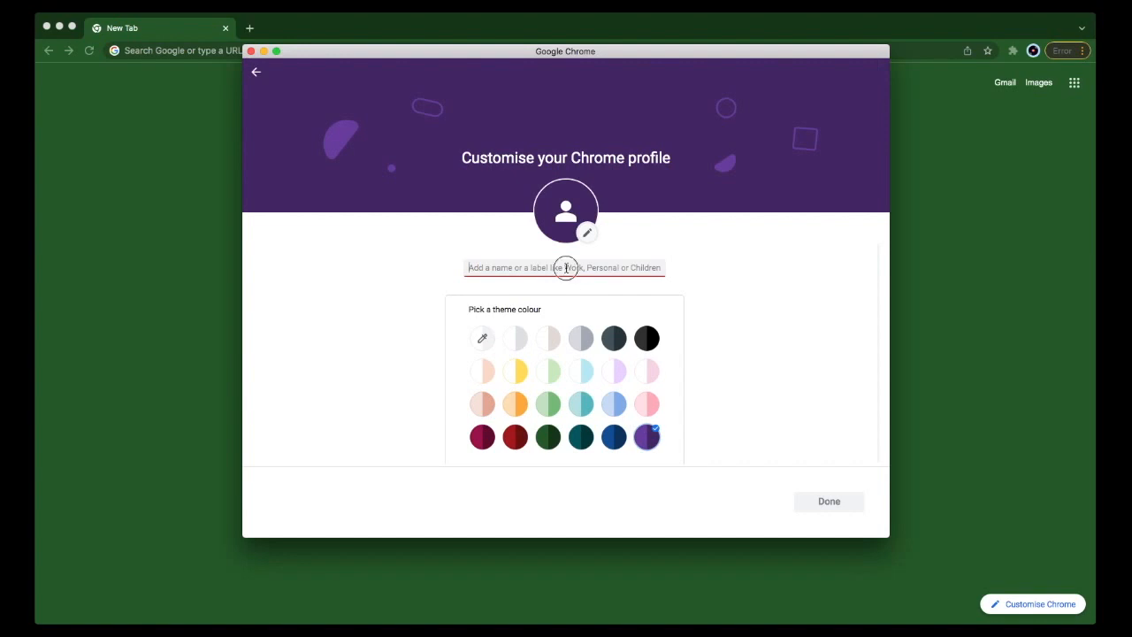
type("Demo")
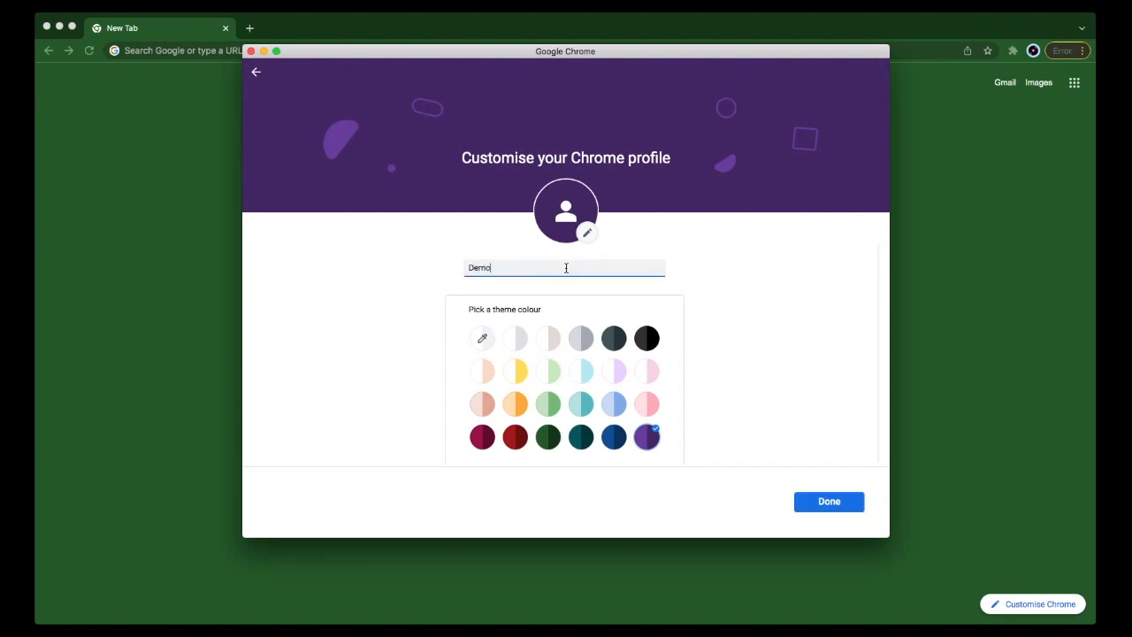
type("2")
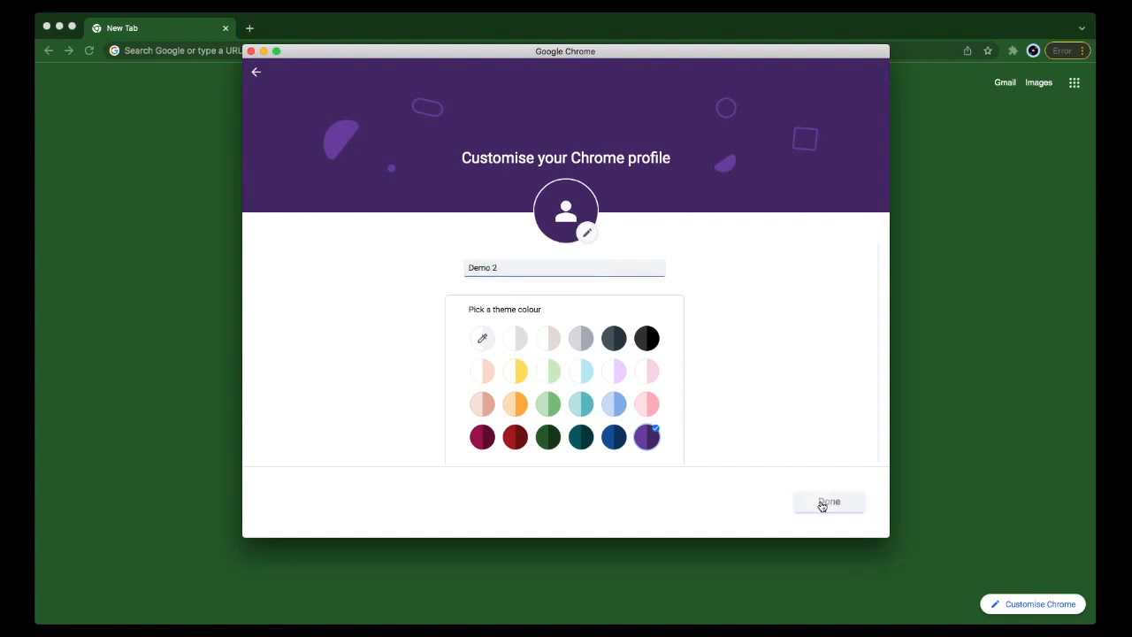
left_click(828, 501)
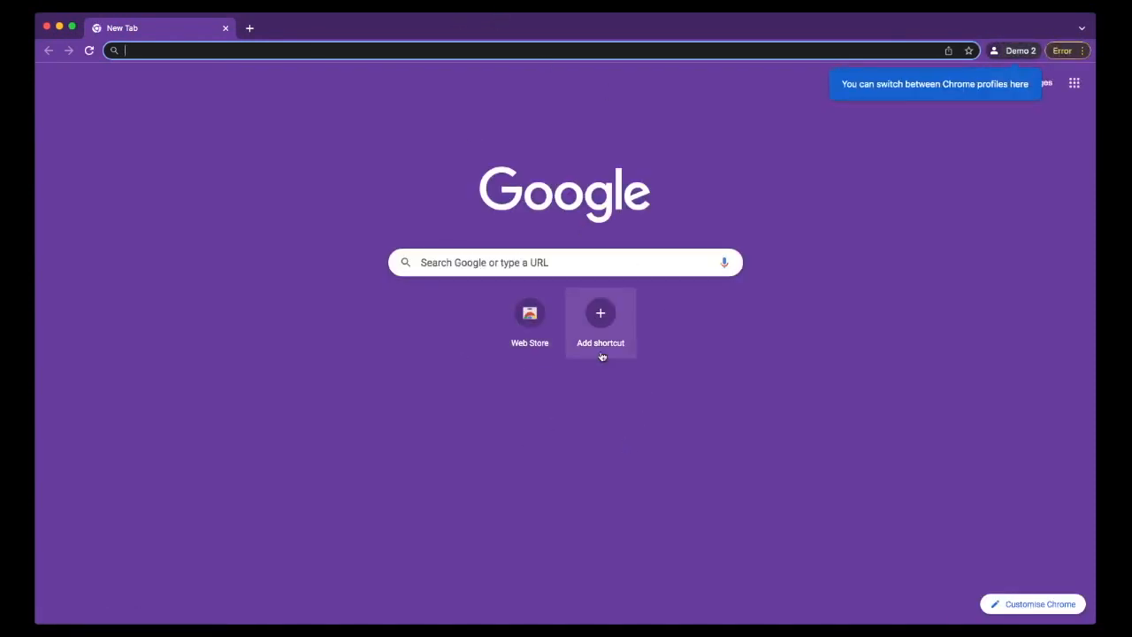
mouse_move(586, 262)
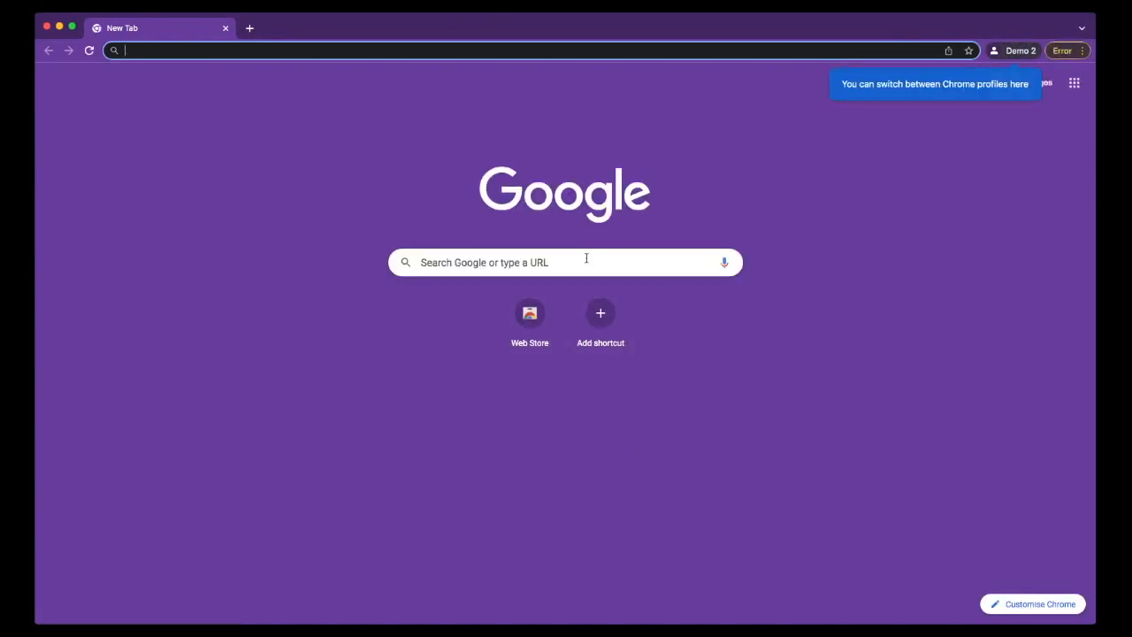
mouse_move(360, 44)
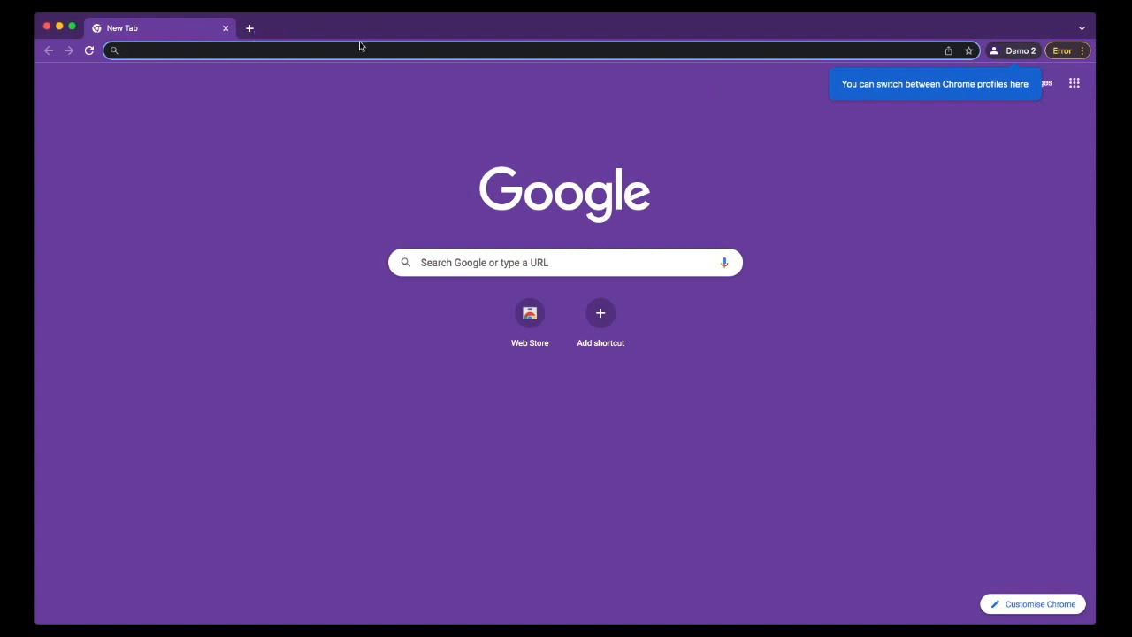
Step: Go to the MetaMask Chrome Web Store listing URL (chrome.google.com/webstore/detail/metamask/…)
left_click(447, 422)
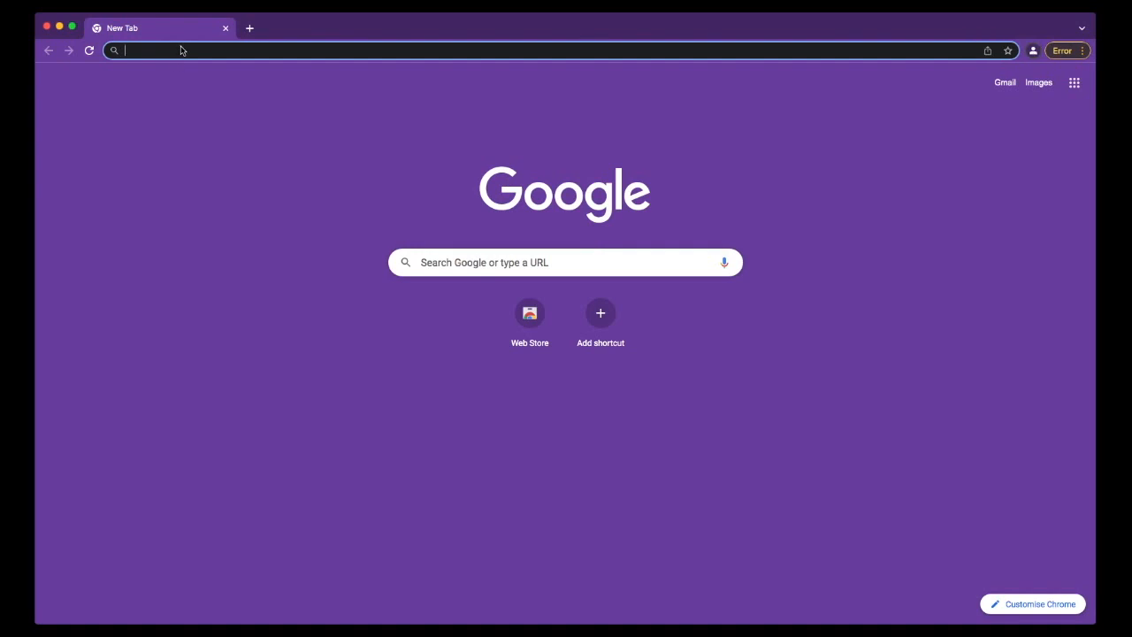
type("chrome.google.com/webstore/detail/metamask/nkbihfbeogaeaoehlefnkodbefgpgknn?hl=en")
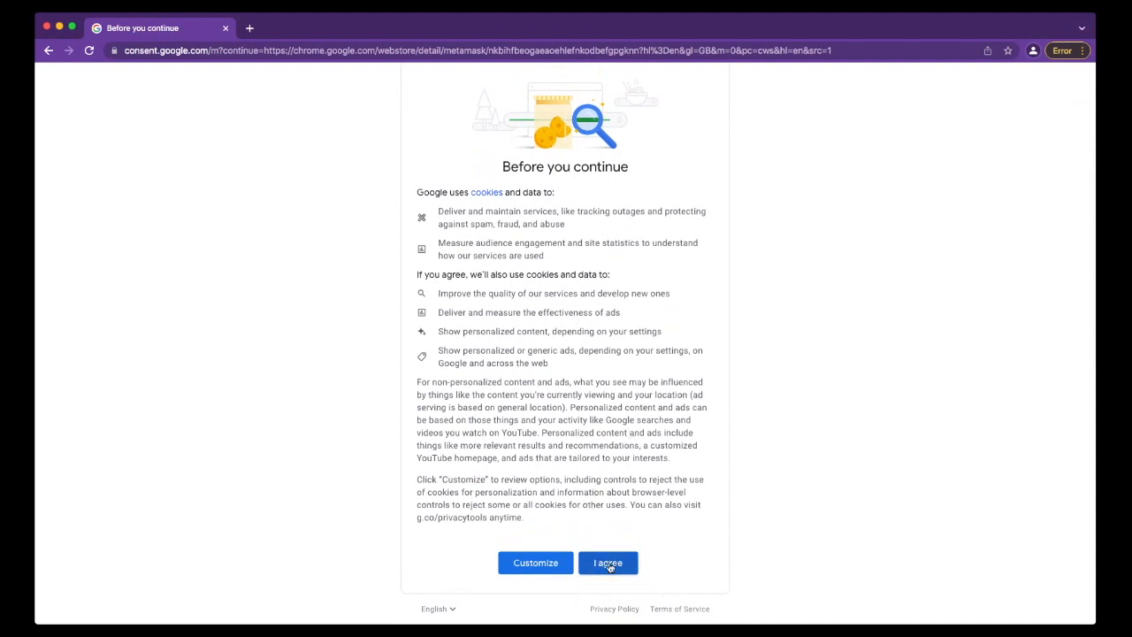
Step: Accept Google's cookie terms and add the MetaMask extension to Chrome
left_click(608, 562)
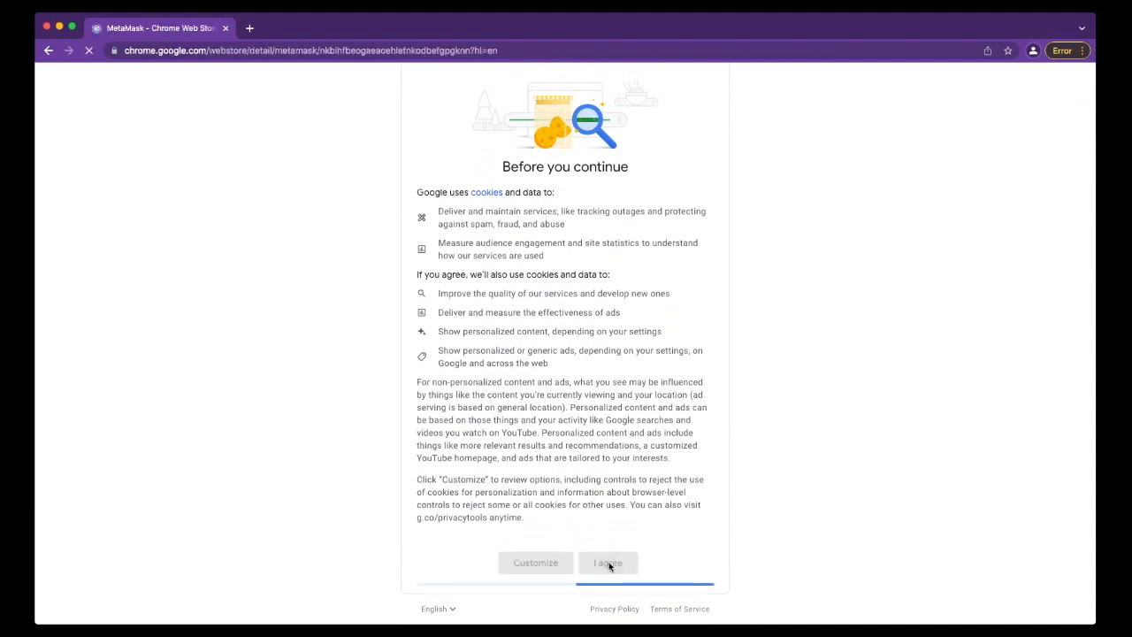
left_click(608, 563)
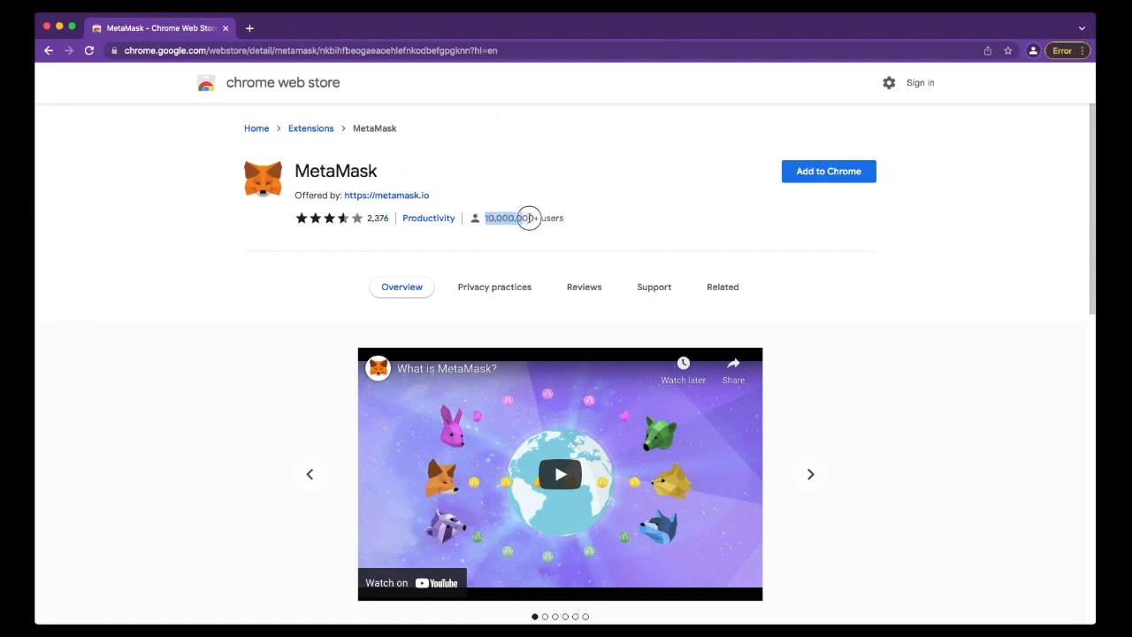
left_click(809, 473)
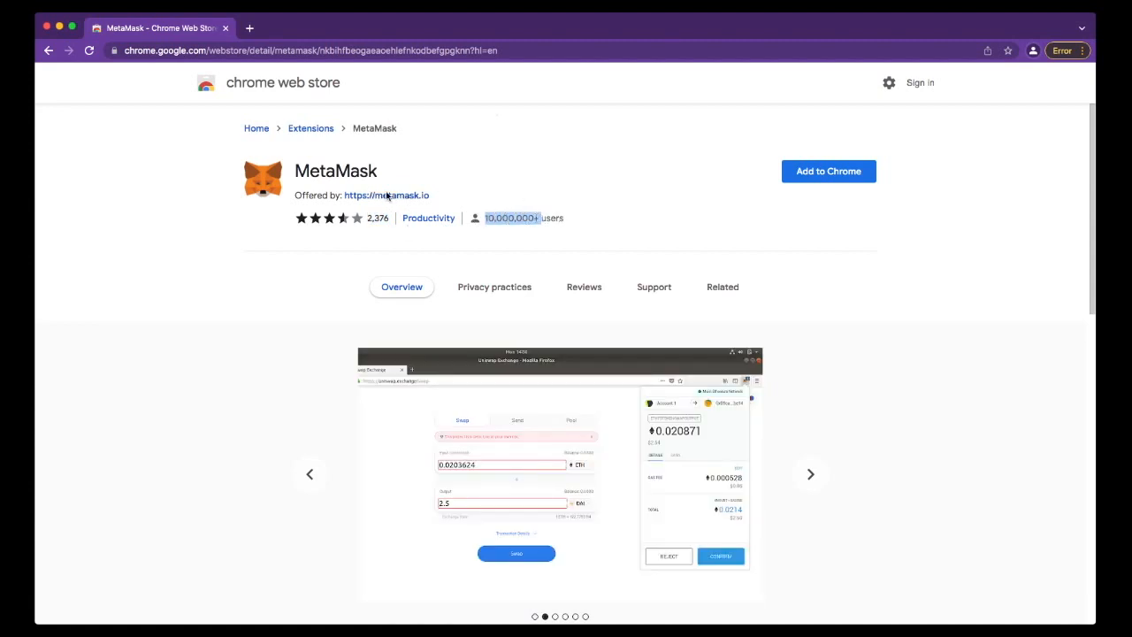
mouse_move(386, 196)
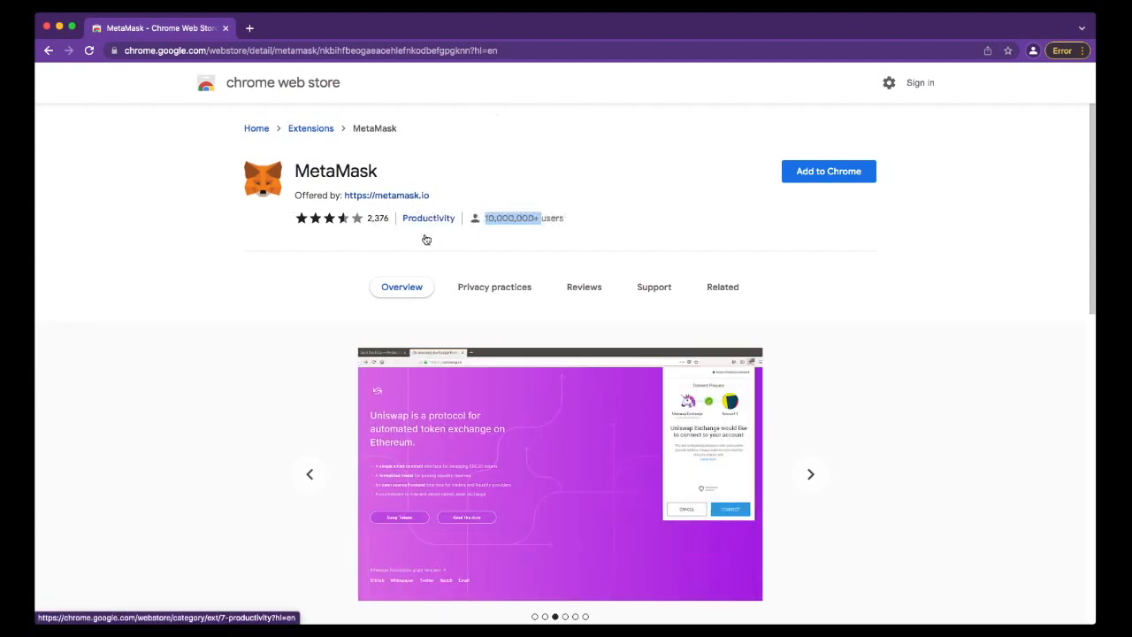
mouse_move(829, 171)
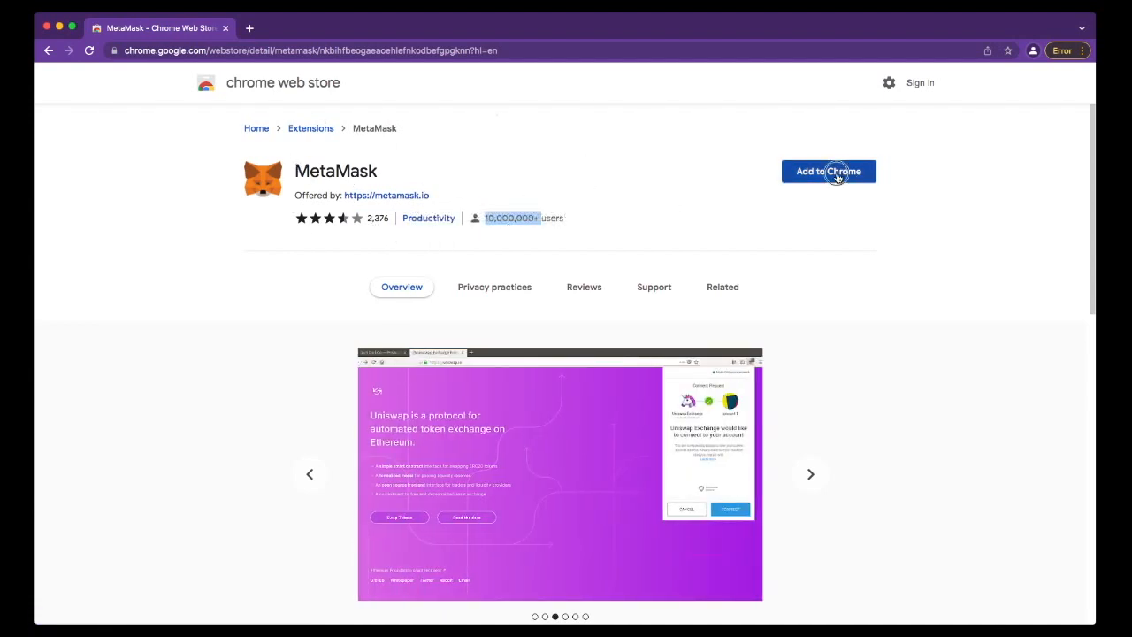
left_click(828, 171)
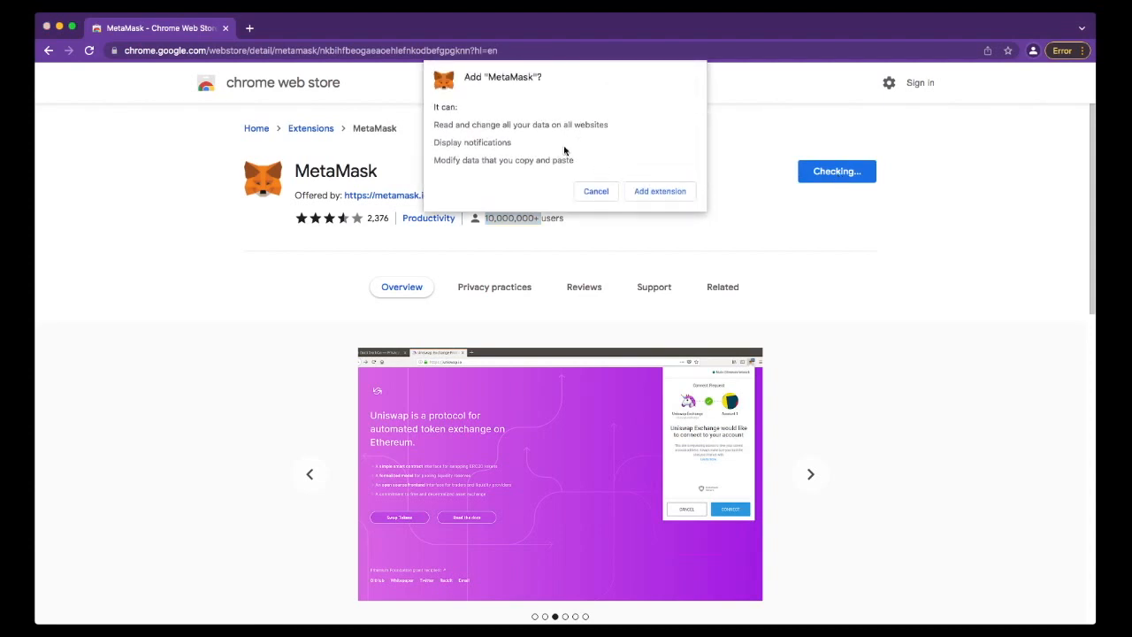
left_click(659, 191)
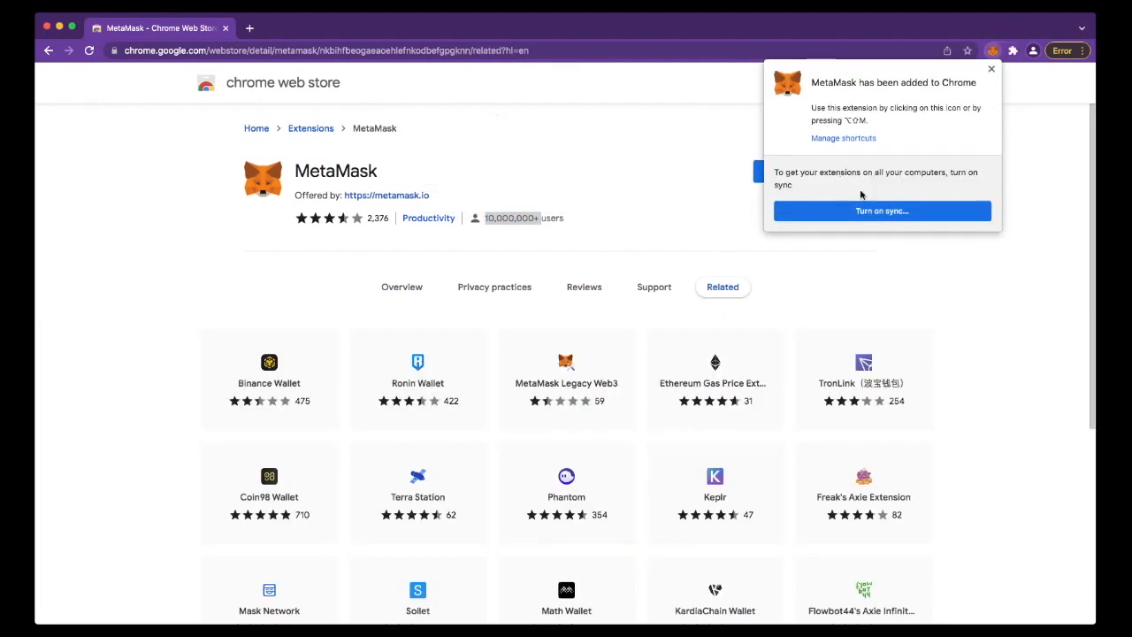
mouse_move(870, 225)
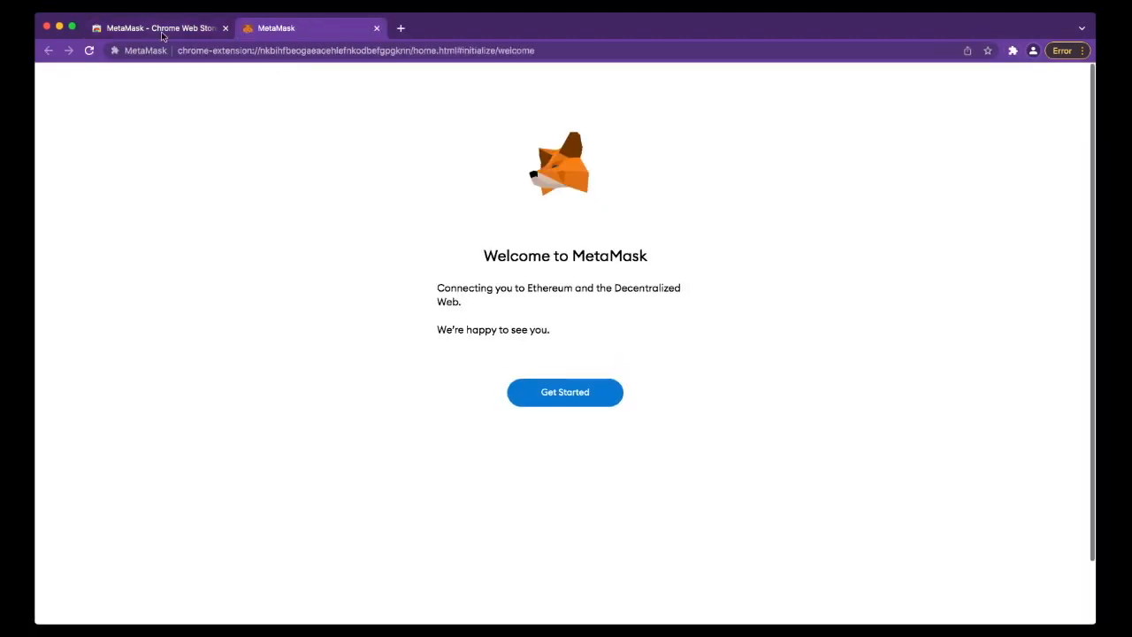
Step: Close the Web Store tab, begin MetaMask onboarding, and choose Create a Wallet
left_click(226, 27)
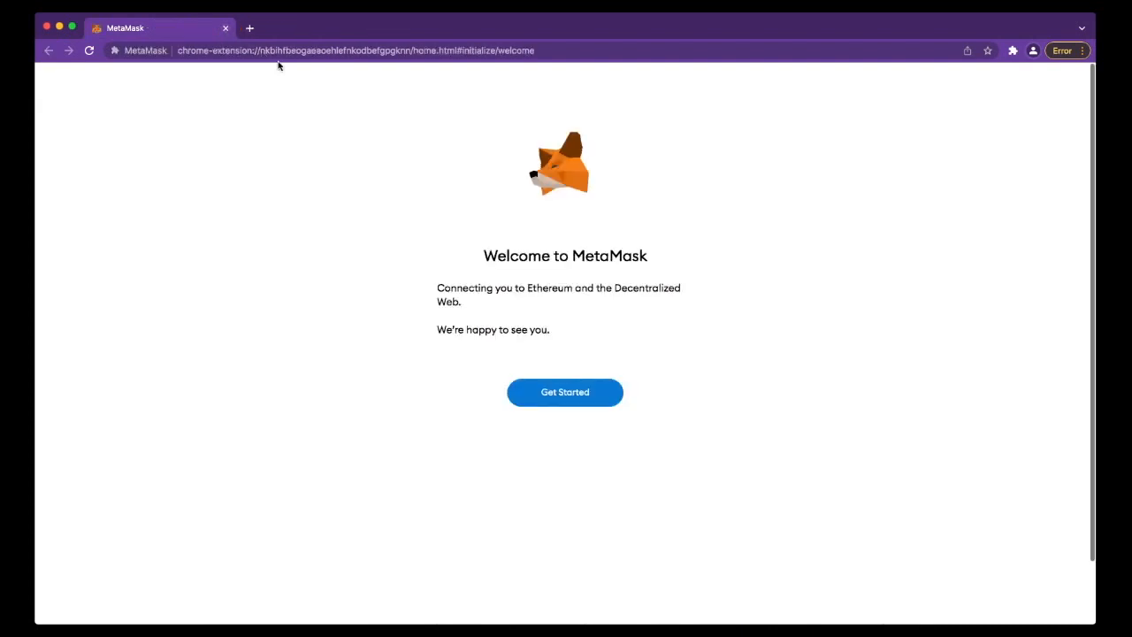
left_click(564, 391)
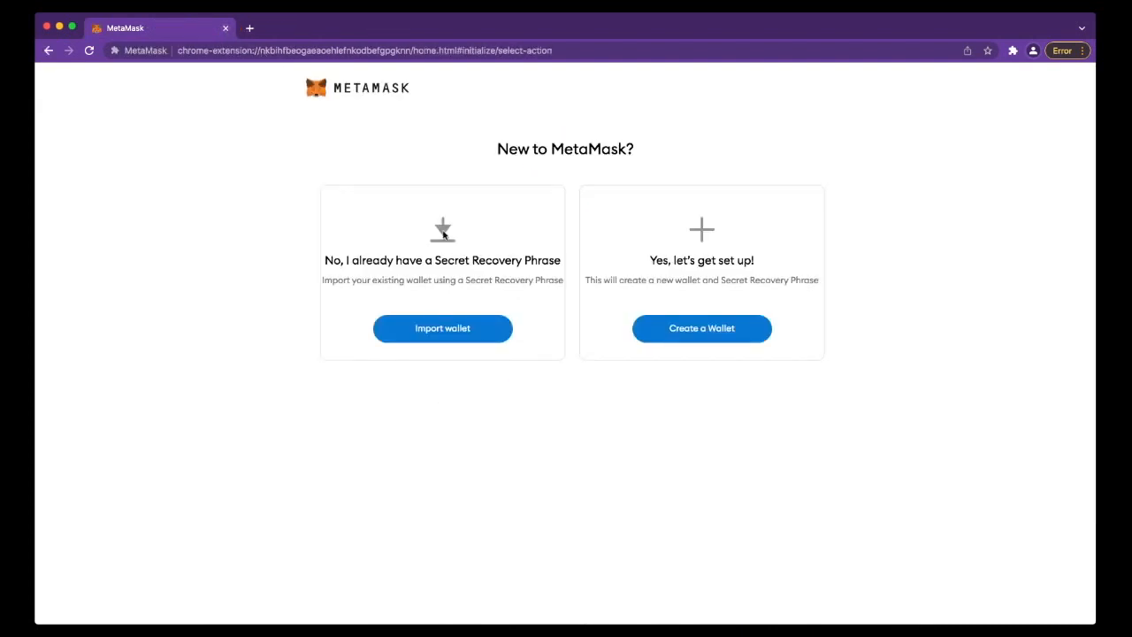
mouse_move(475, 367)
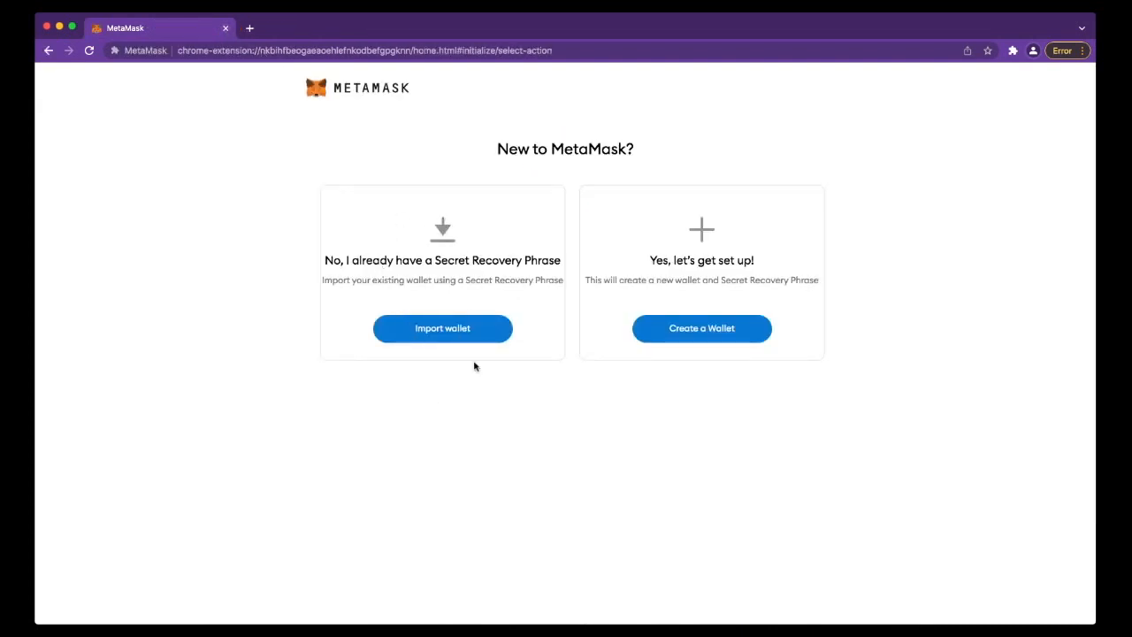
mouse_move(501, 285)
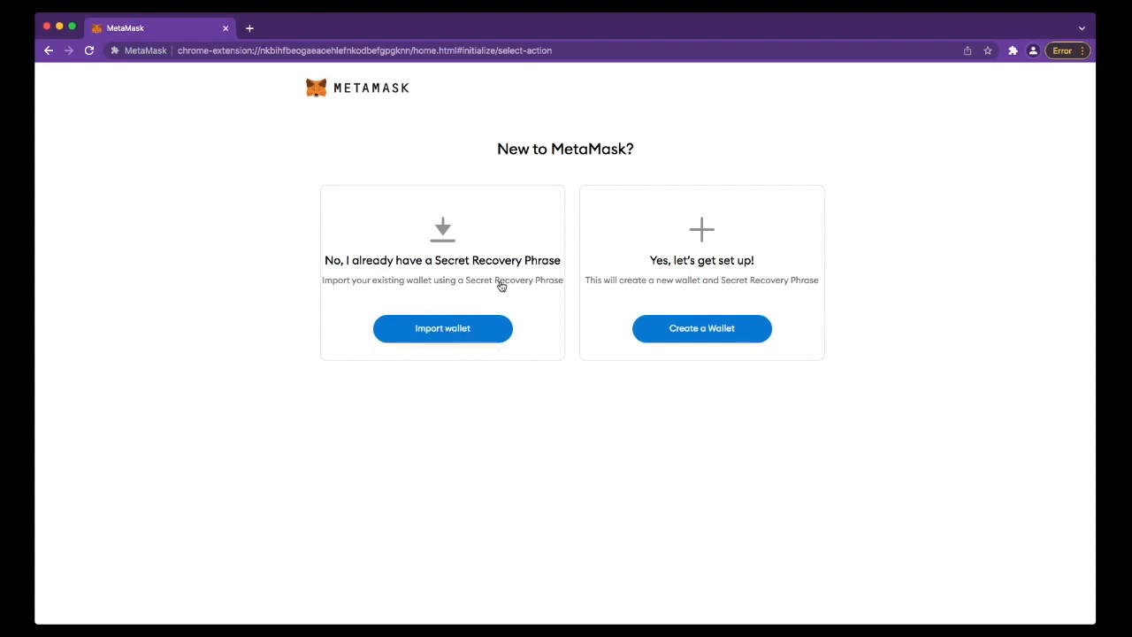
mouse_move(327, 262)
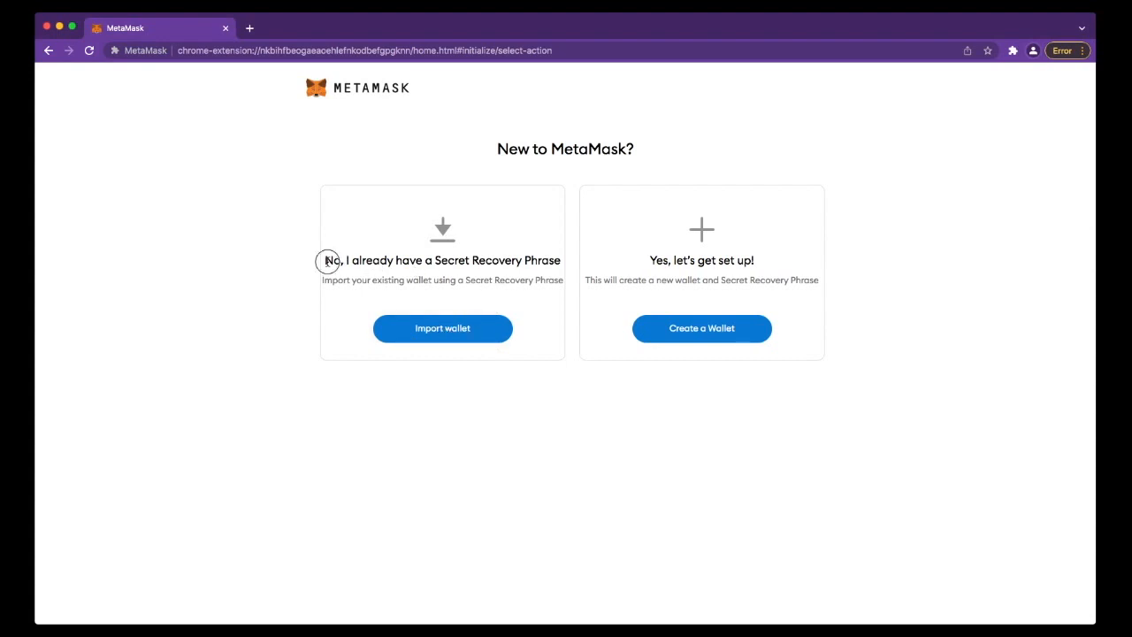
double_click(441, 260)
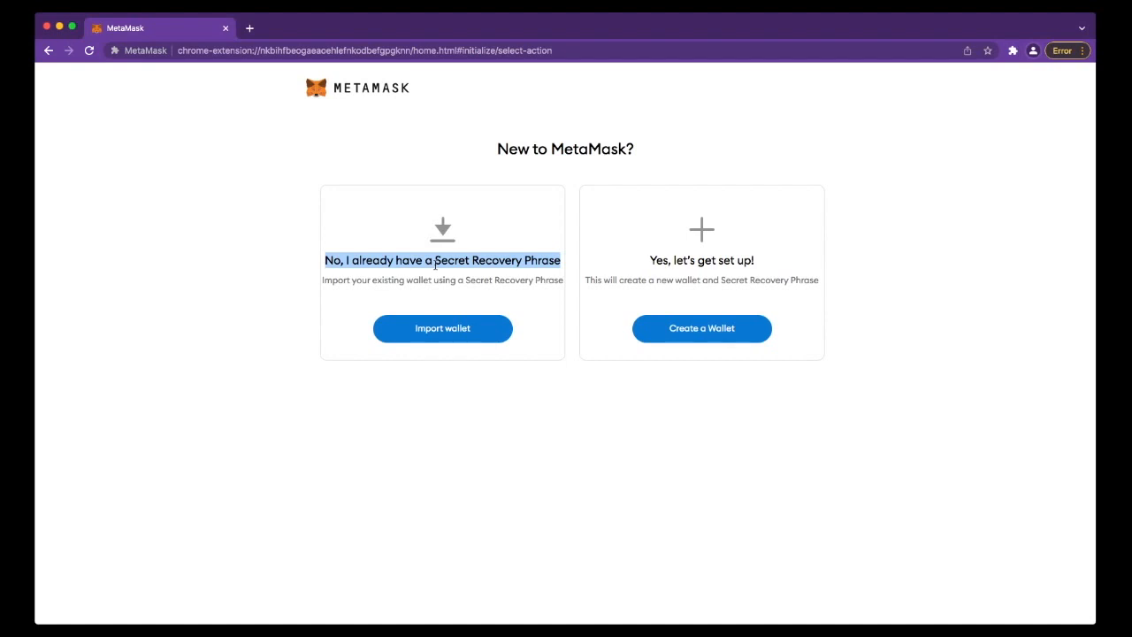
mouse_move(449, 307)
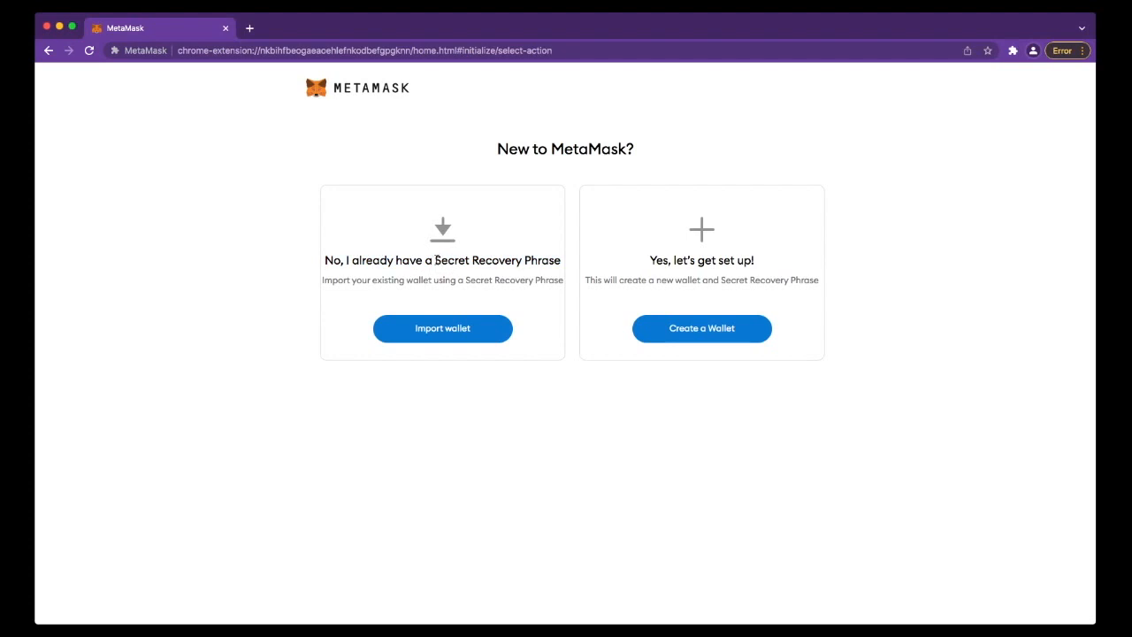
double_click(497, 260)
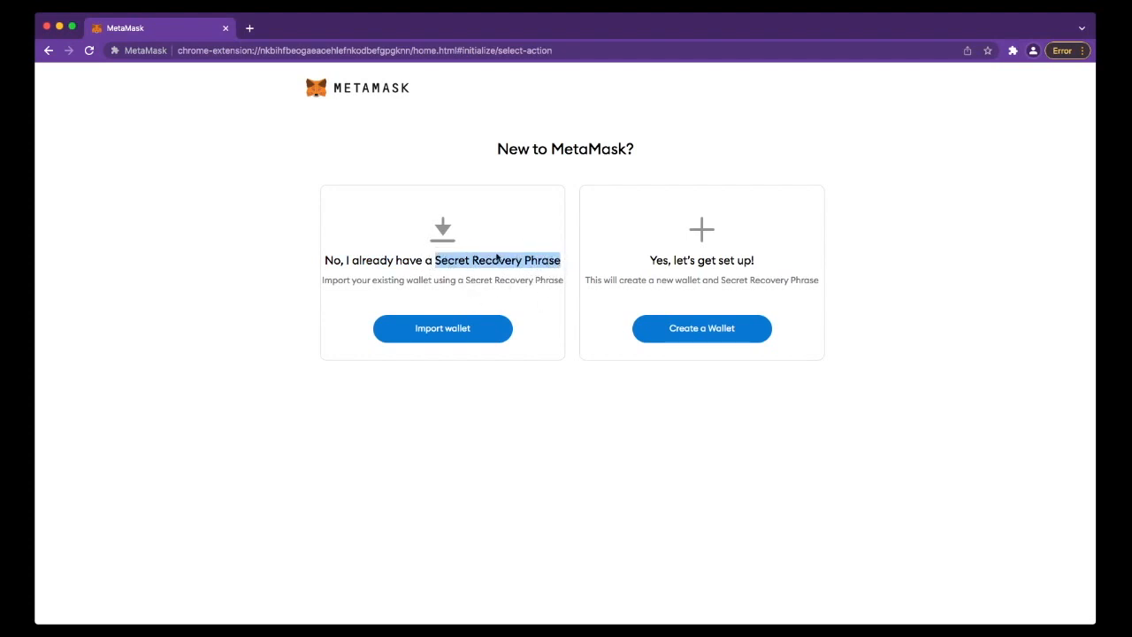
mouse_move(470, 305)
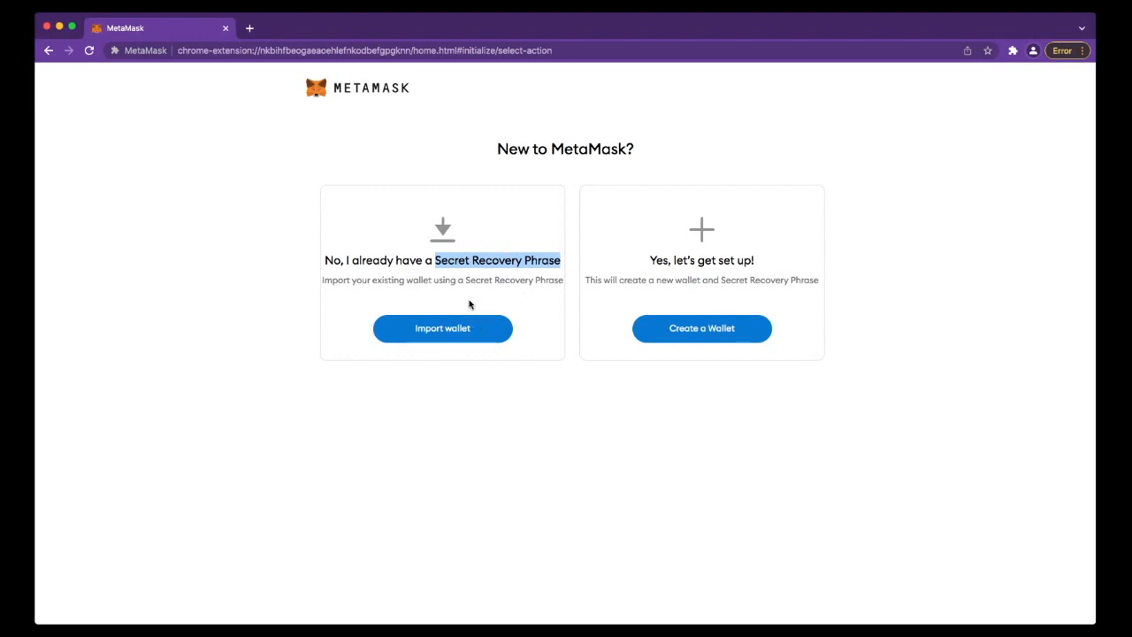
mouse_move(503, 263)
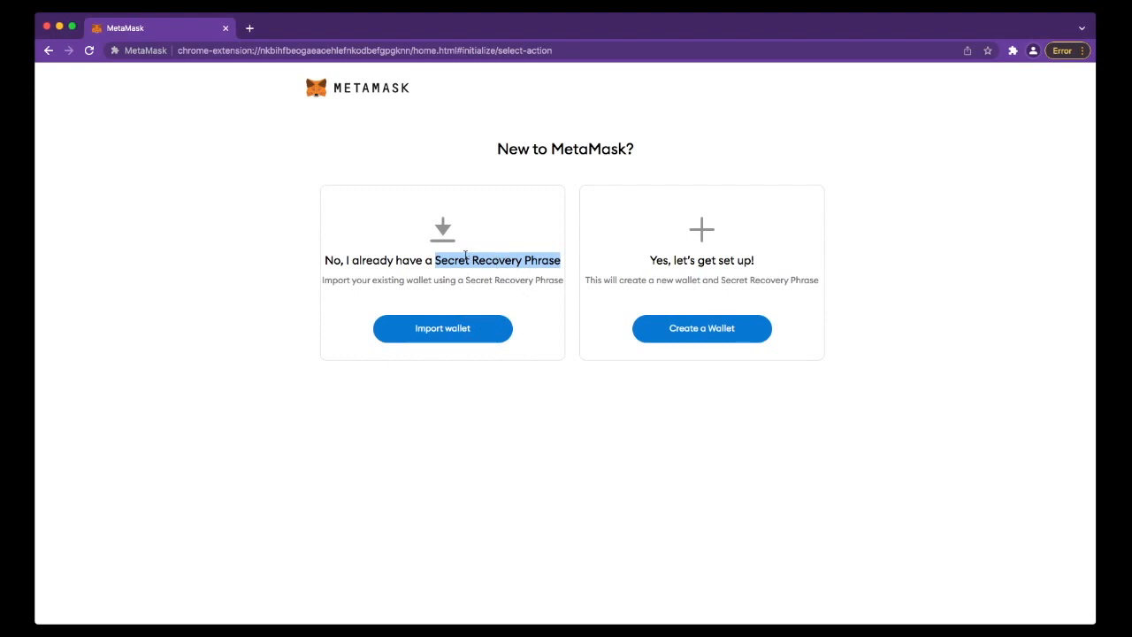
mouse_move(578, 277)
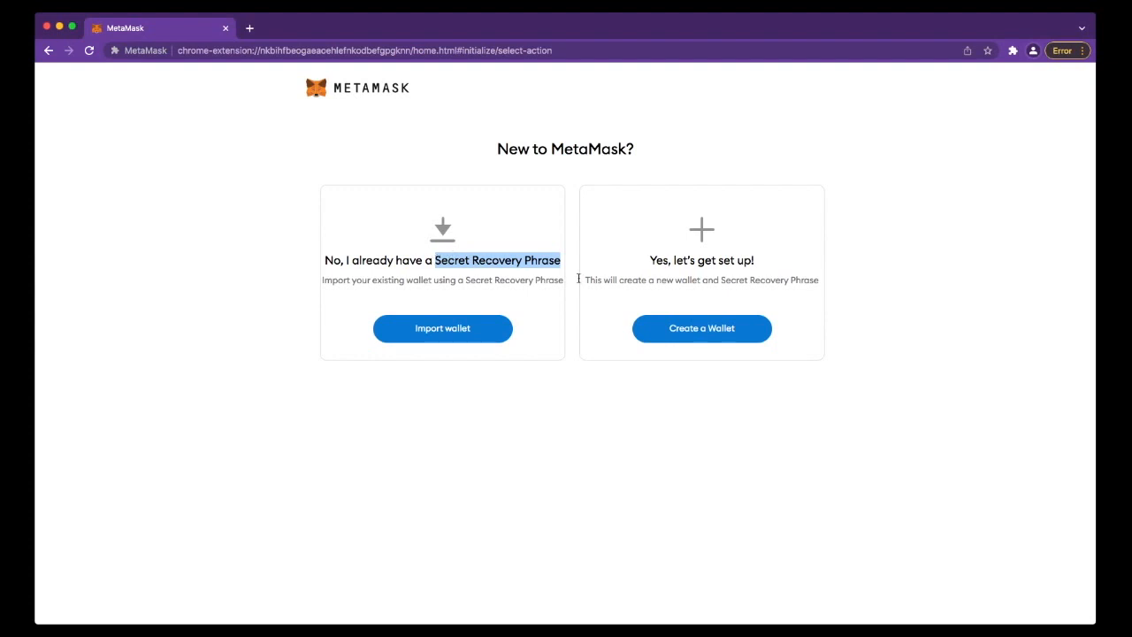
mouse_move(494, 299)
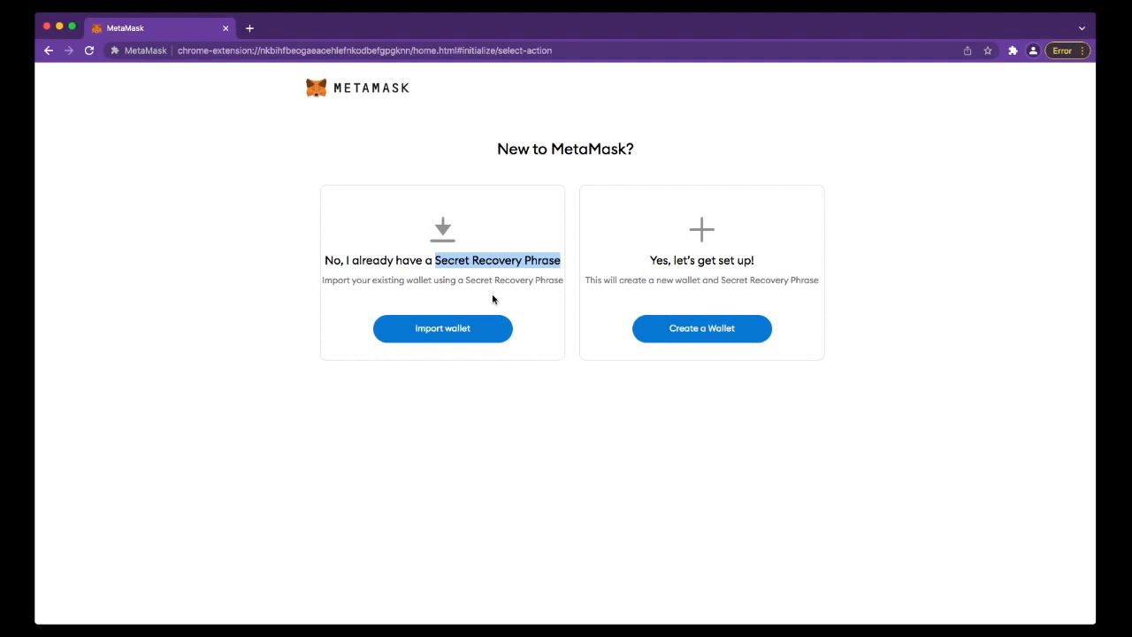
mouse_move(493, 279)
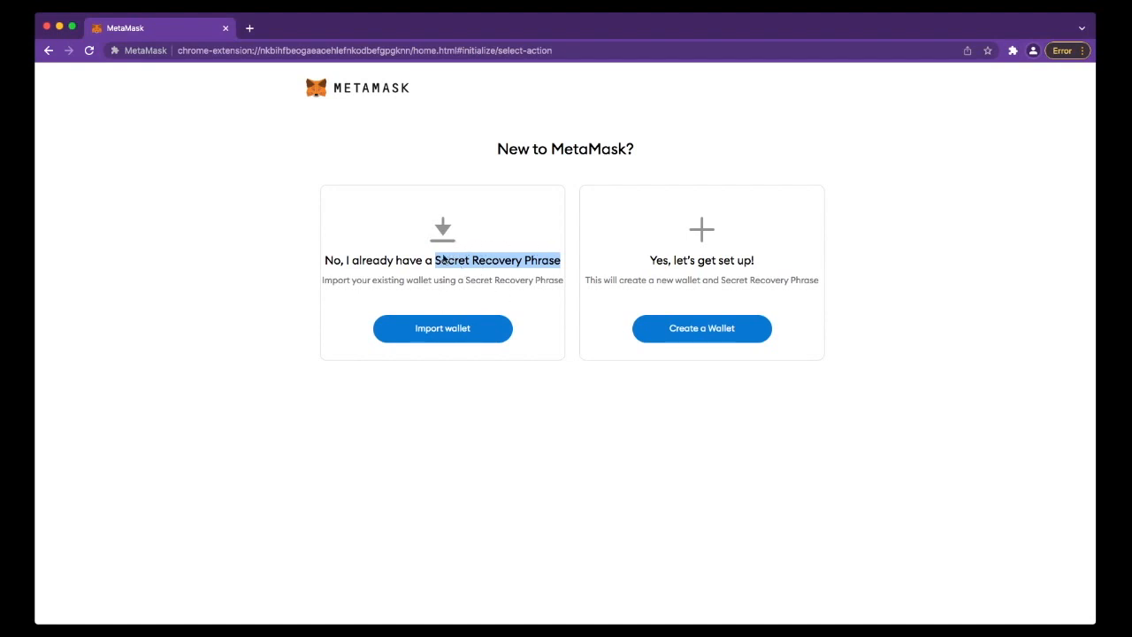
mouse_move(499, 260)
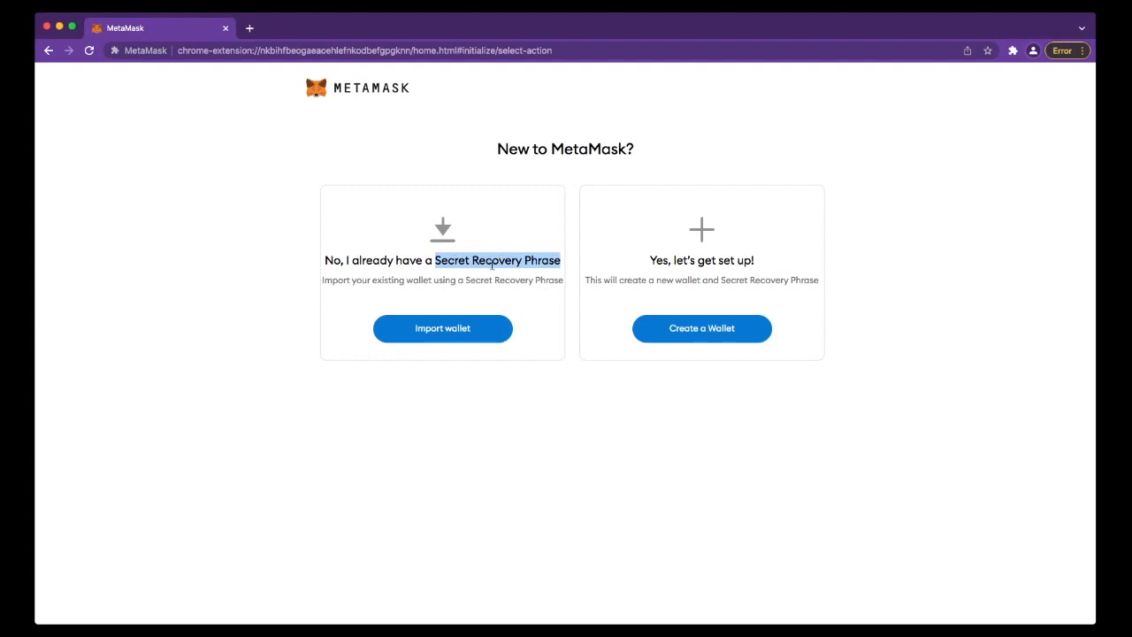
mouse_move(355, 370)
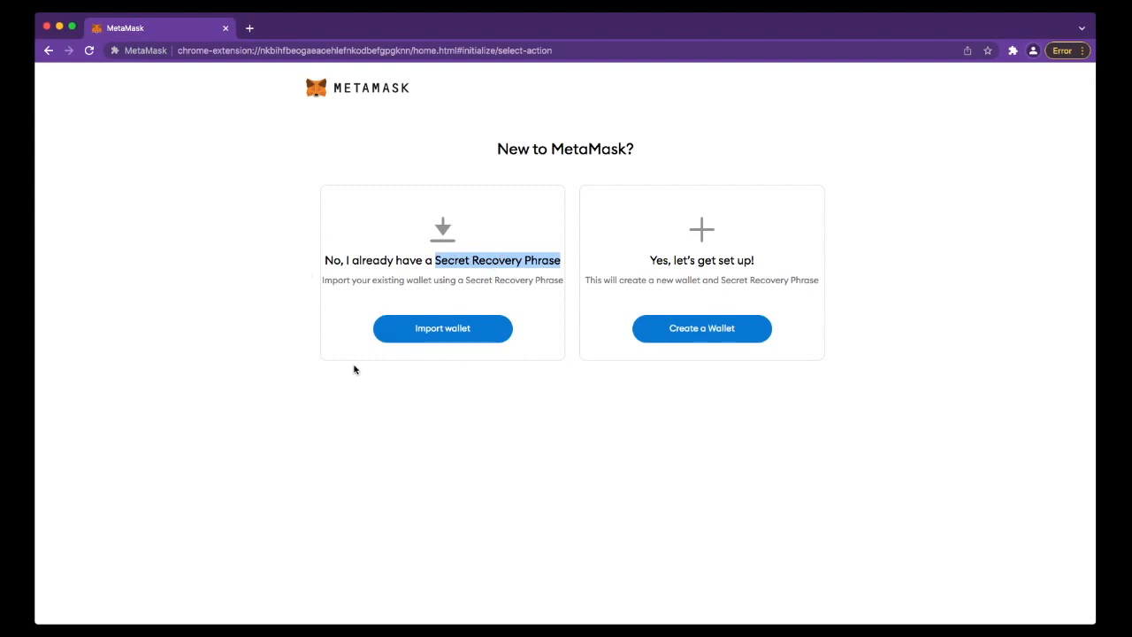
mouse_move(685, 285)
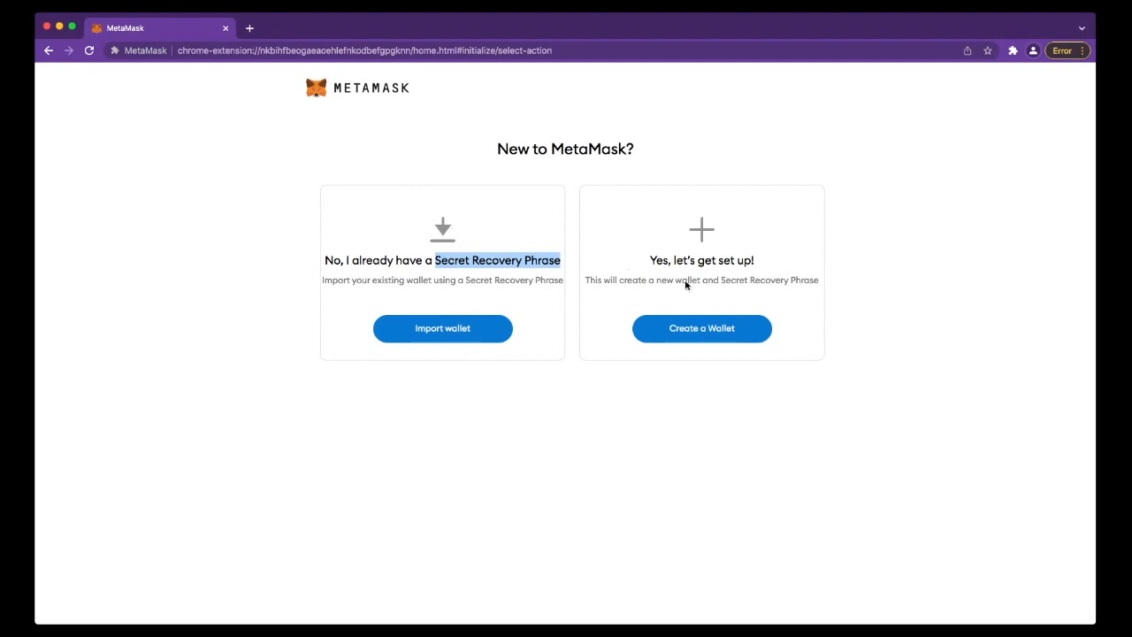
mouse_move(645, 275)
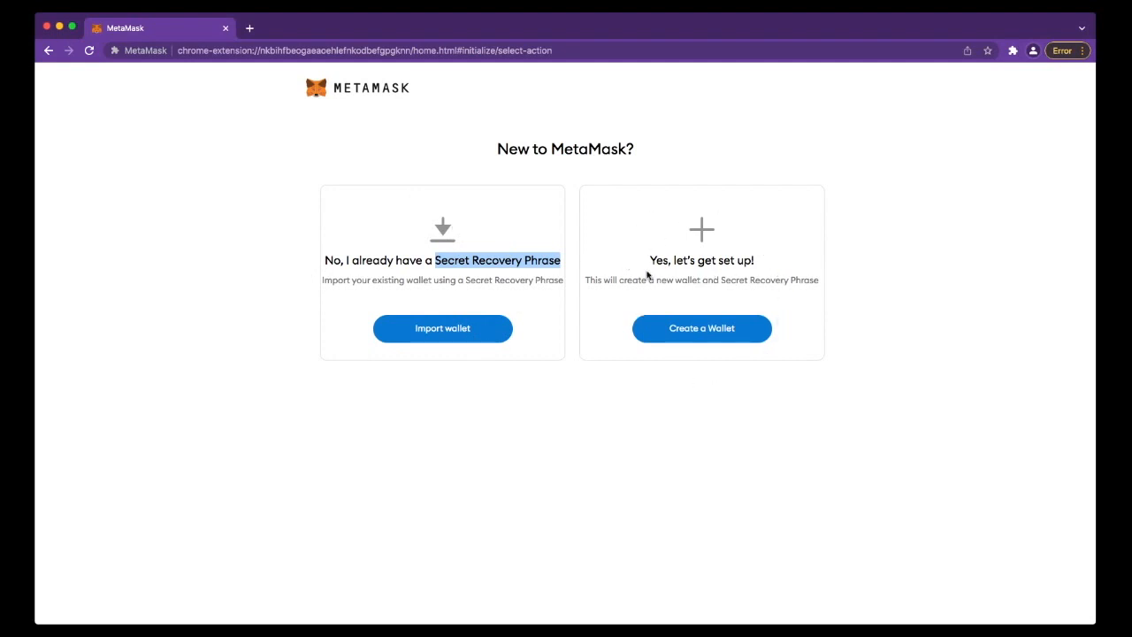
mouse_move(694, 348)
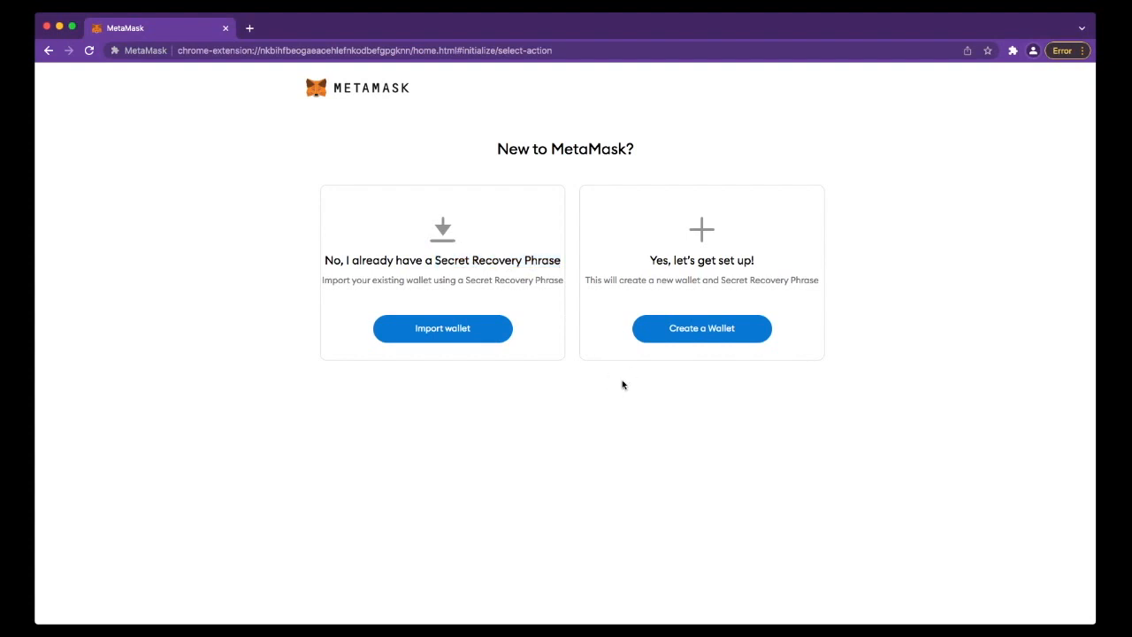
mouse_move(767, 363)
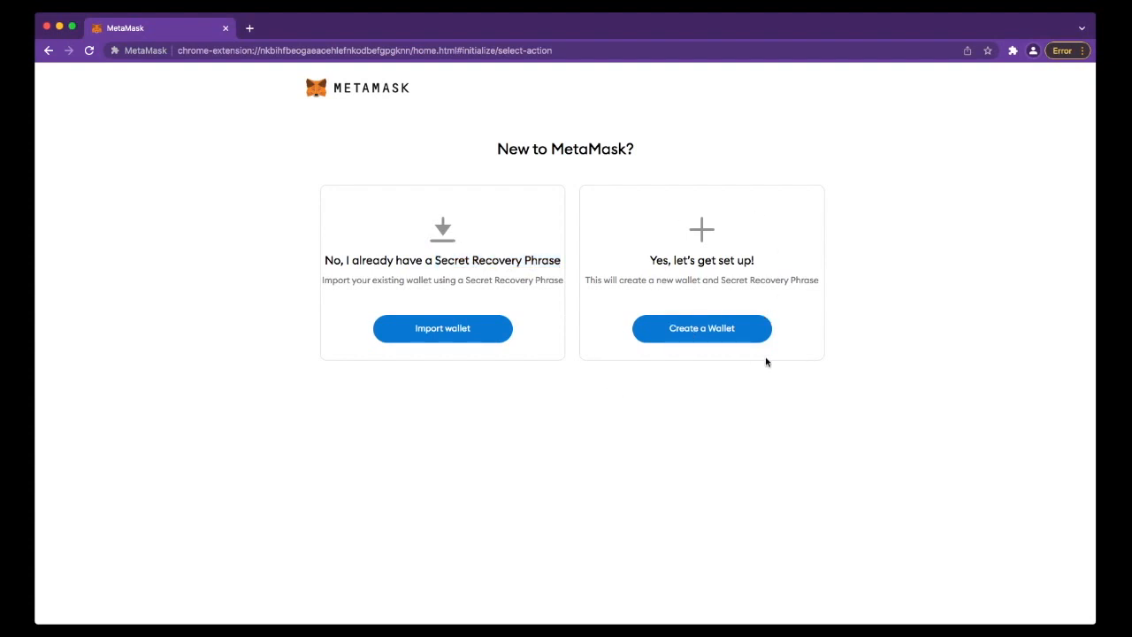
mouse_move(558, 124)
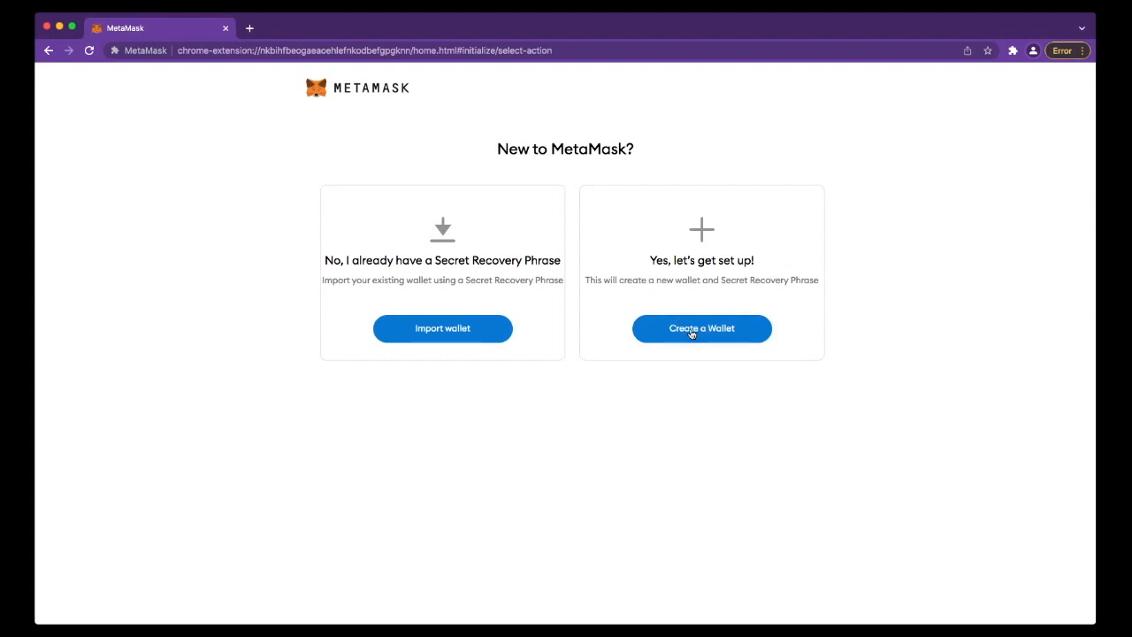
left_click(701, 328)
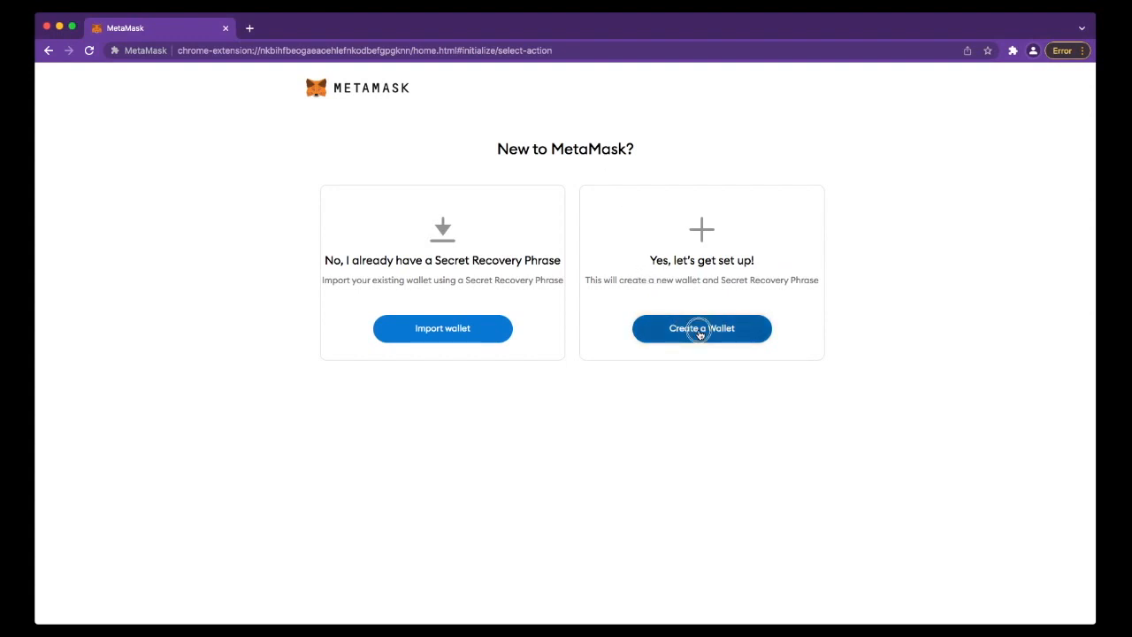
Step: Agree to usage data, create the wallet password, and skip past the security intro
left_click(701, 328)
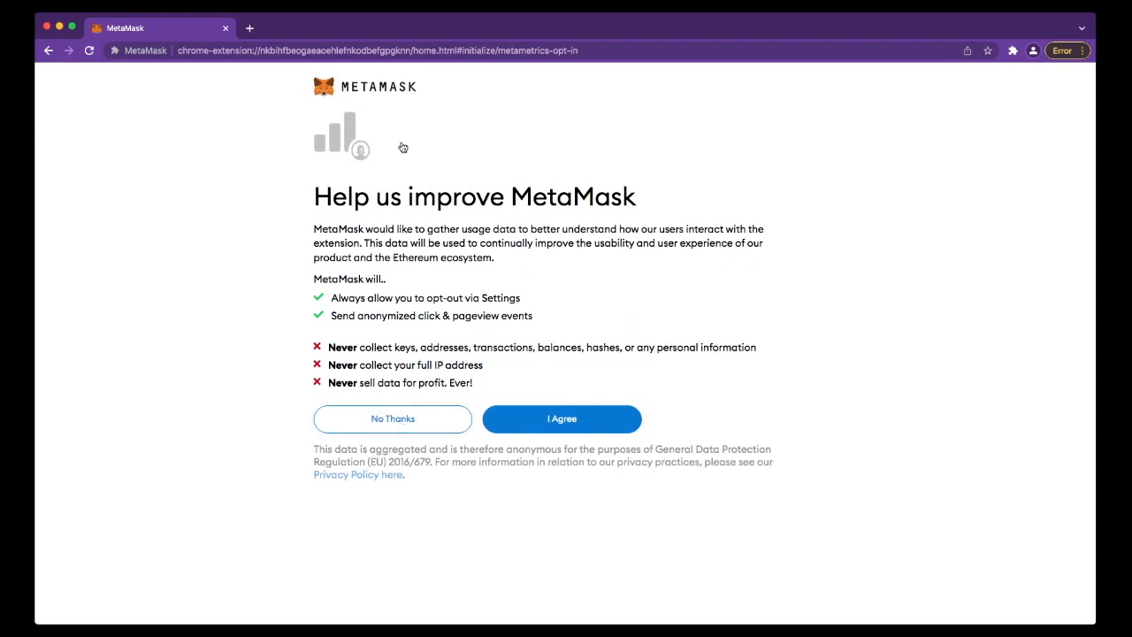
left_click(560, 418)
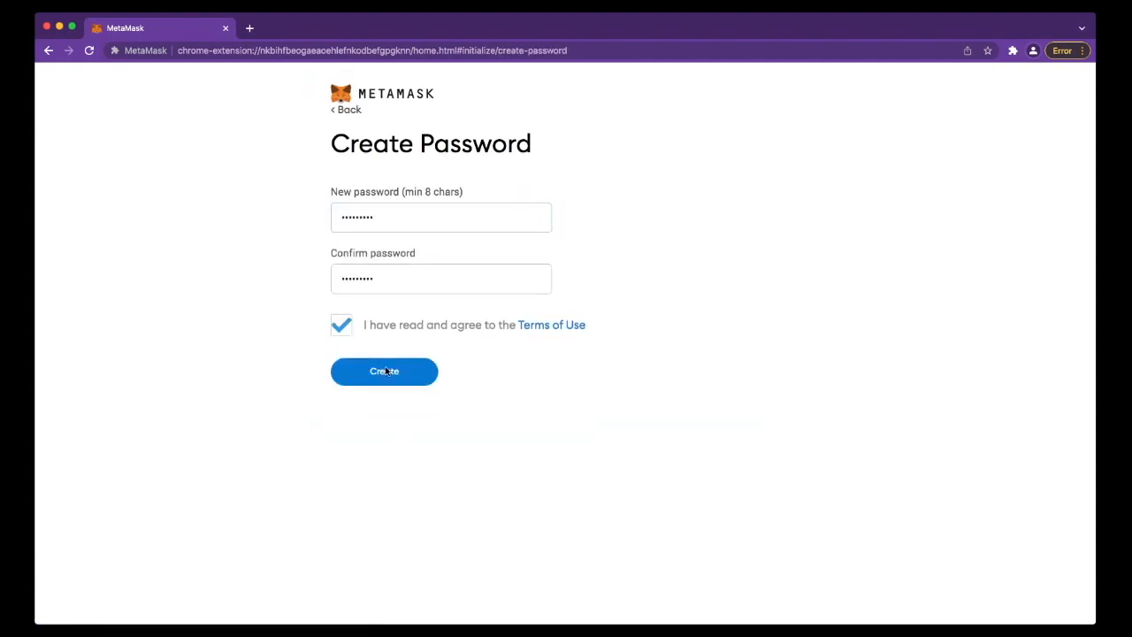
left_click(383, 371)
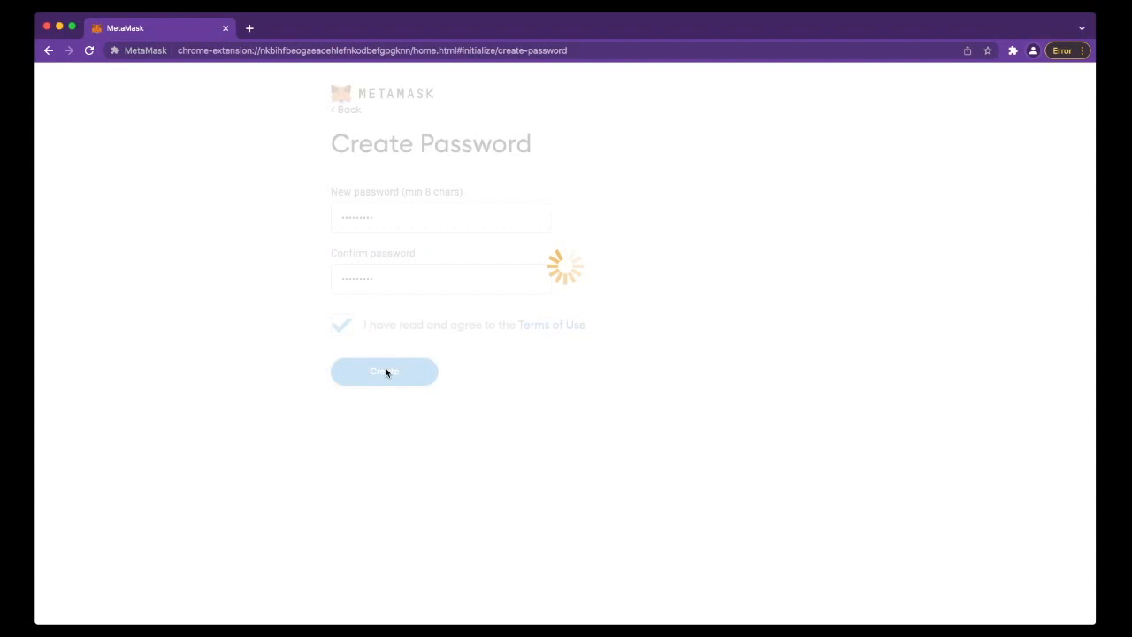
left_click(384, 371)
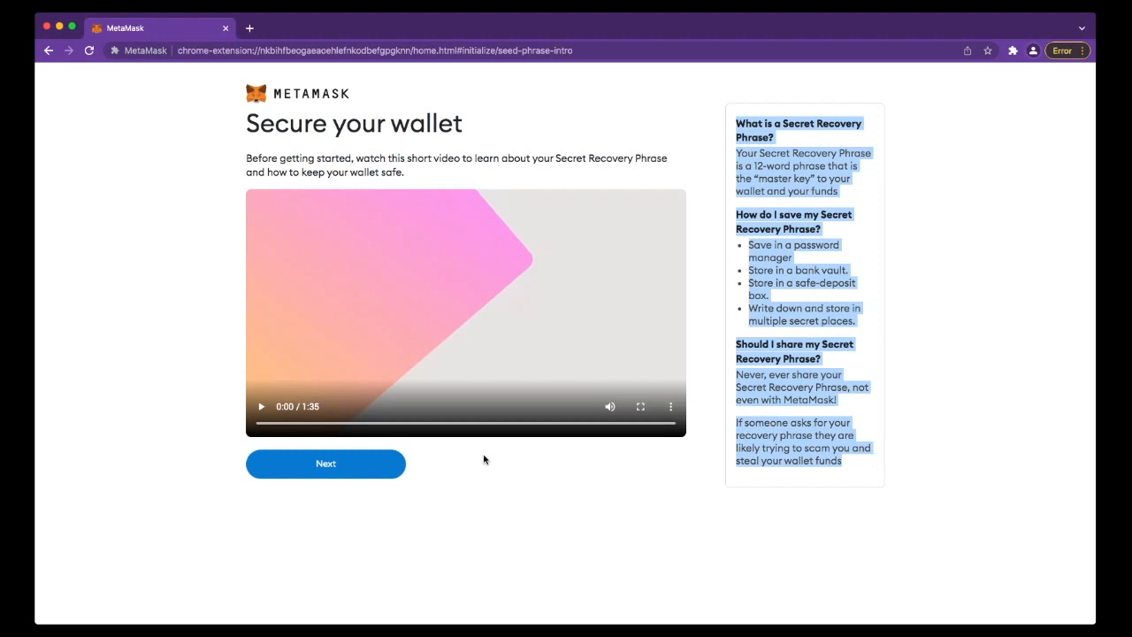
left_click(325, 463)
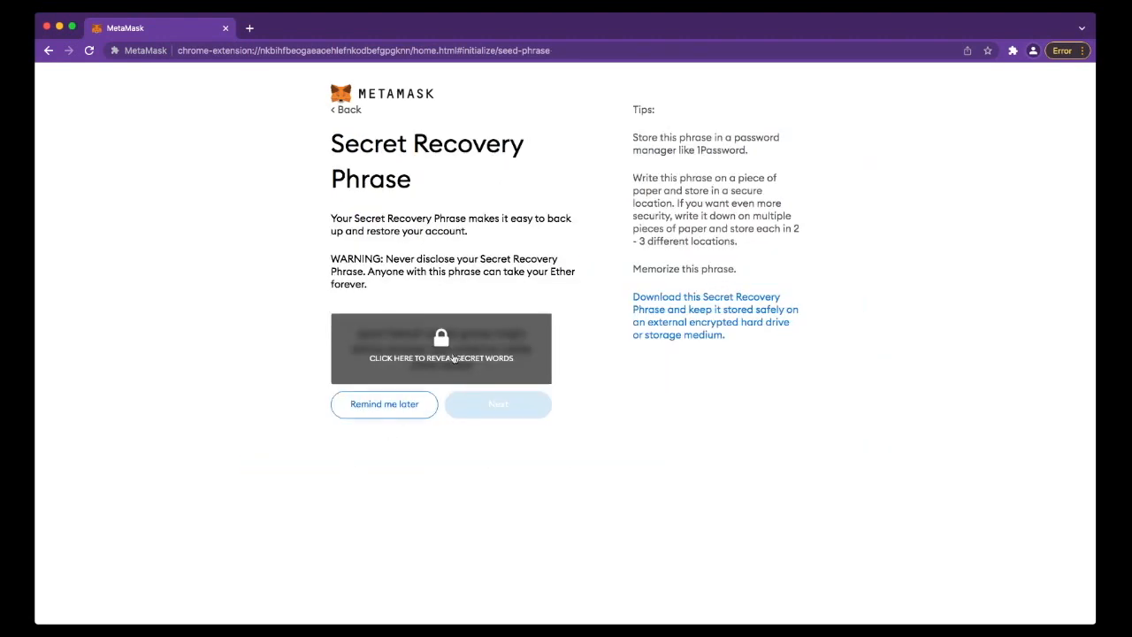
Step: Reveal and select the twelve-word Secret Recovery Phrase, then continue to confirmation
left_click(440, 348)
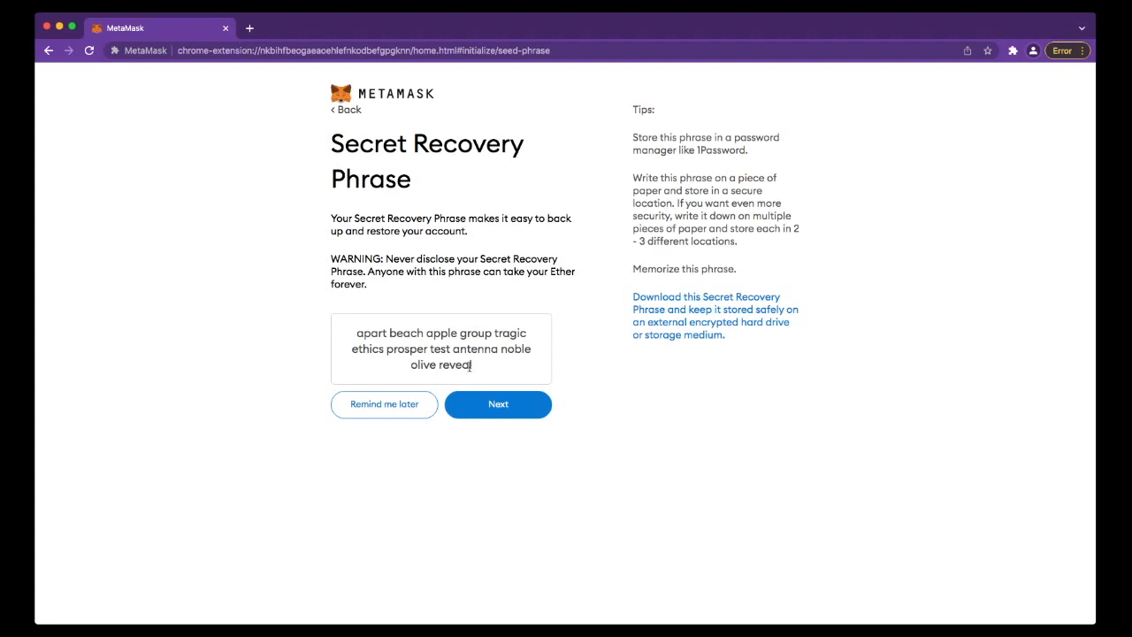
triple_click(440, 349)
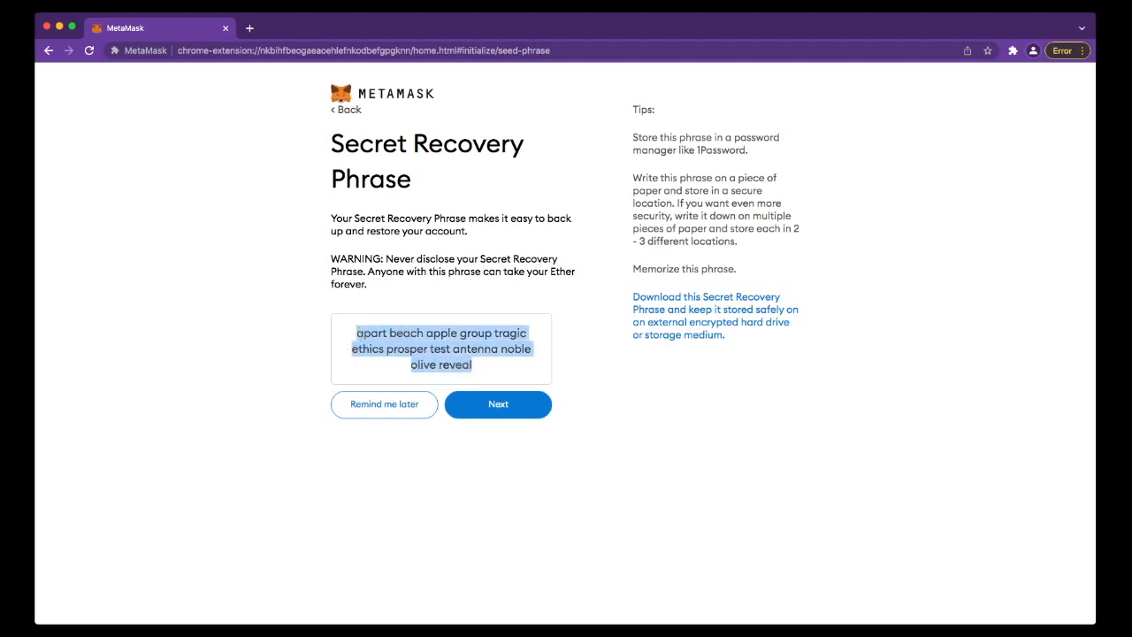
mouse_move(261, 344)
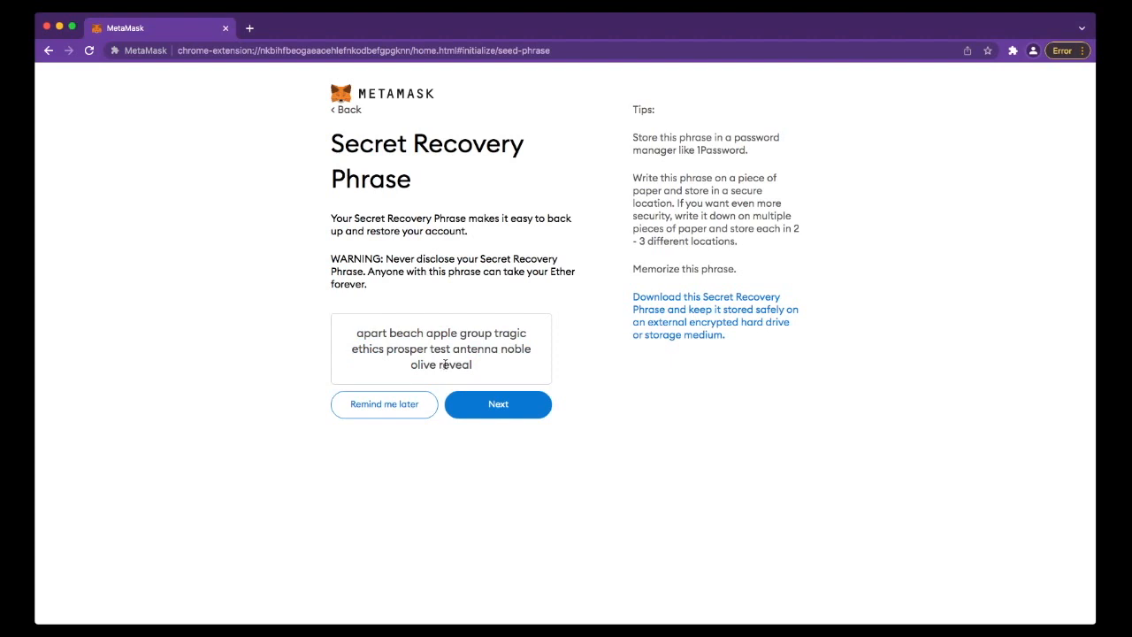
mouse_move(472, 369)
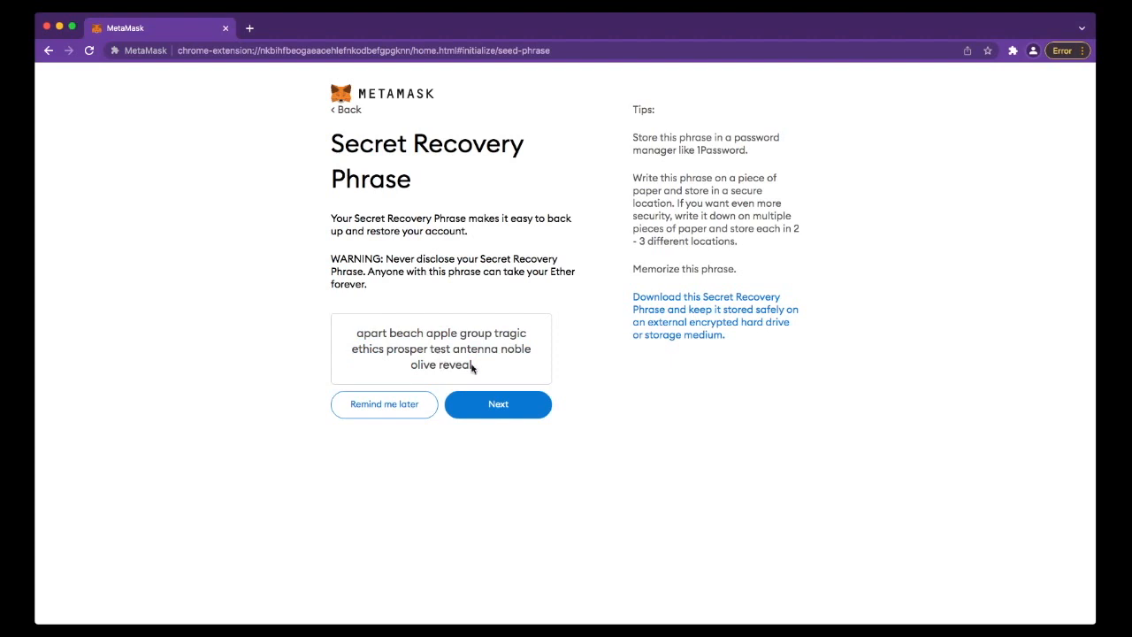
mouse_move(433, 354)
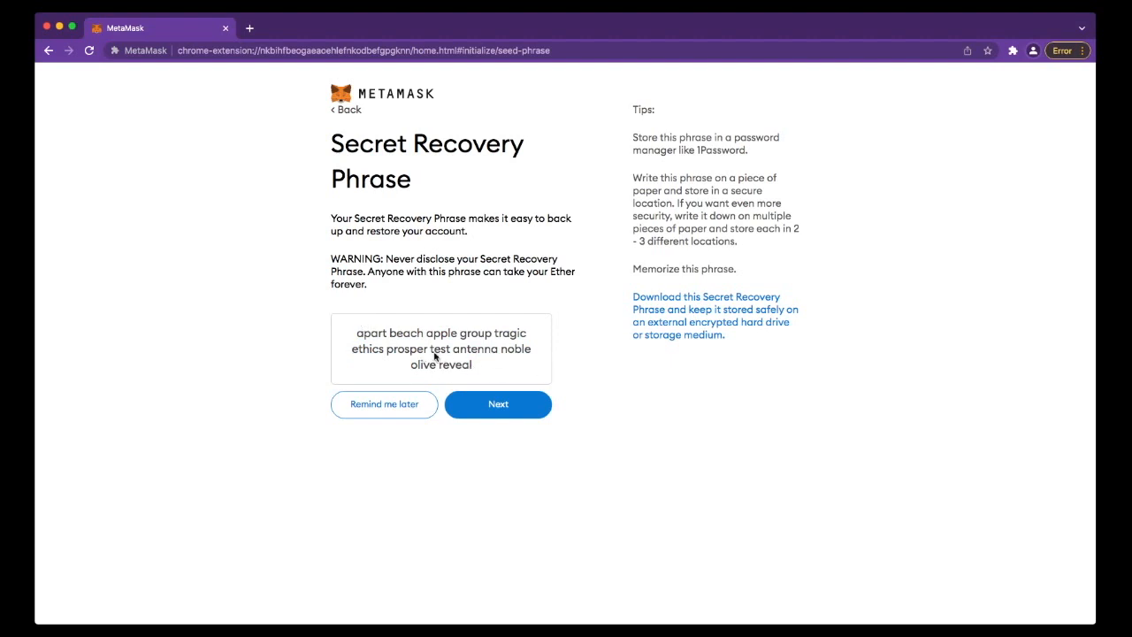
mouse_move(450, 339)
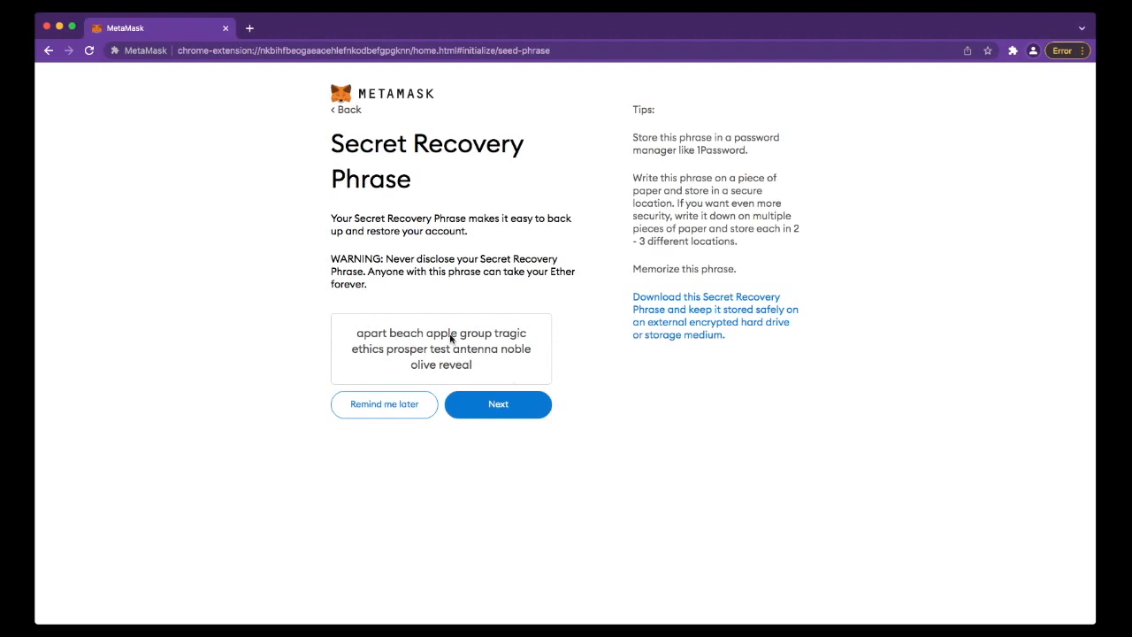
mouse_move(454, 371)
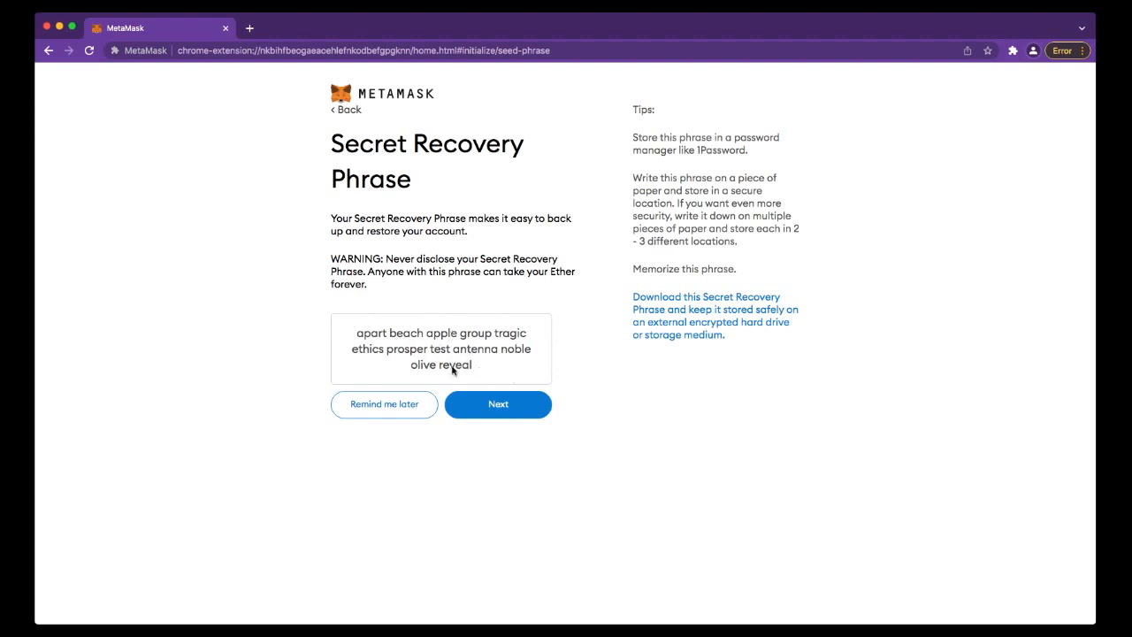
mouse_move(483, 382)
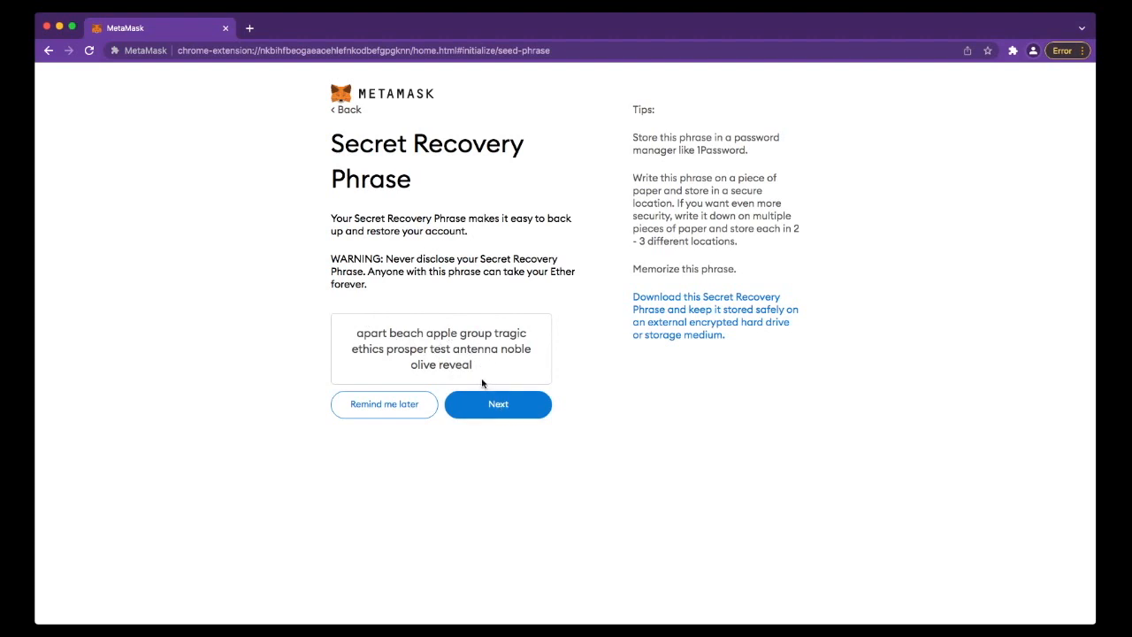
mouse_move(482, 370)
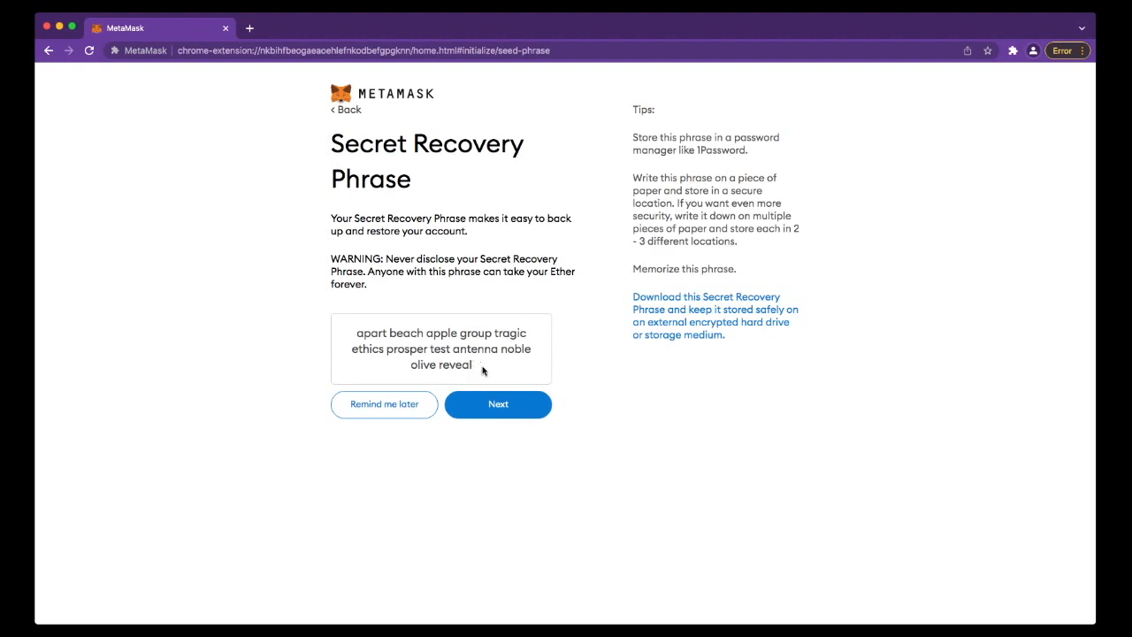
triple_click(439, 349)
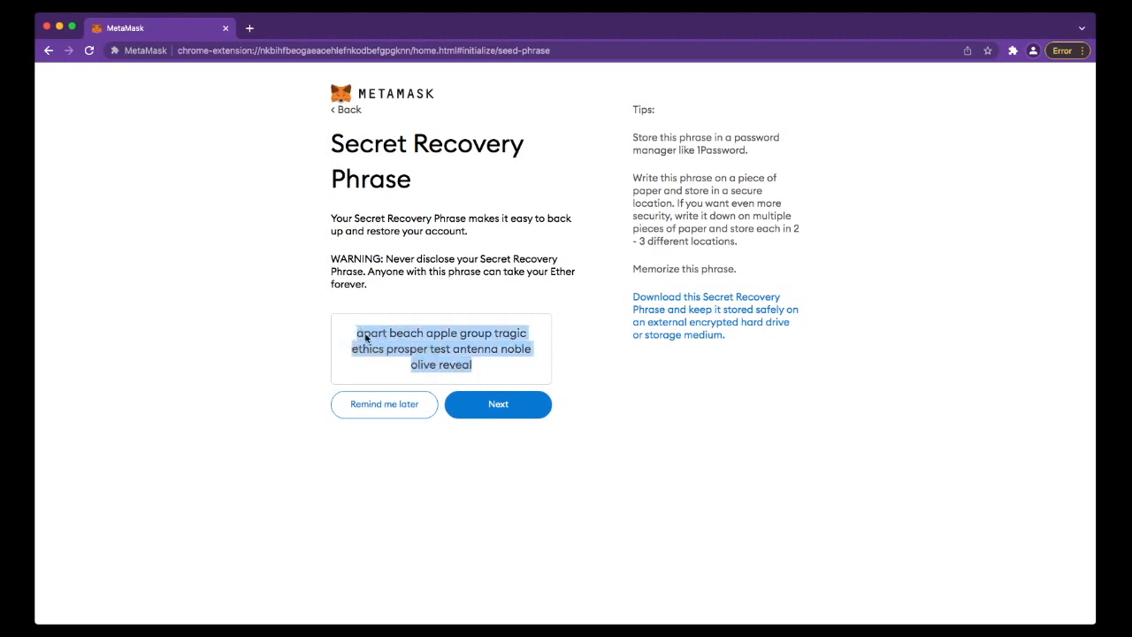
left_click(504, 368)
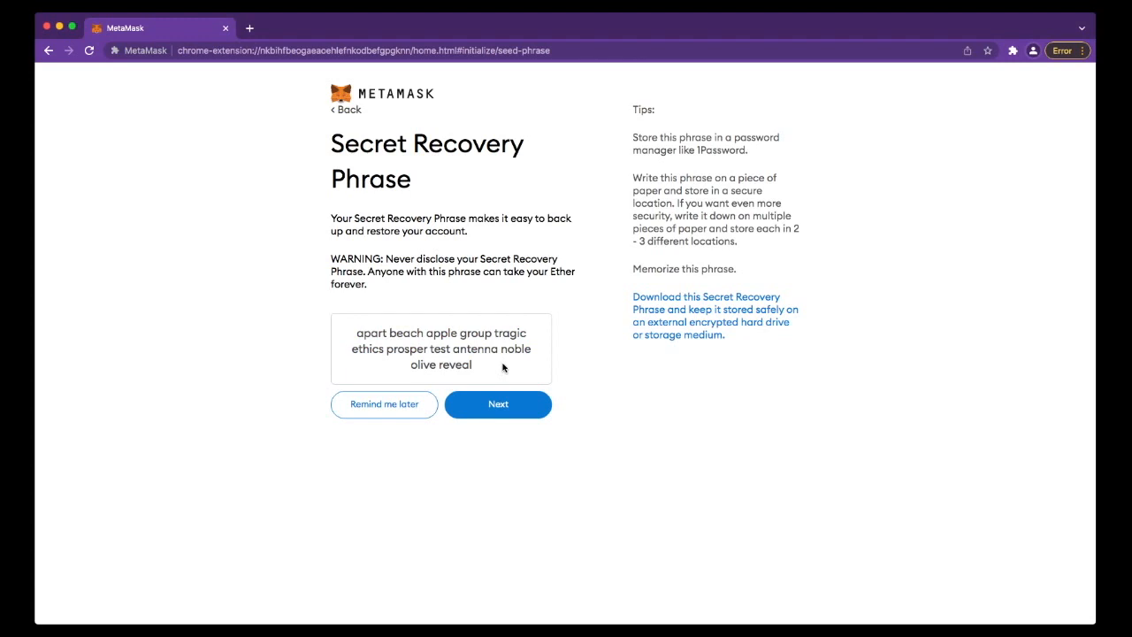
mouse_move(550, 338)
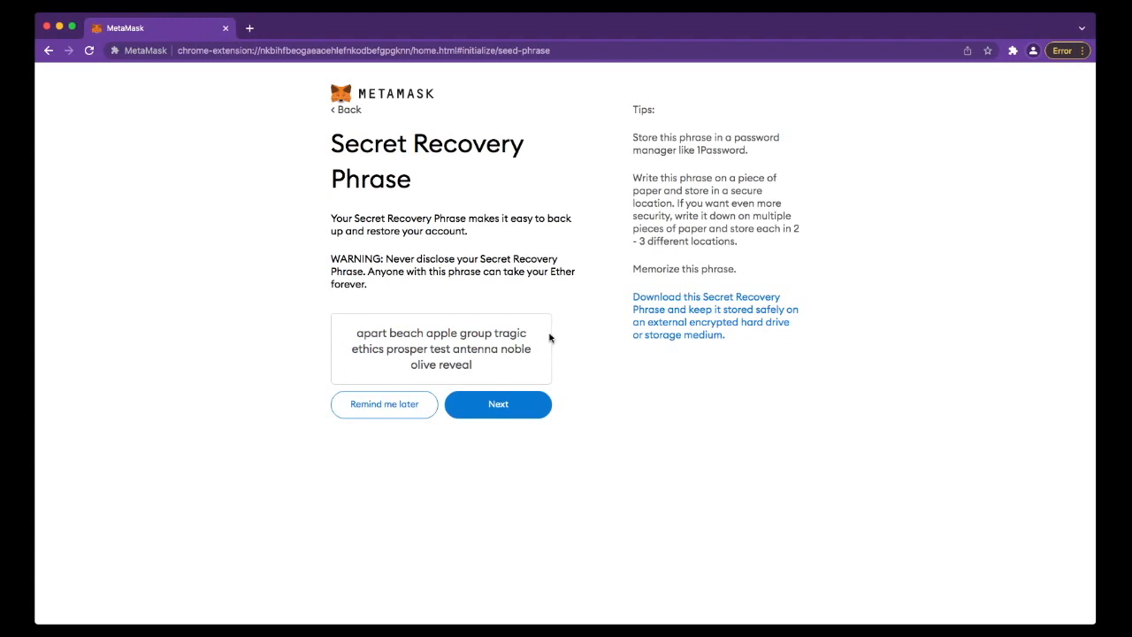
left_click(497, 404)
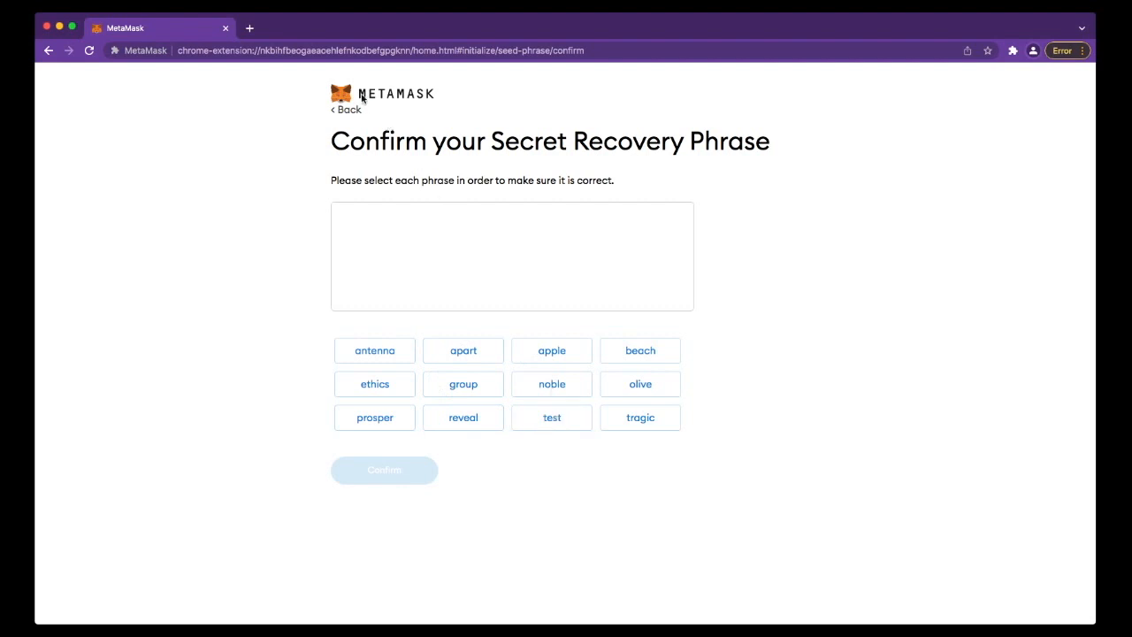
mouse_move(572, 261)
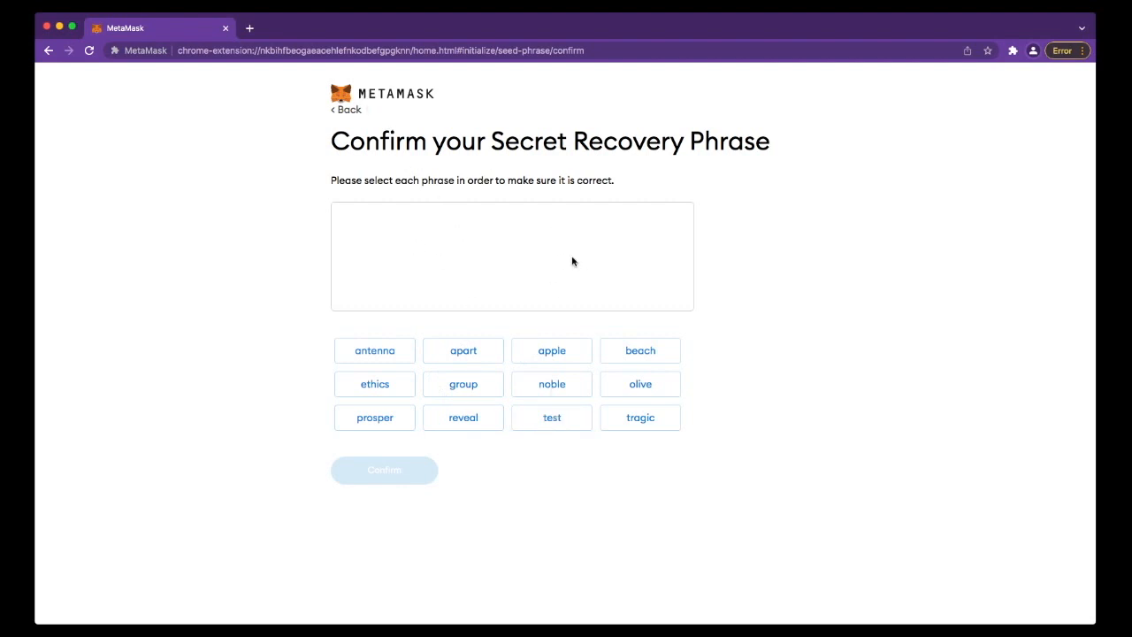
mouse_move(516, 288)
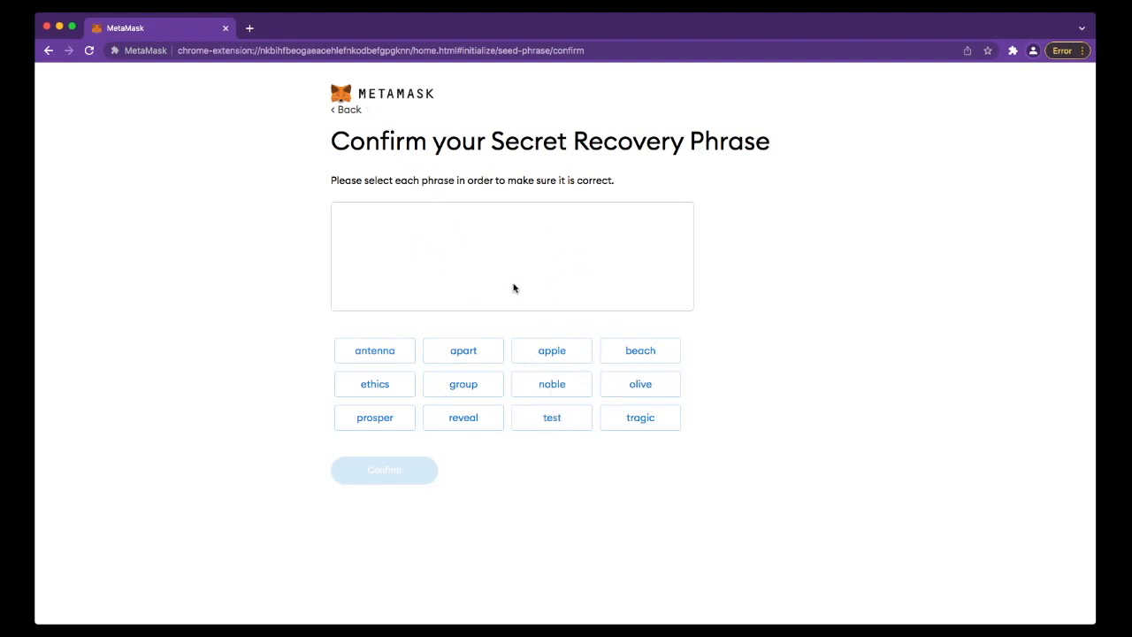
mouse_move(641, 322)
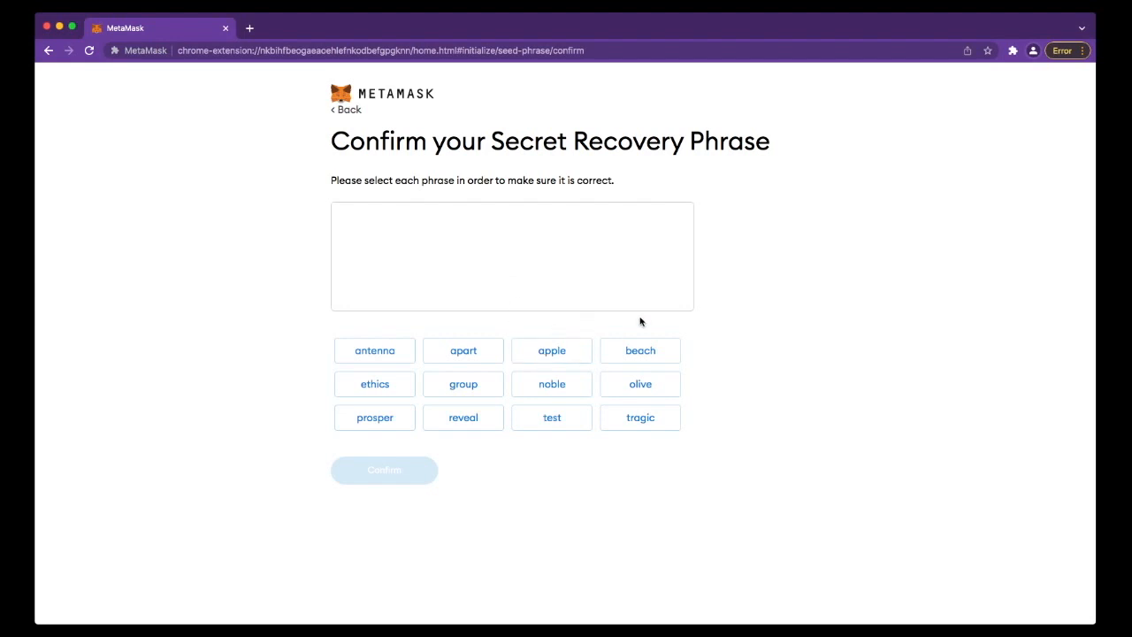
mouse_move(705, 321)
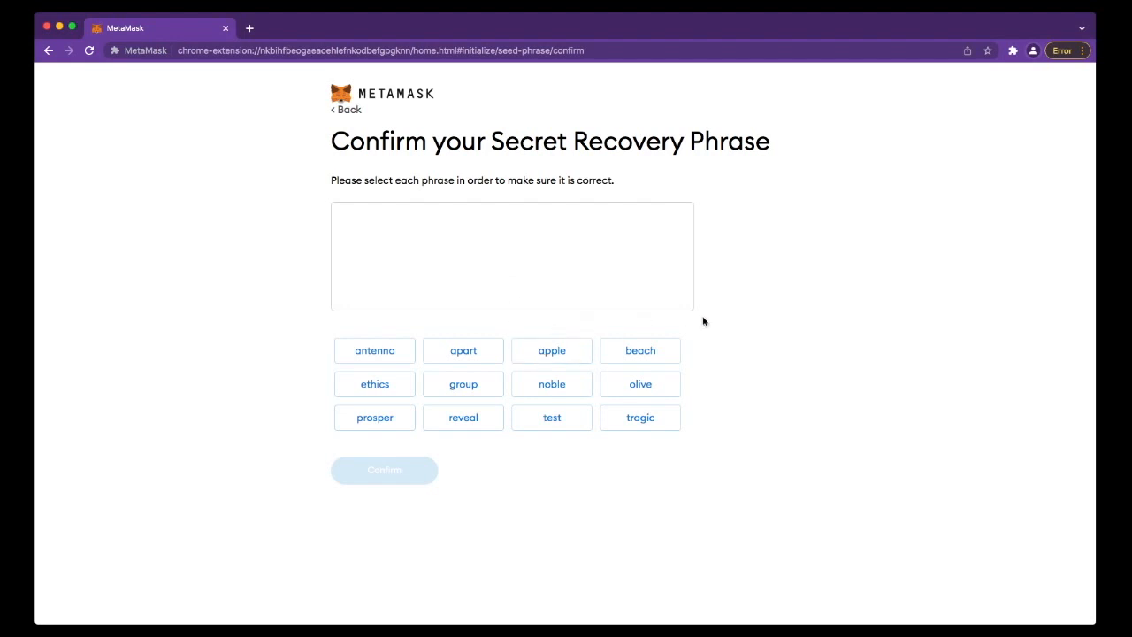
mouse_move(808, 284)
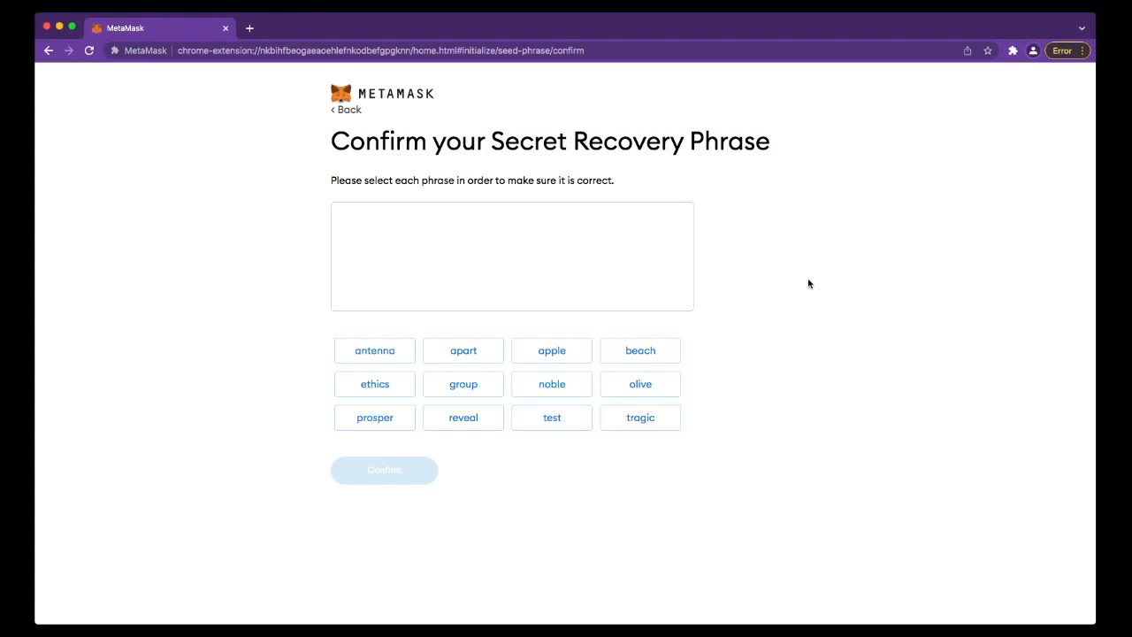
mouse_move(657, 304)
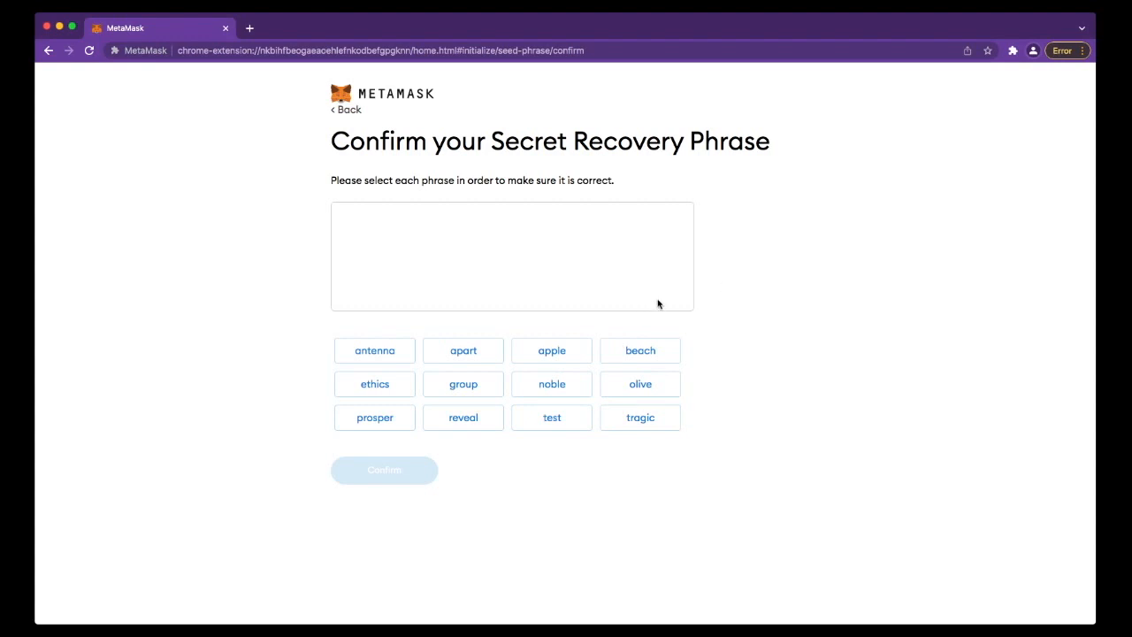
mouse_move(340, 216)
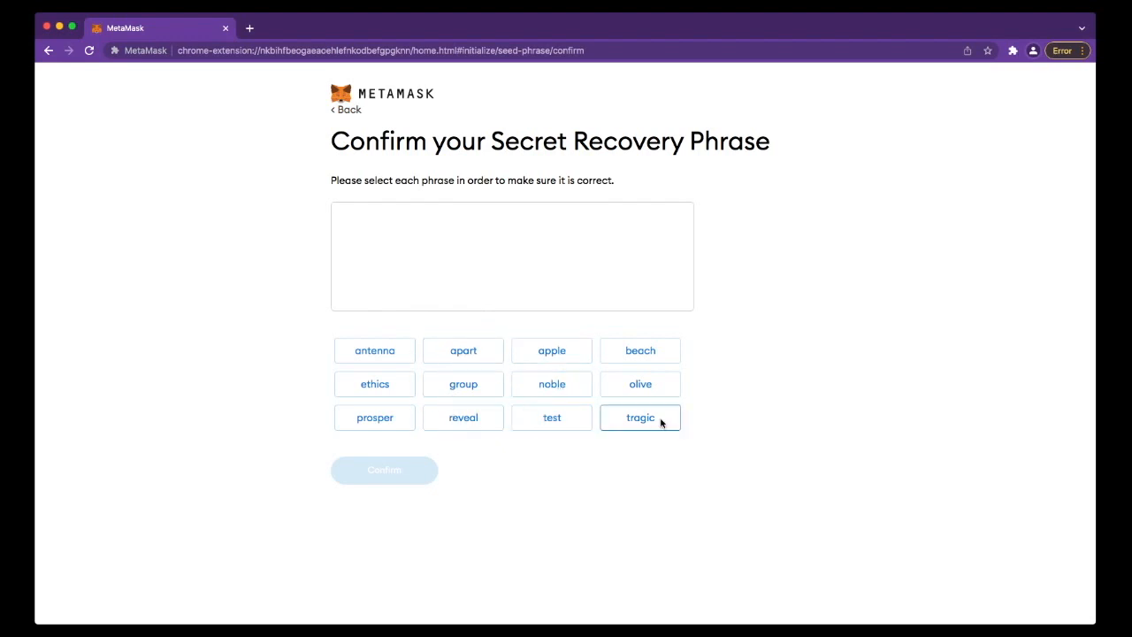
mouse_move(228, 419)
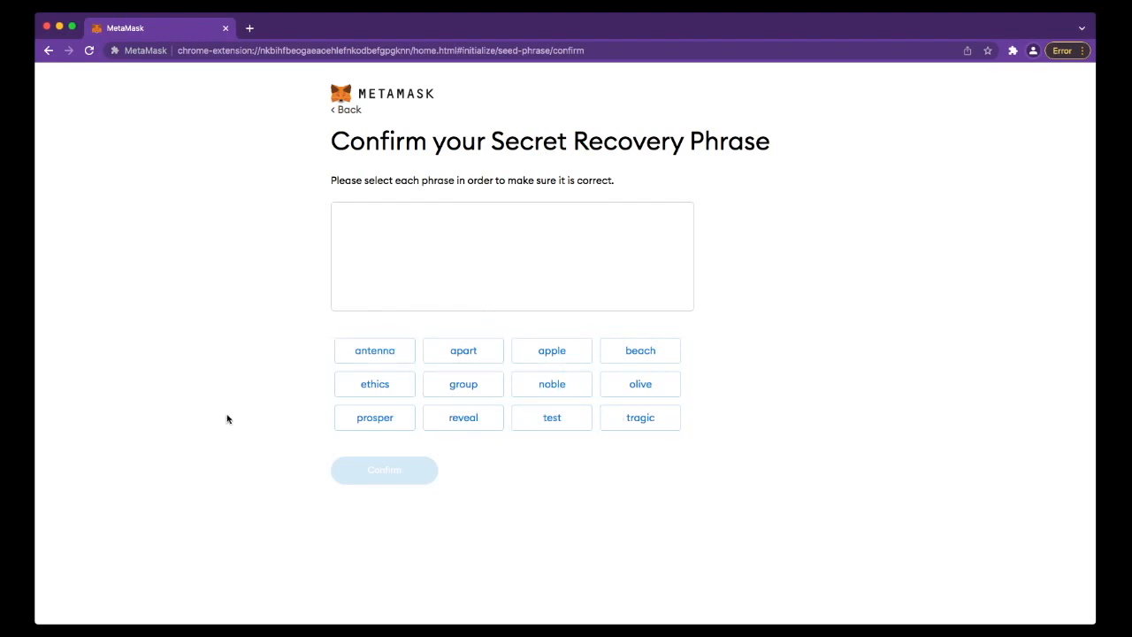
mouse_move(341, 445)
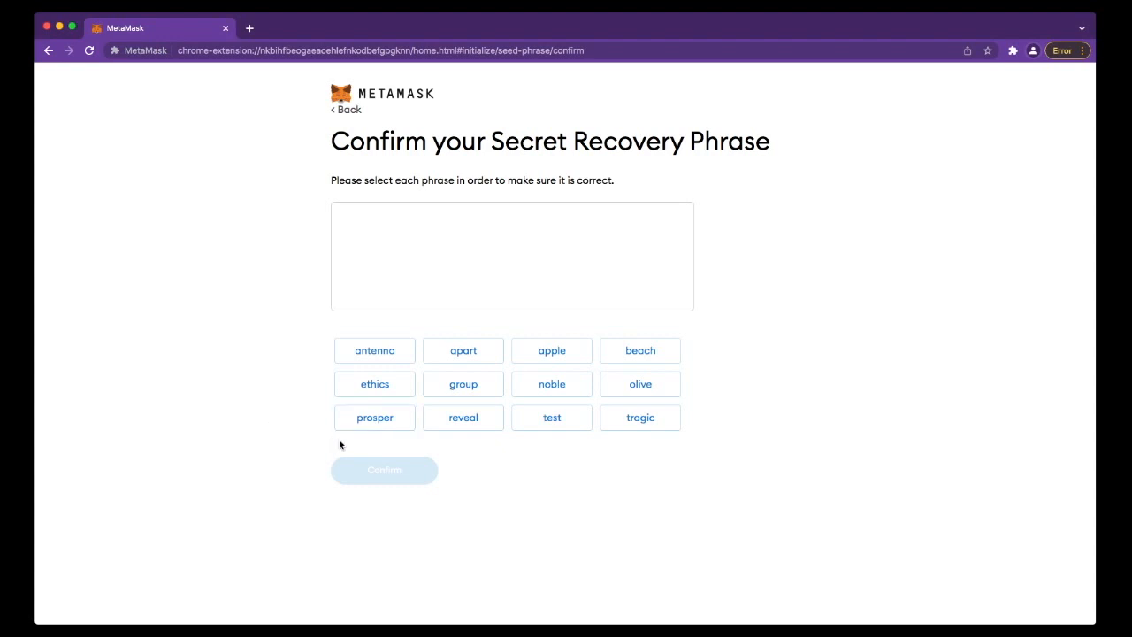
mouse_move(459, 256)
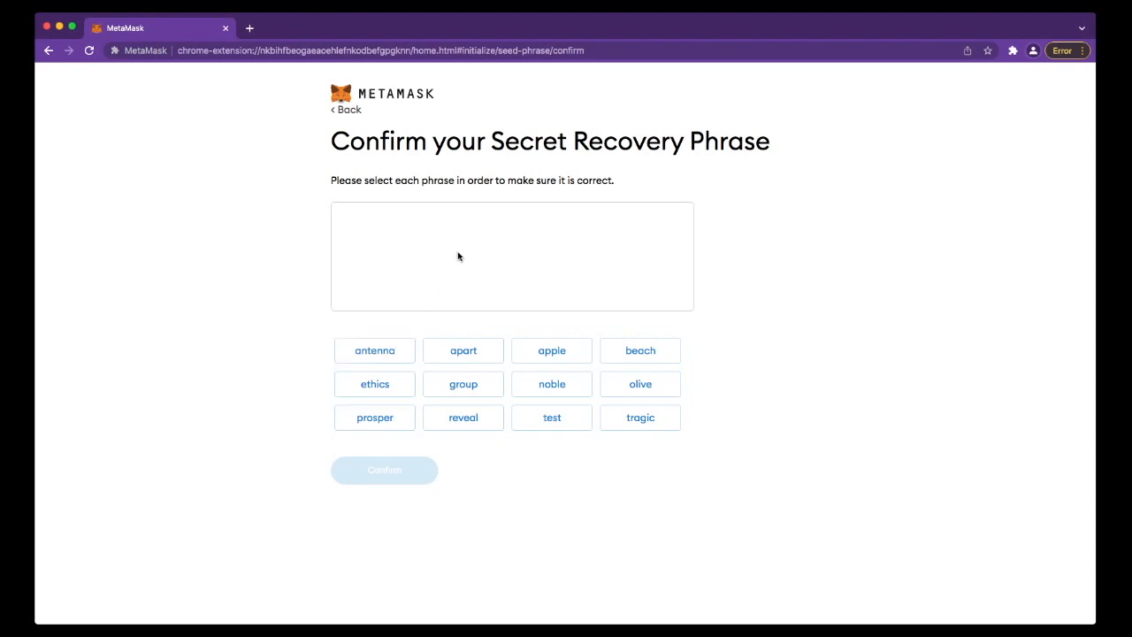
mouse_move(438, 261)
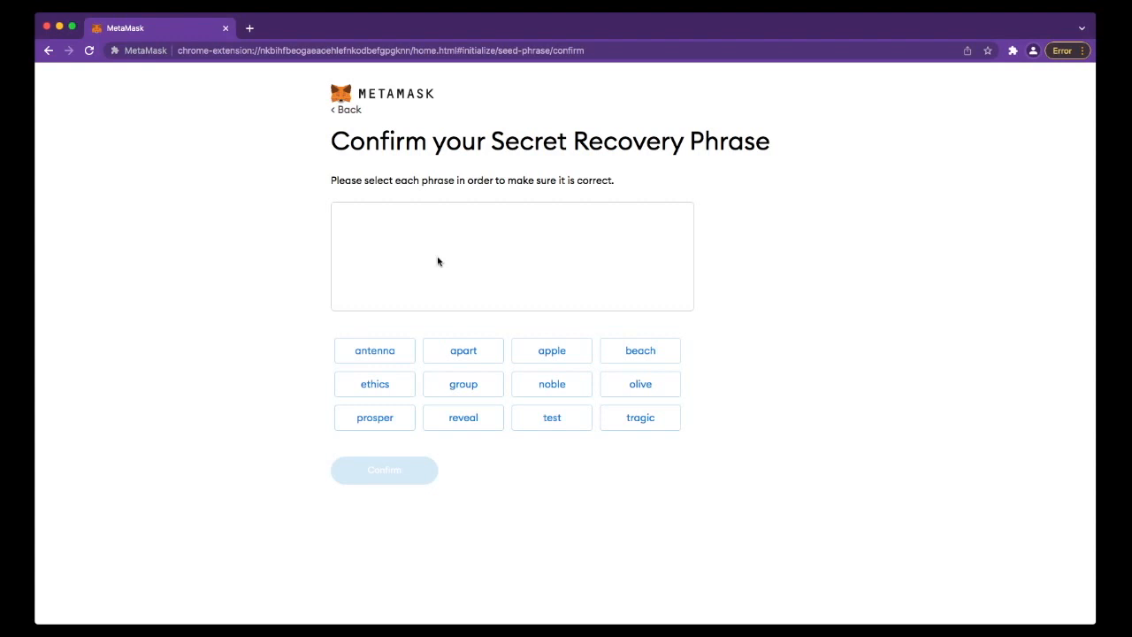
mouse_move(597, 232)
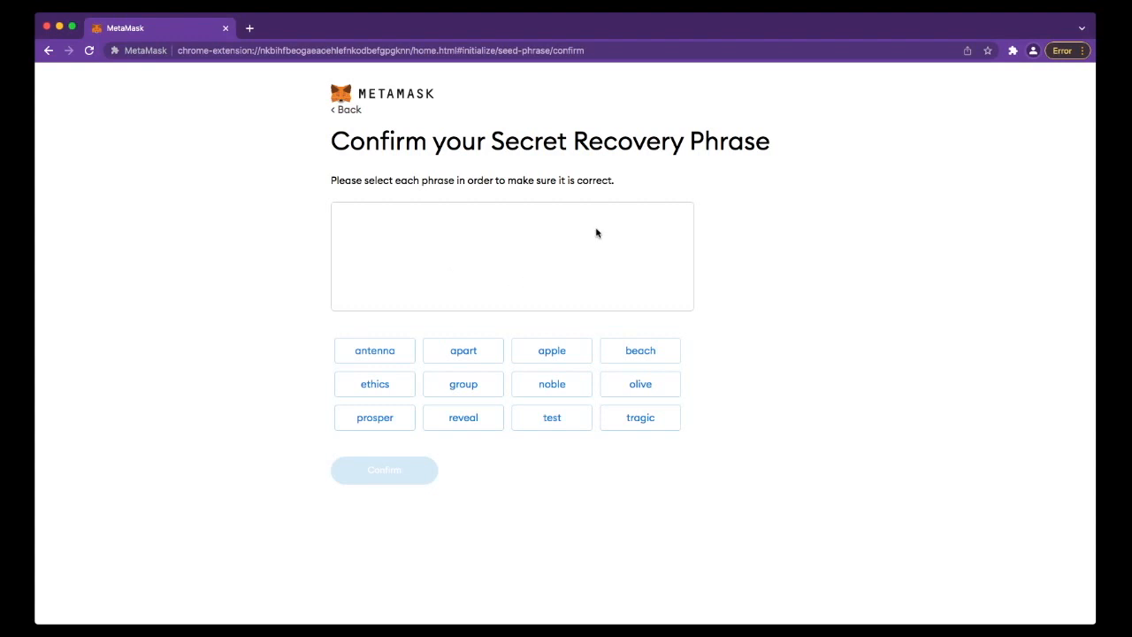
mouse_move(515, 308)
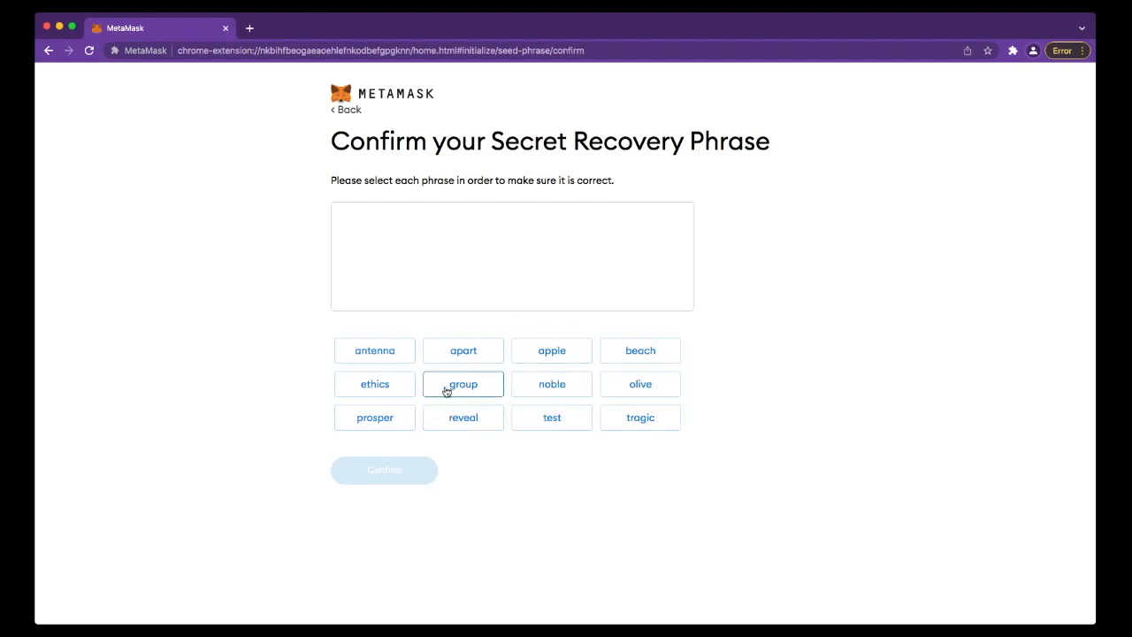
Step: Submit the recovery phrase words re-entered in their original order
left_click(384, 469)
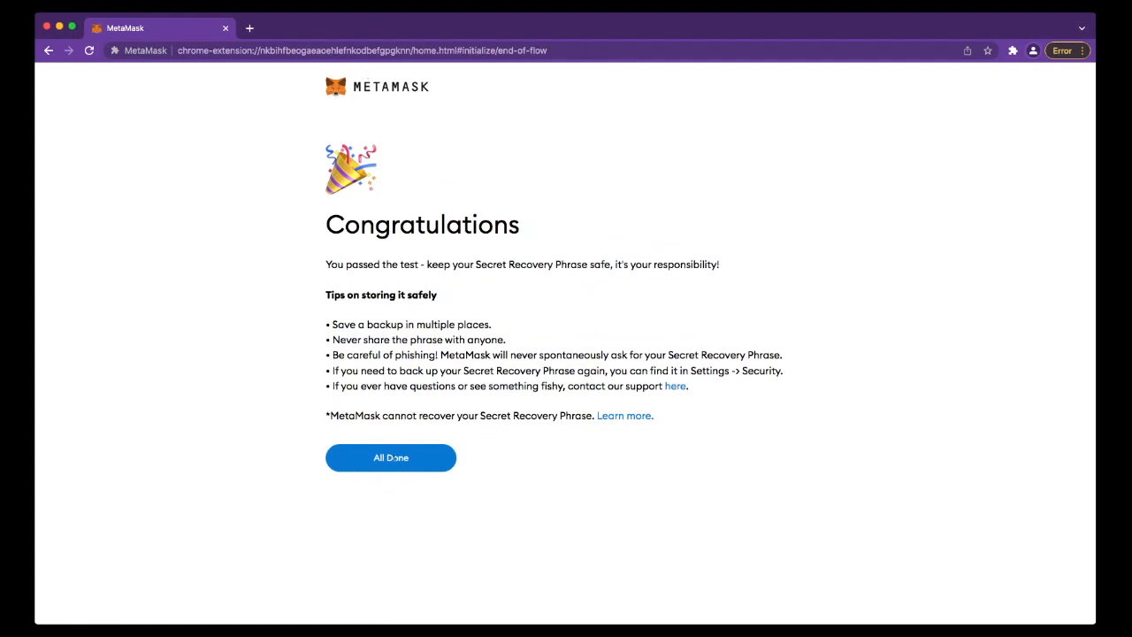
Step: Finish wallet setup and dismiss the What's new announcement
left_click(389, 457)
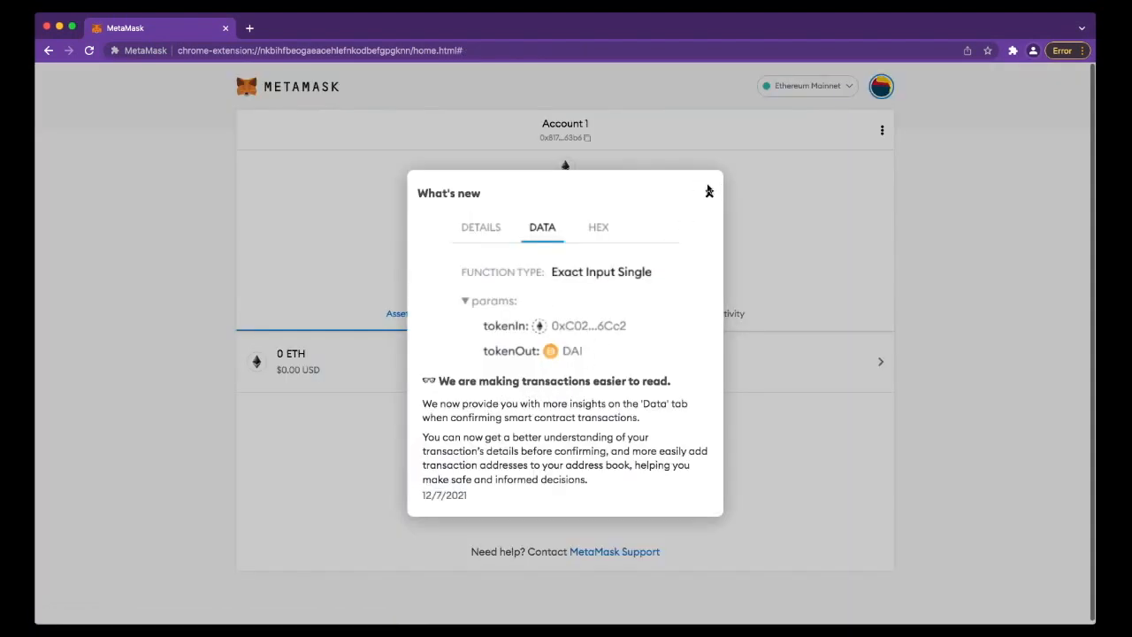
left_click(708, 191)
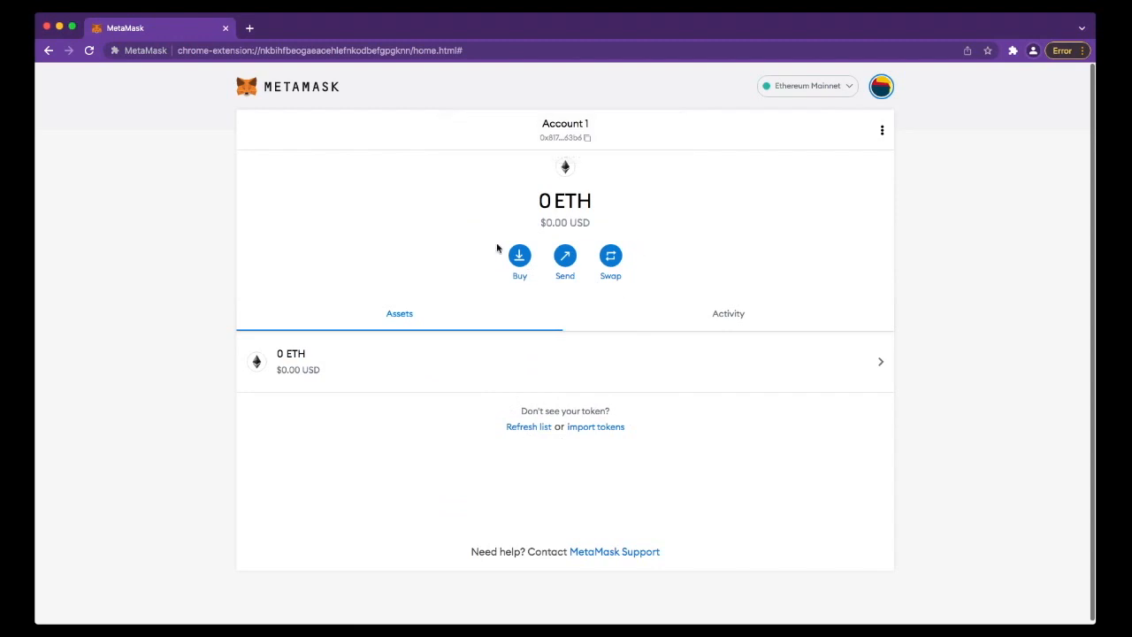
mouse_move(372, 77)
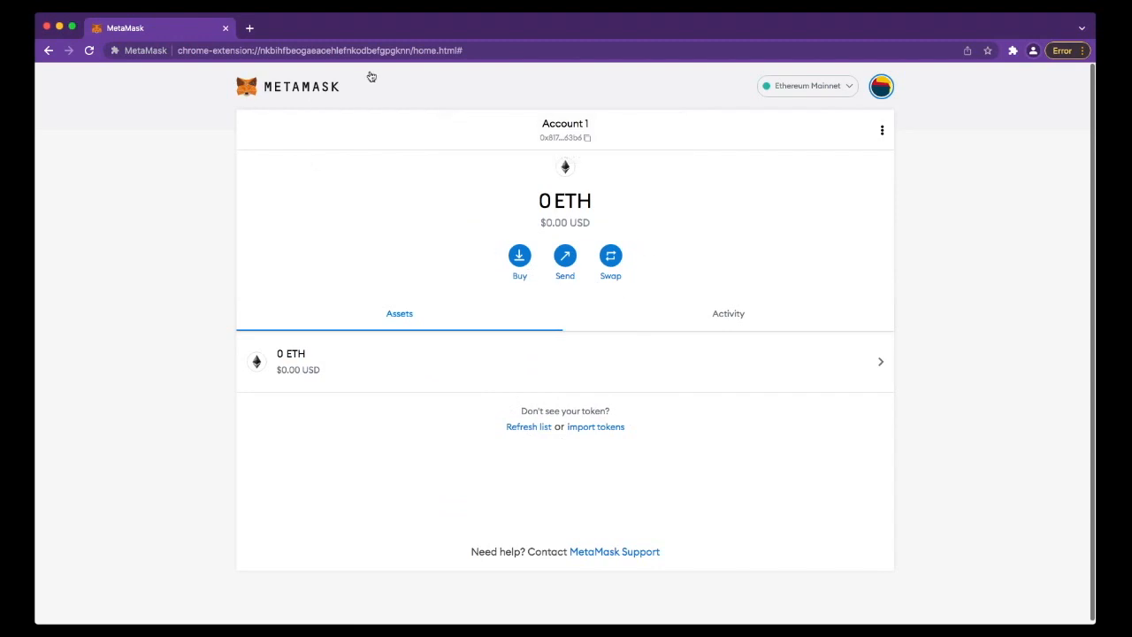
mouse_move(462, 98)
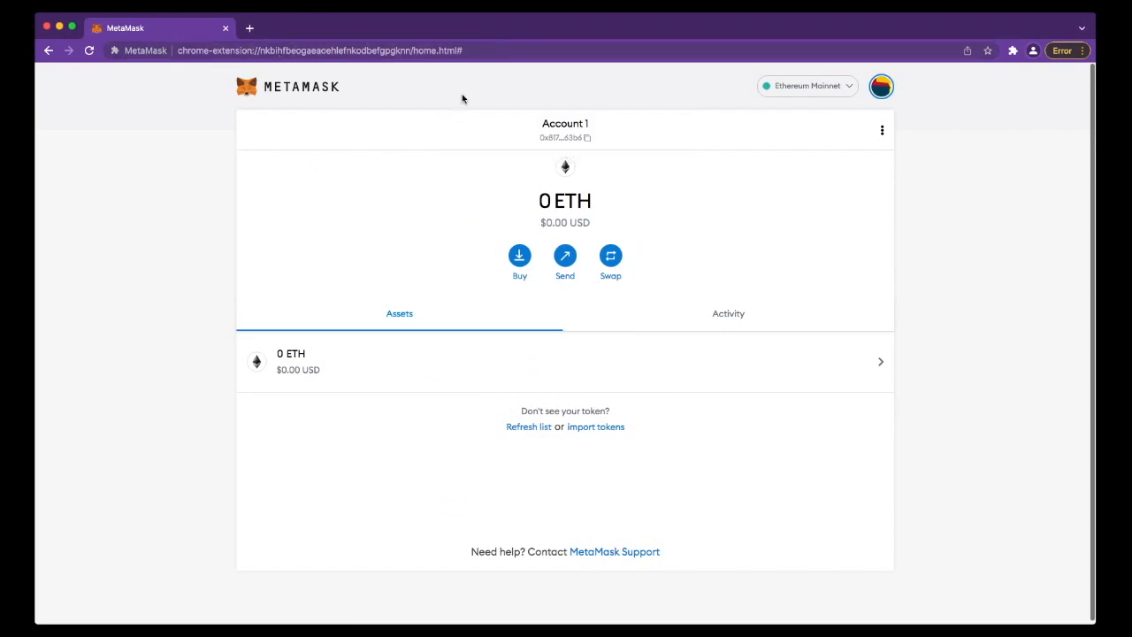
mouse_move(510, 245)
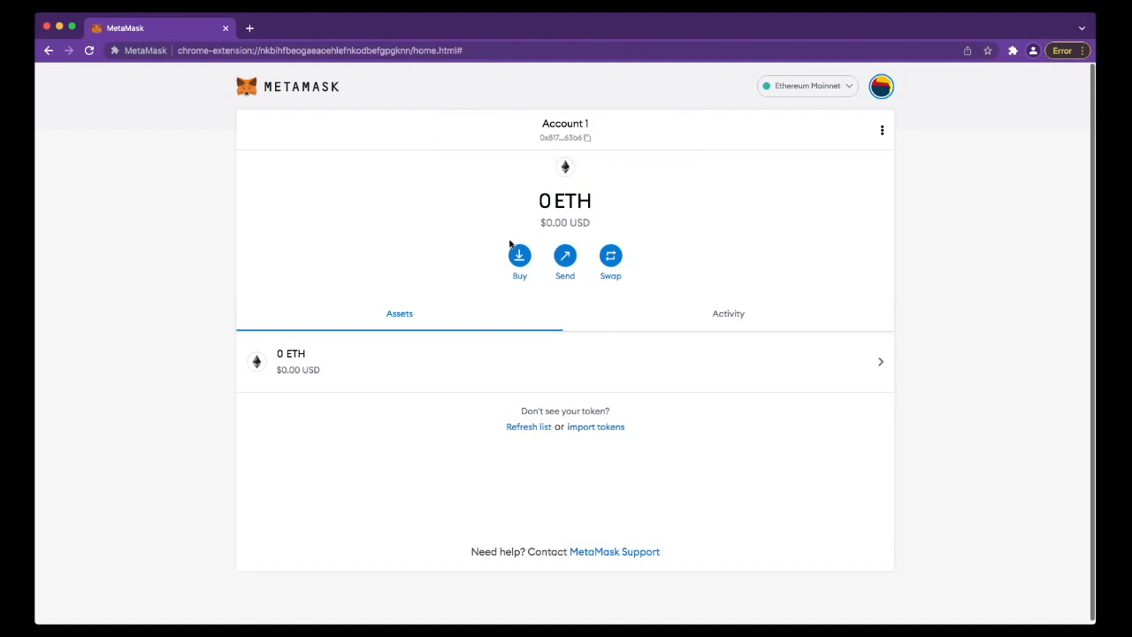
mouse_move(665, 325)
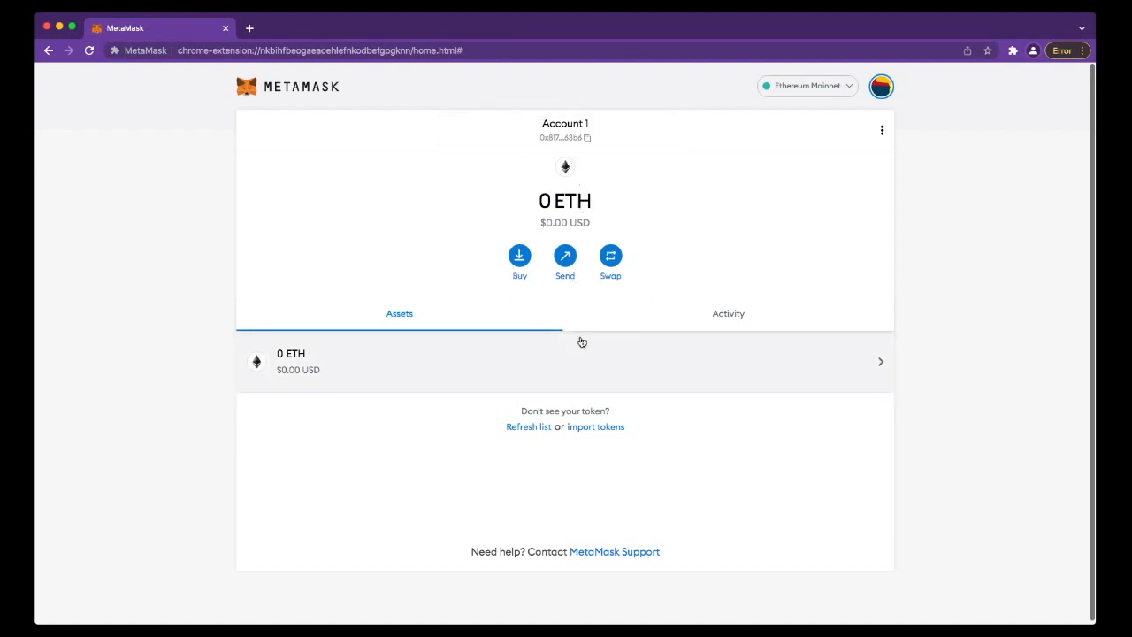
mouse_move(584, 275)
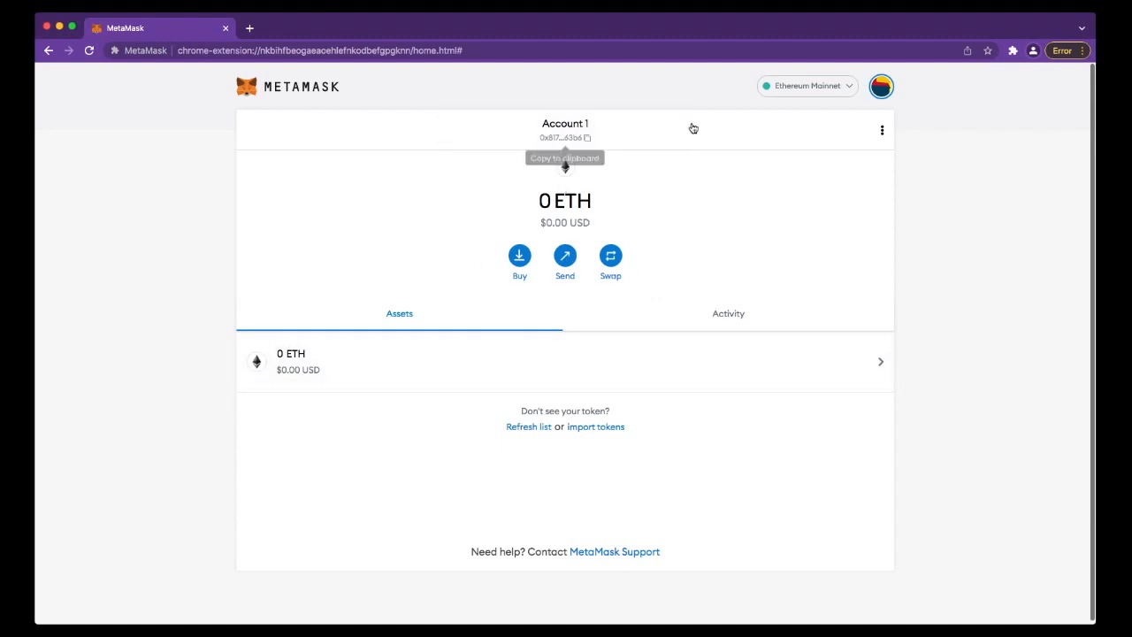
mouse_move(881, 129)
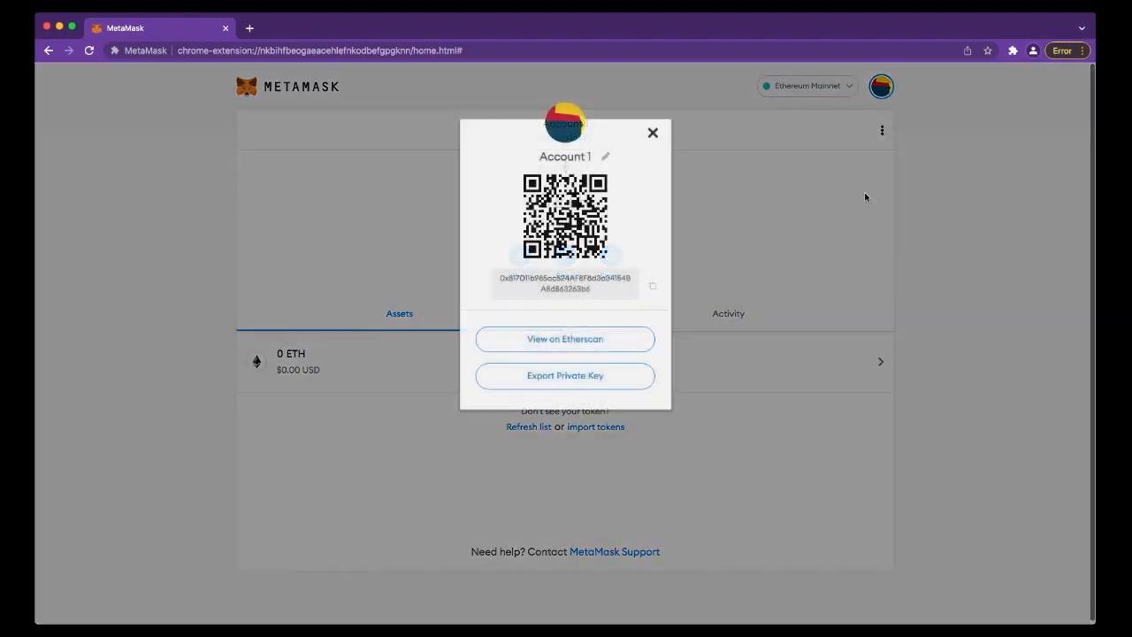
Step: Rename Account 1 to 'DO NOT USE!!!' and close the account details
left_click(605, 157)
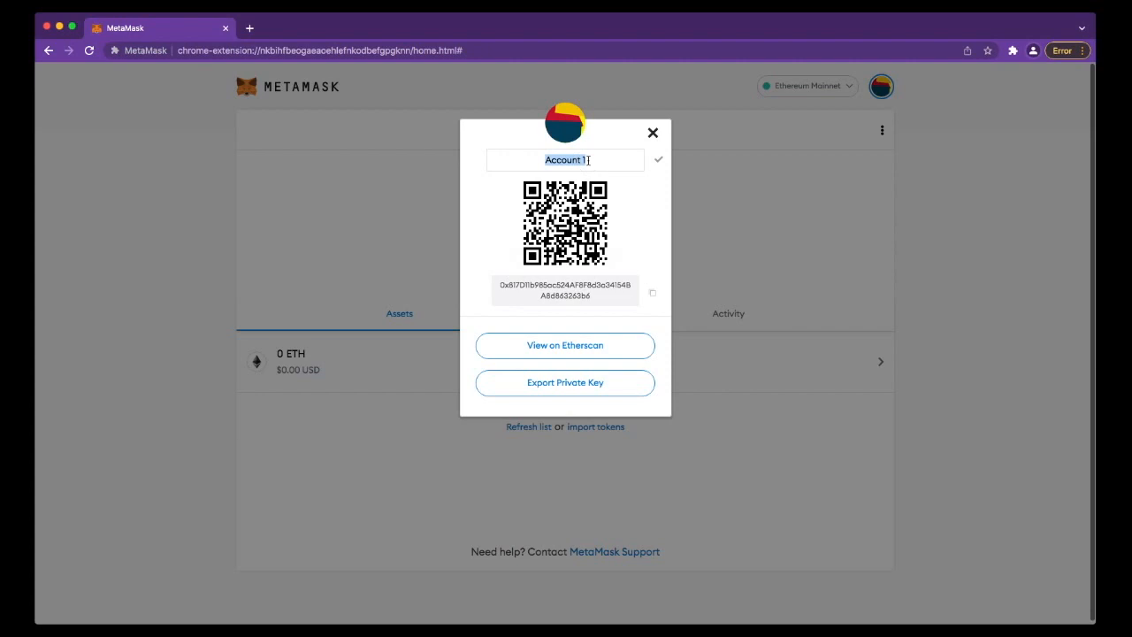
type("DO NO")
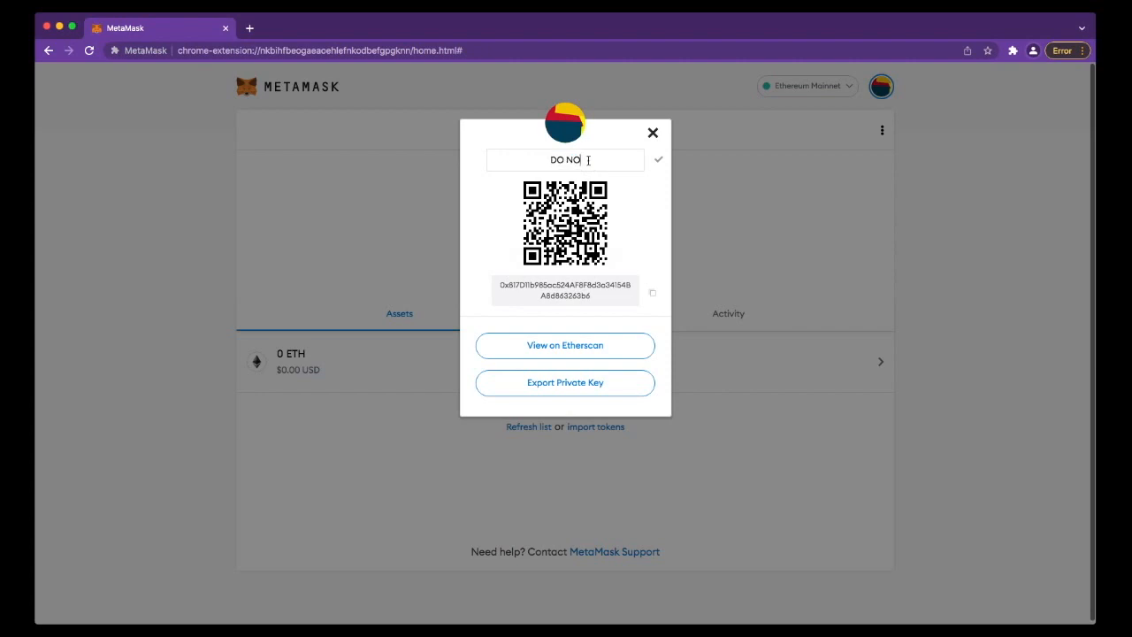
type("T USE!!!")
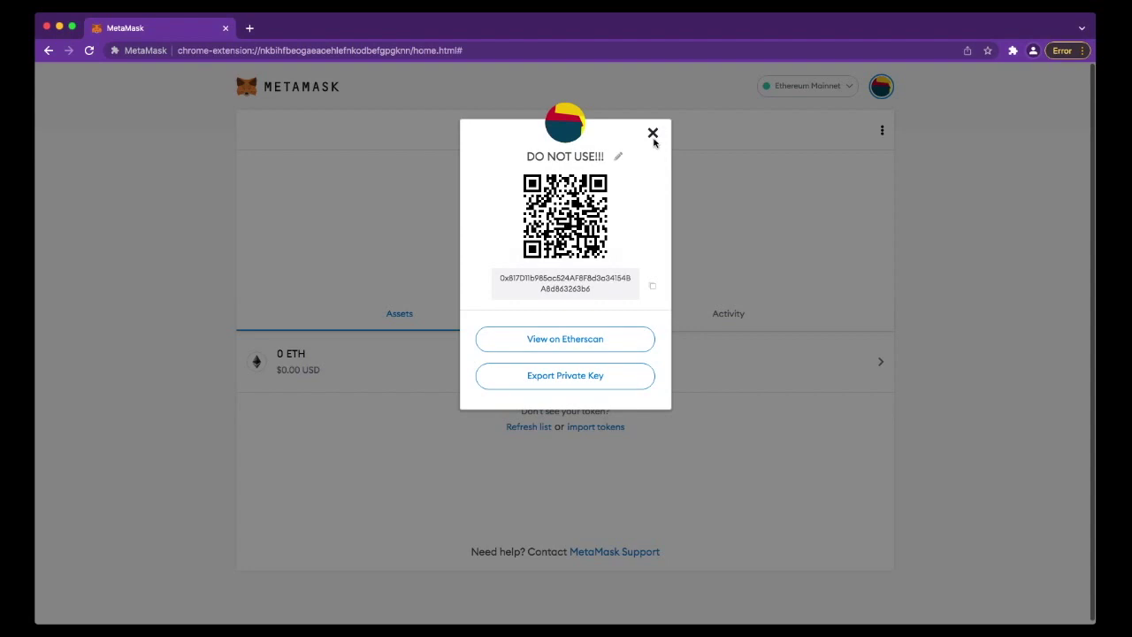
left_click(652, 132)
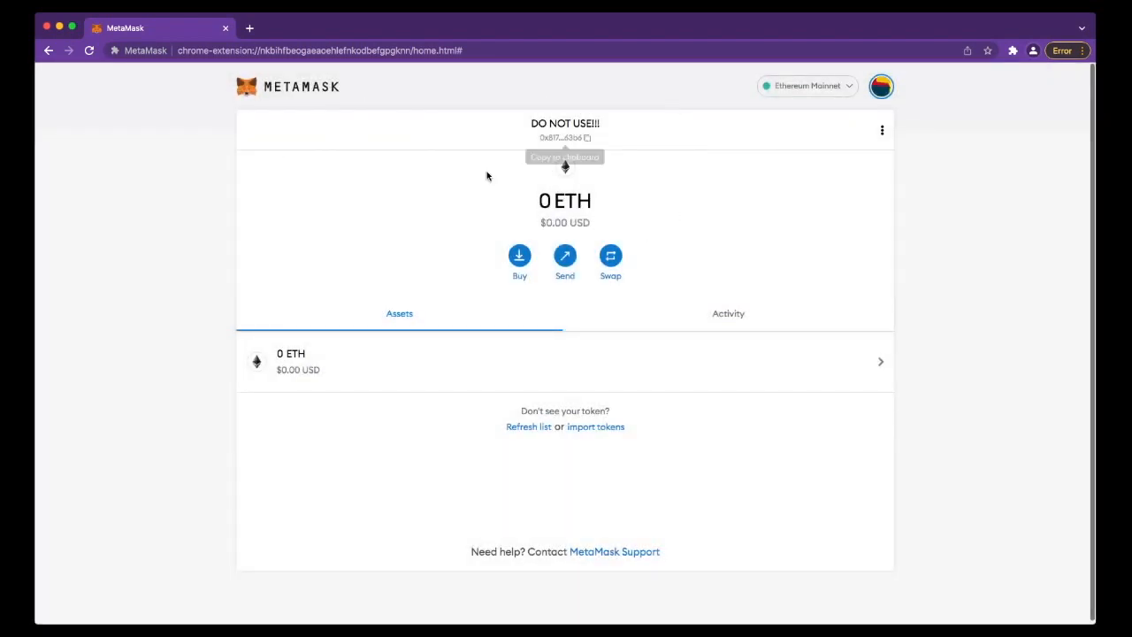
mouse_move(845, 228)
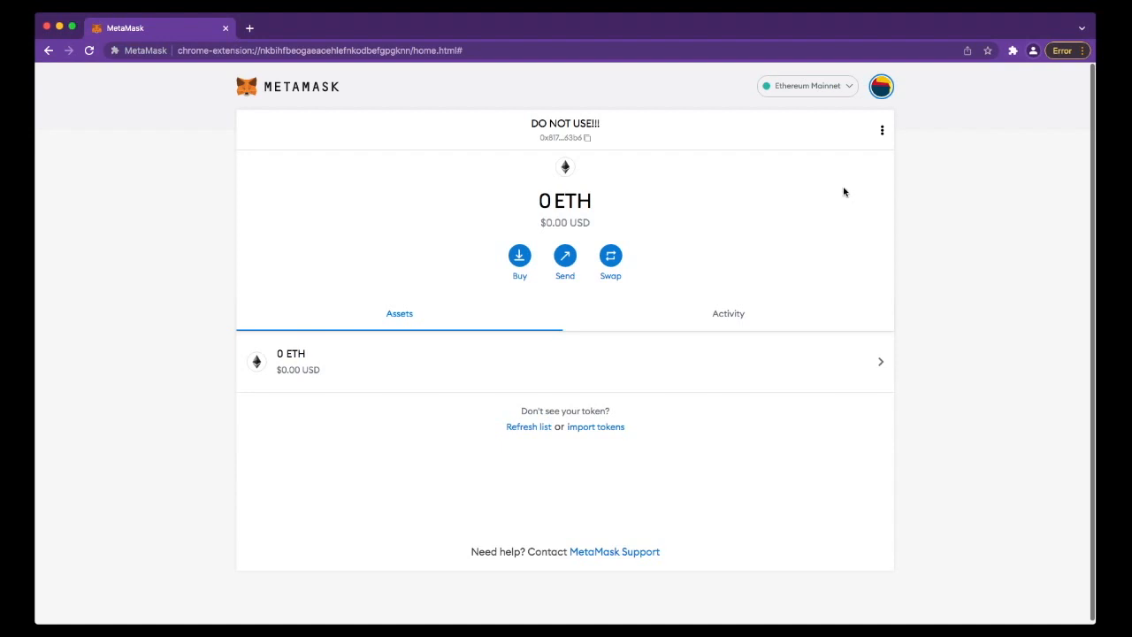
mouse_move(815, 155)
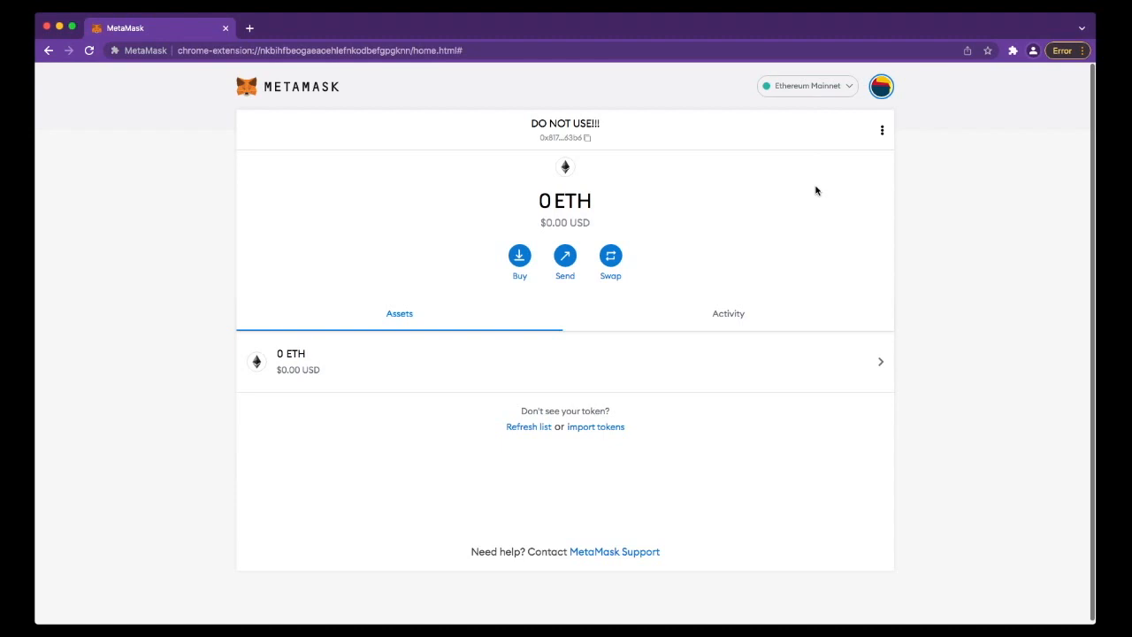
mouse_move(882, 86)
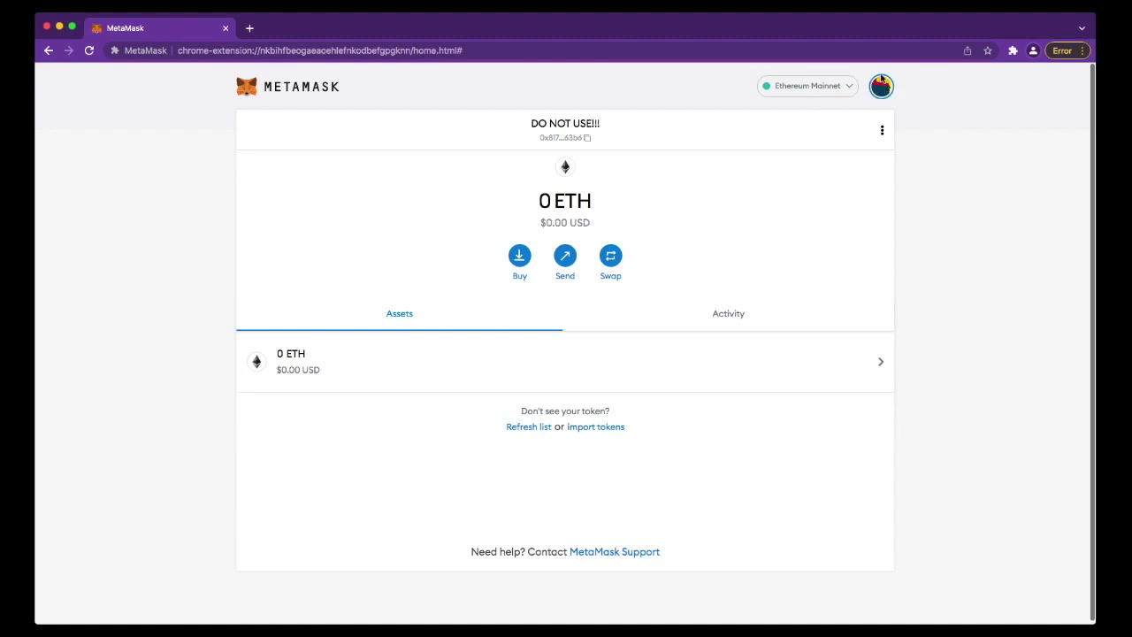
Step: Start connecting a hardware wallet from the account menu, selecting Trezor
left_click(881, 86)
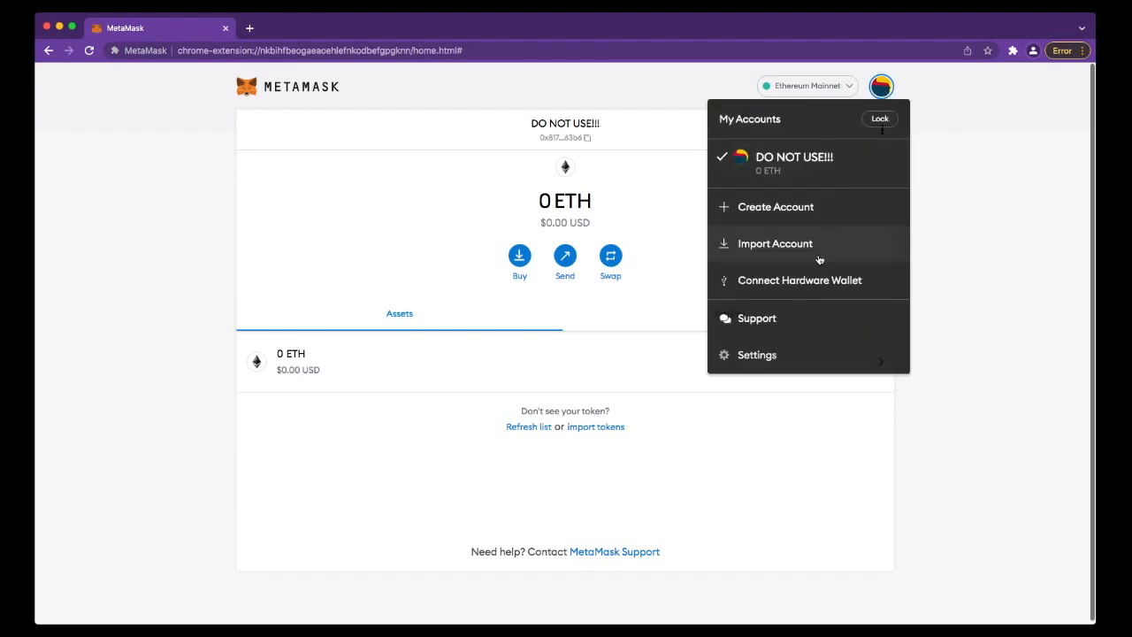
left_click(798, 280)
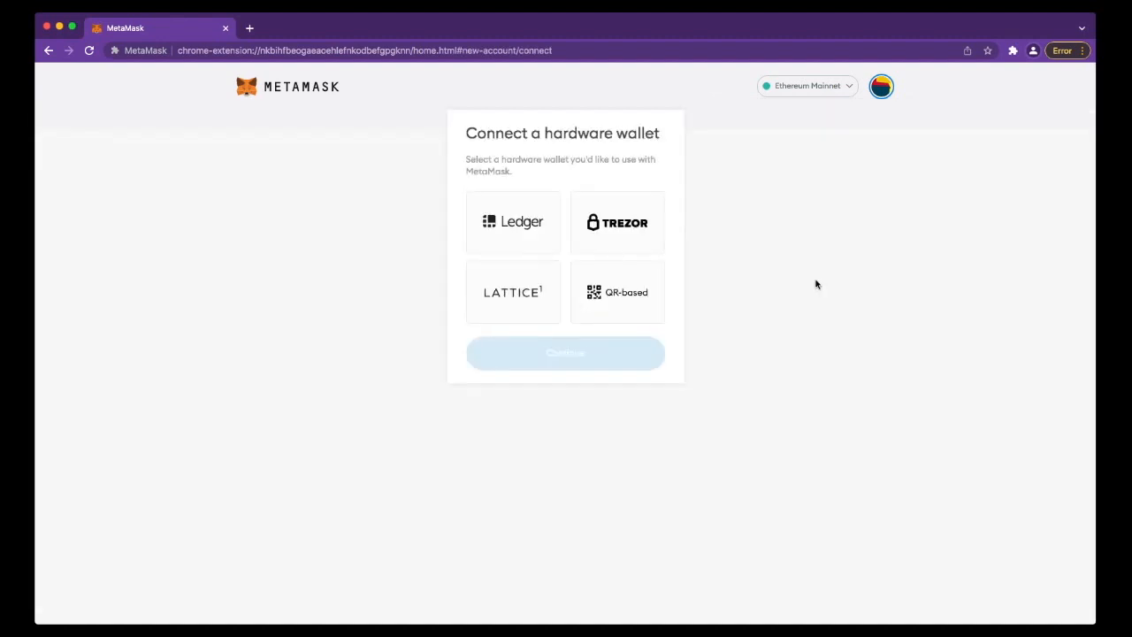
left_click(617, 222)
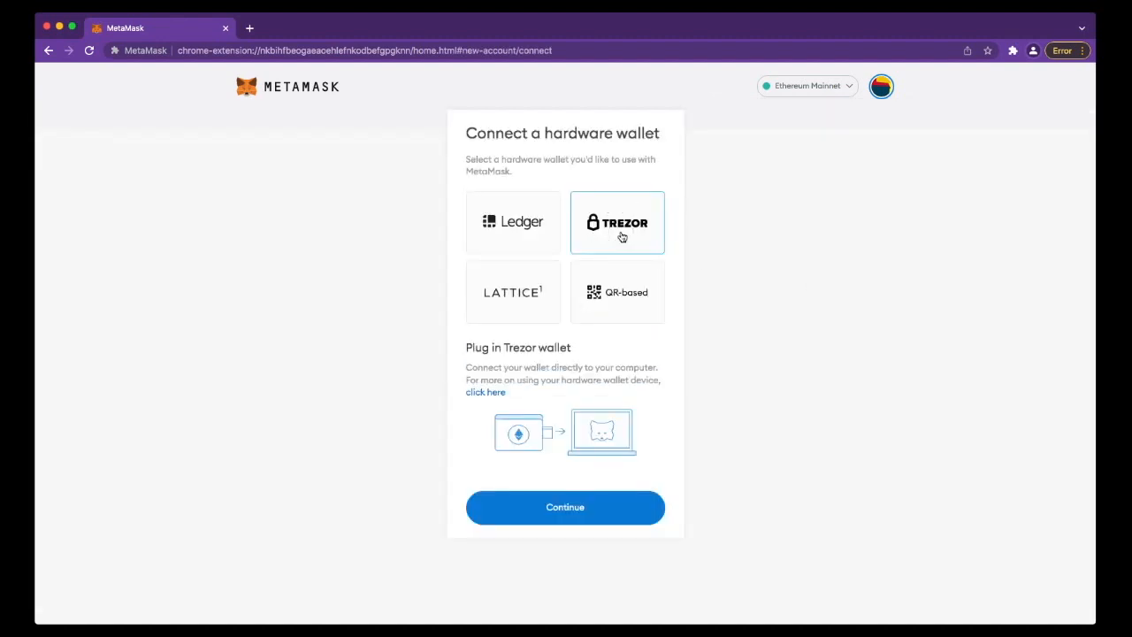
mouse_move(504, 263)
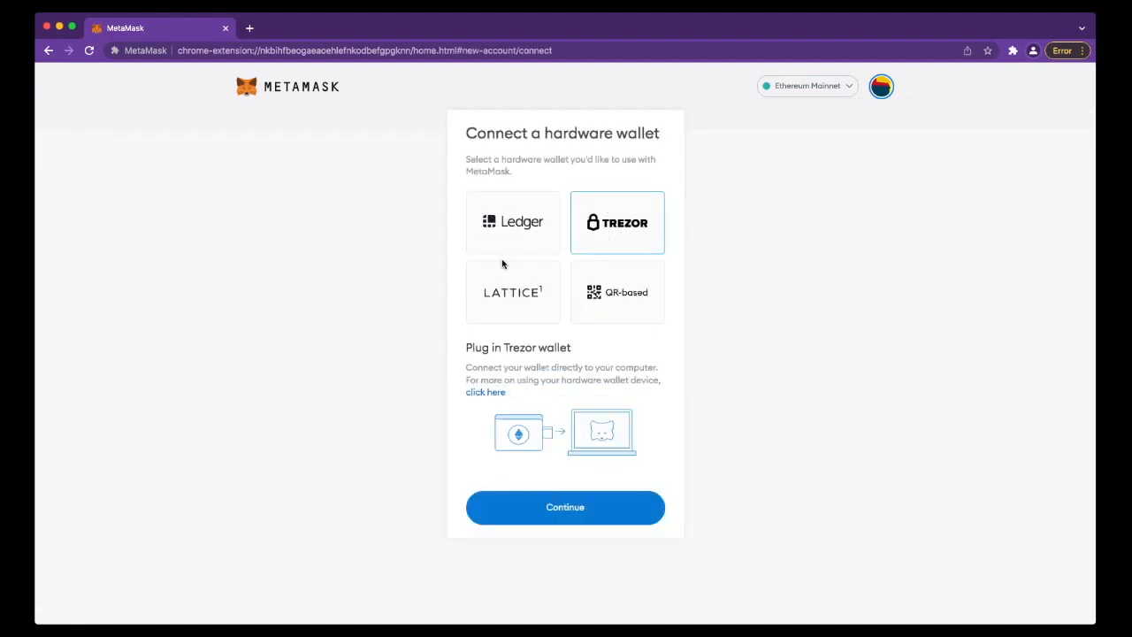
mouse_move(558, 248)
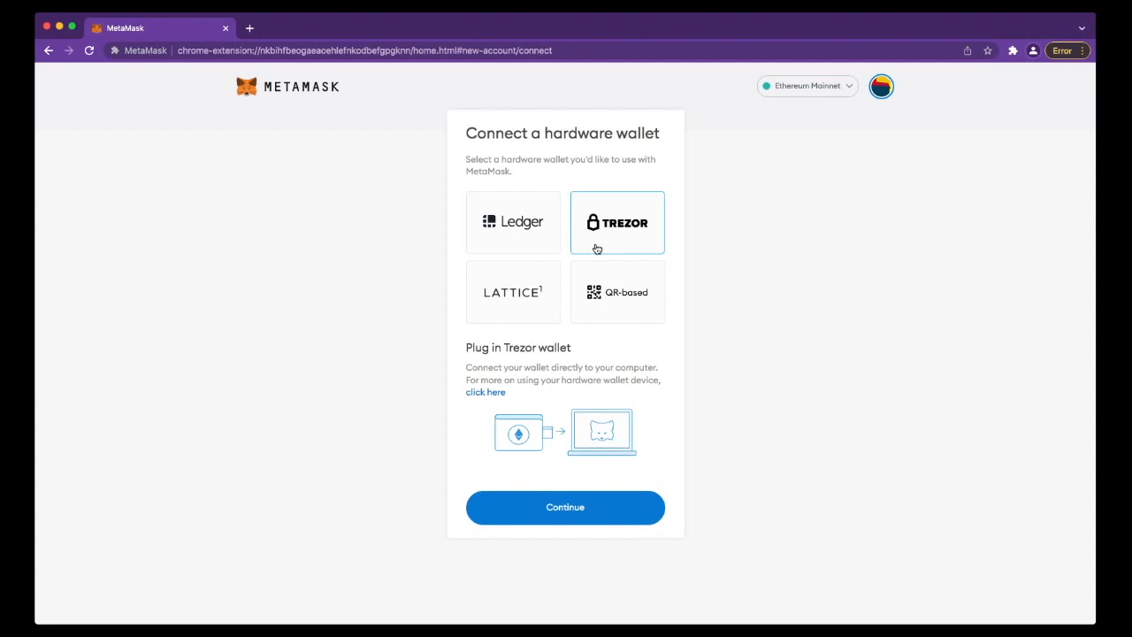
mouse_move(617, 236)
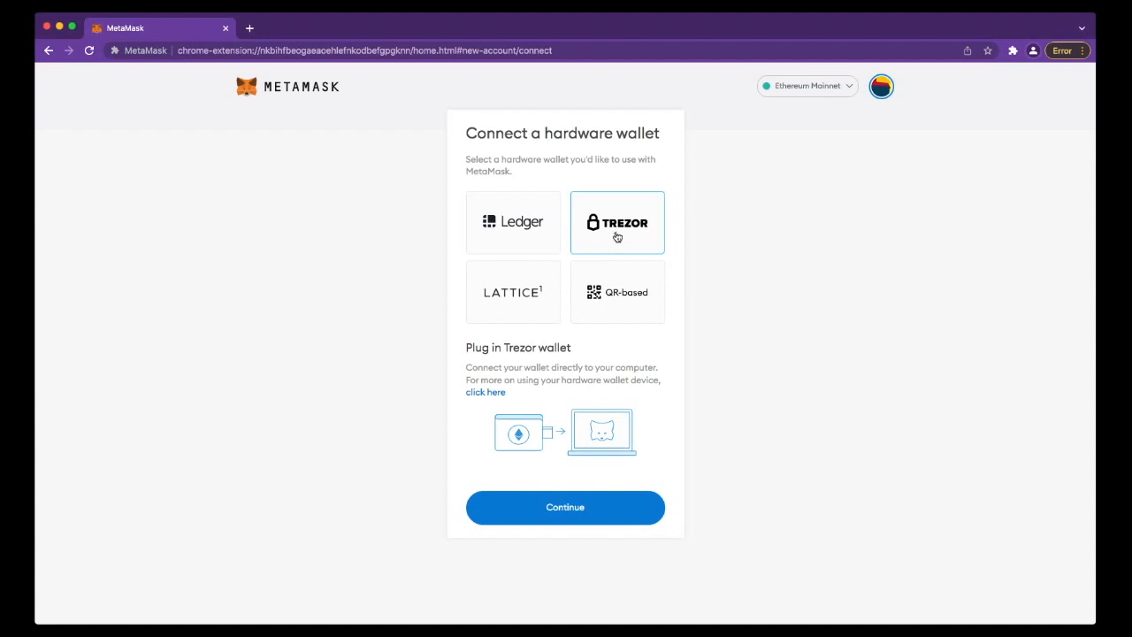
left_click(565, 507)
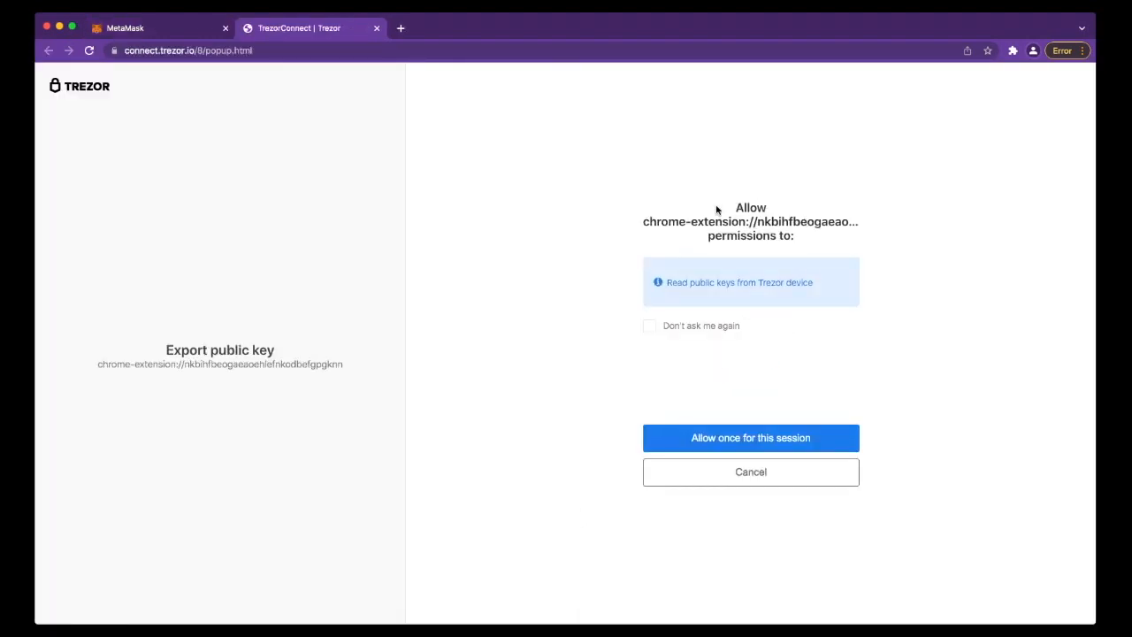
Step: Allow public key access for this session and enter the Trezor PIN on the keypad
left_click(750, 438)
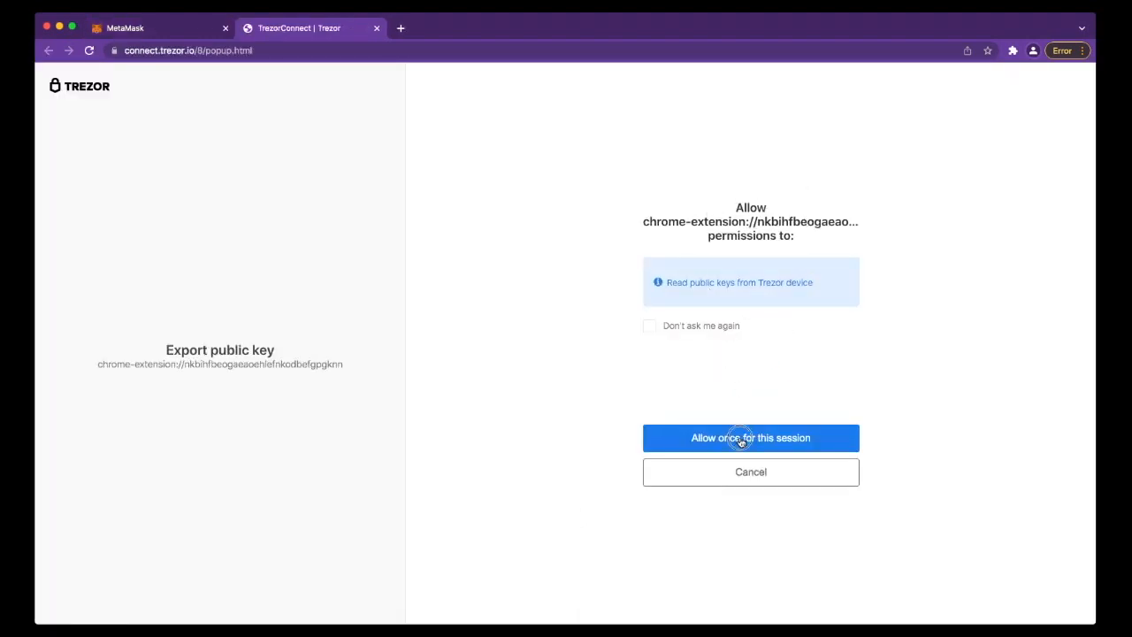
left_click(750, 437)
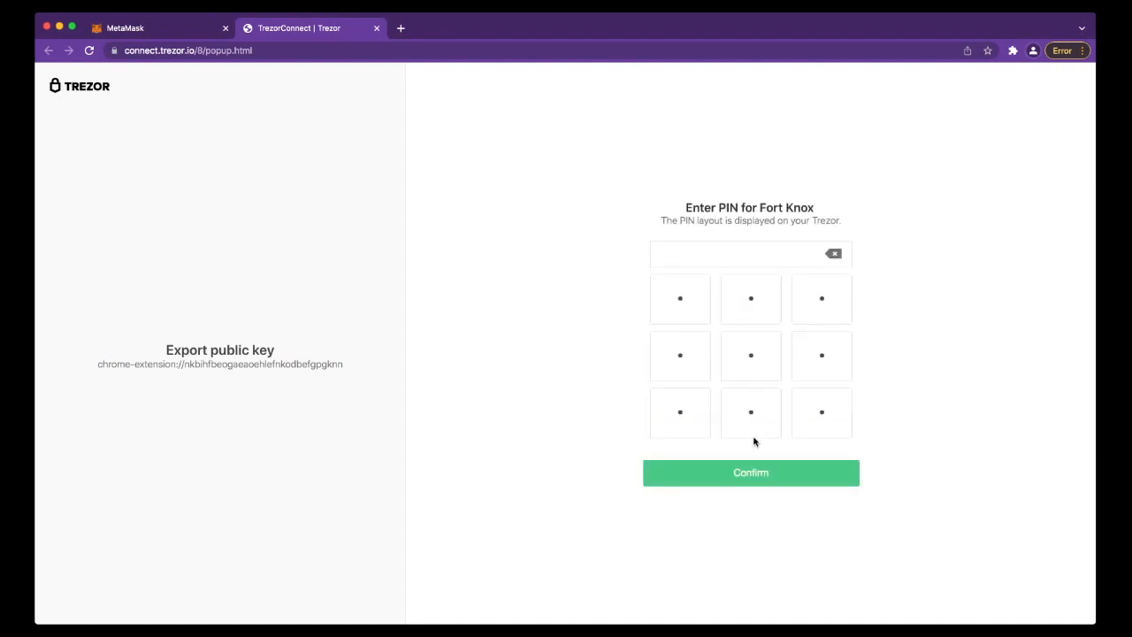
mouse_move(738, 405)
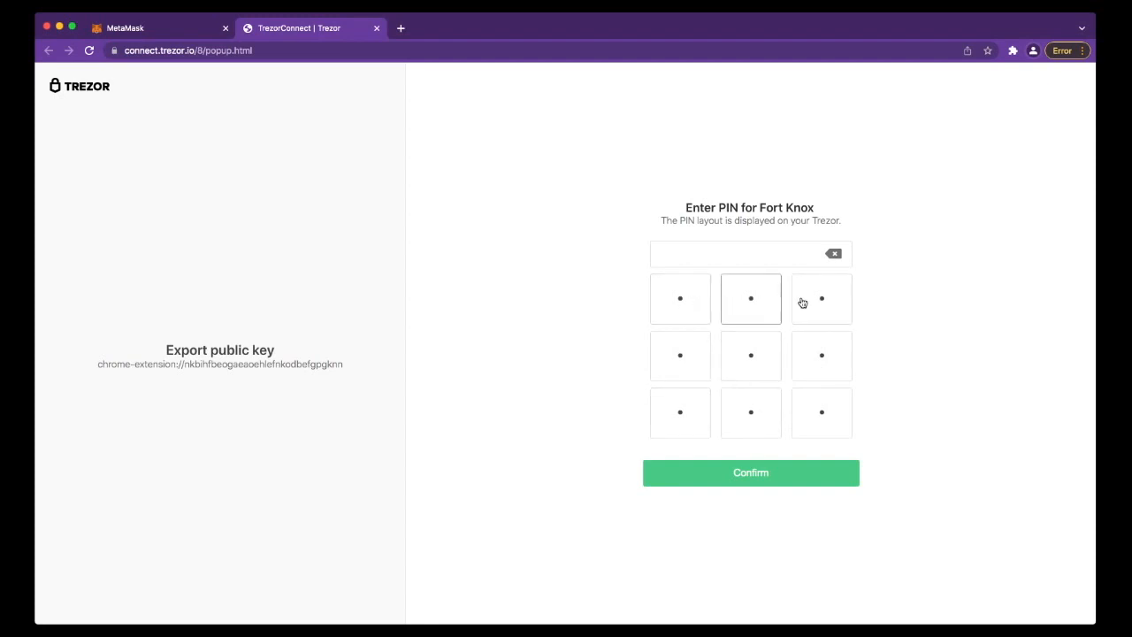
mouse_move(750, 354)
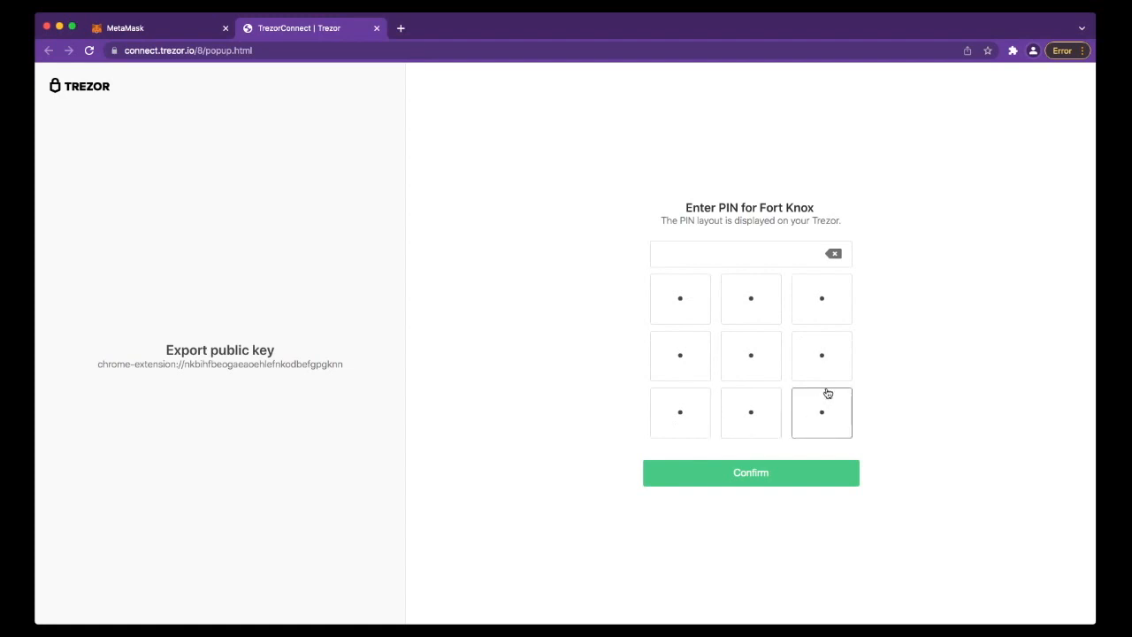
left_click(821, 298)
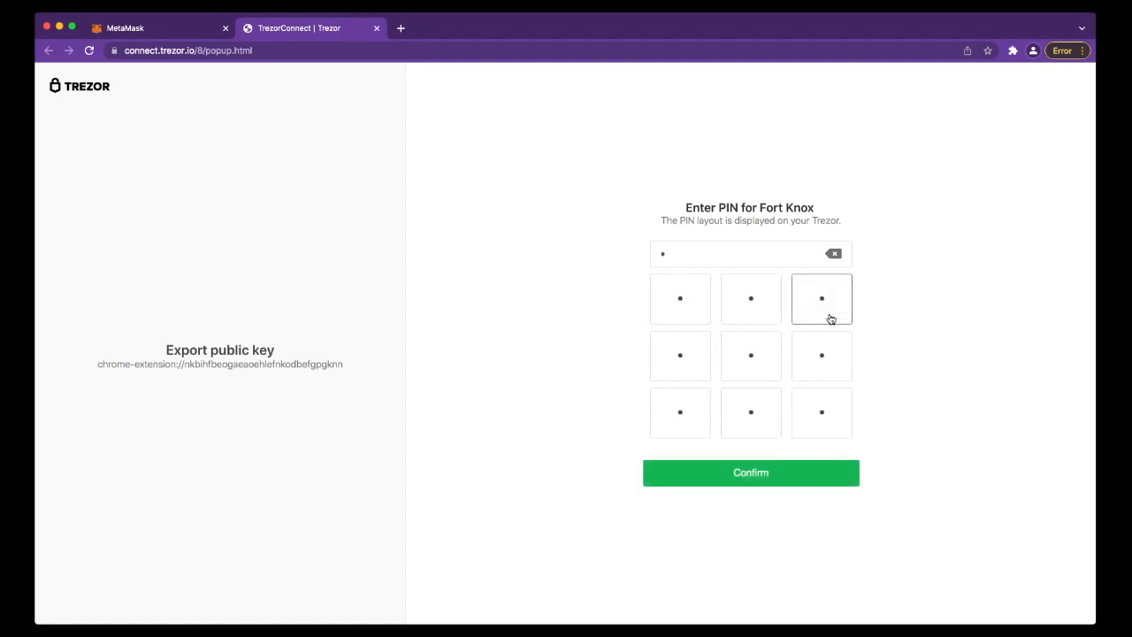
left_click(750, 472)
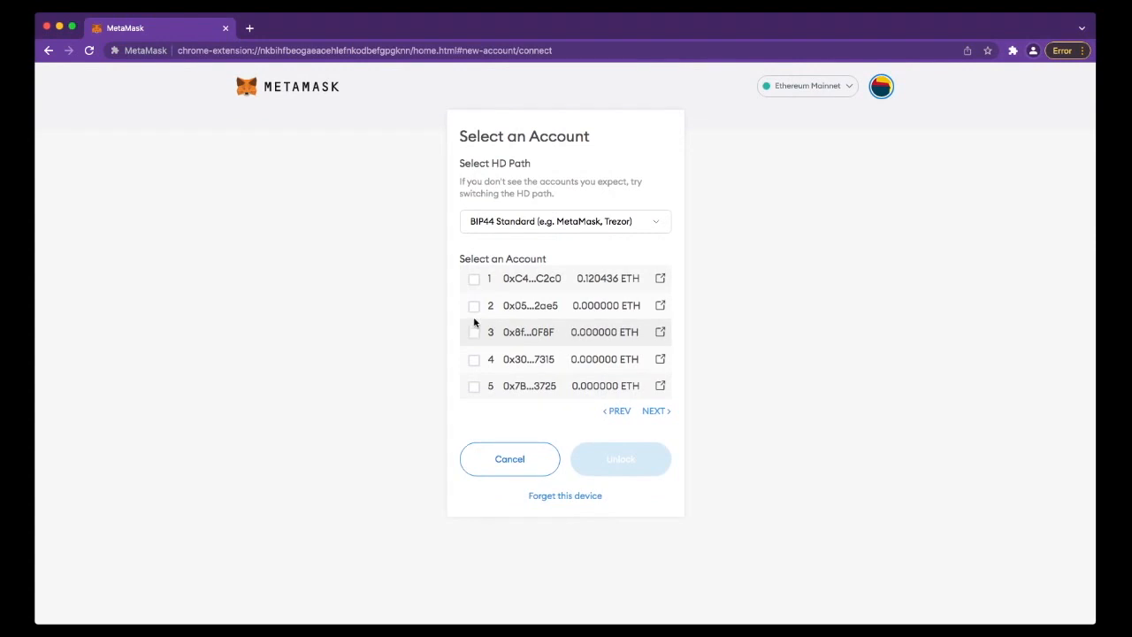
Step: Select the second Trezor account and unlock it into MetaMask
left_click(475, 305)
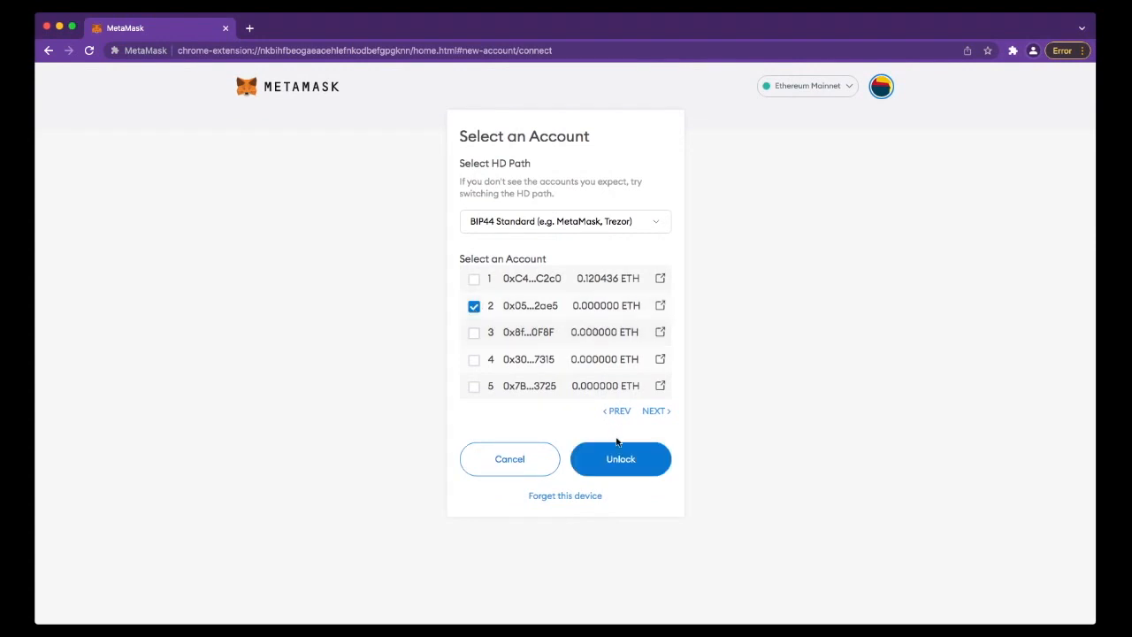
left_click(619, 458)
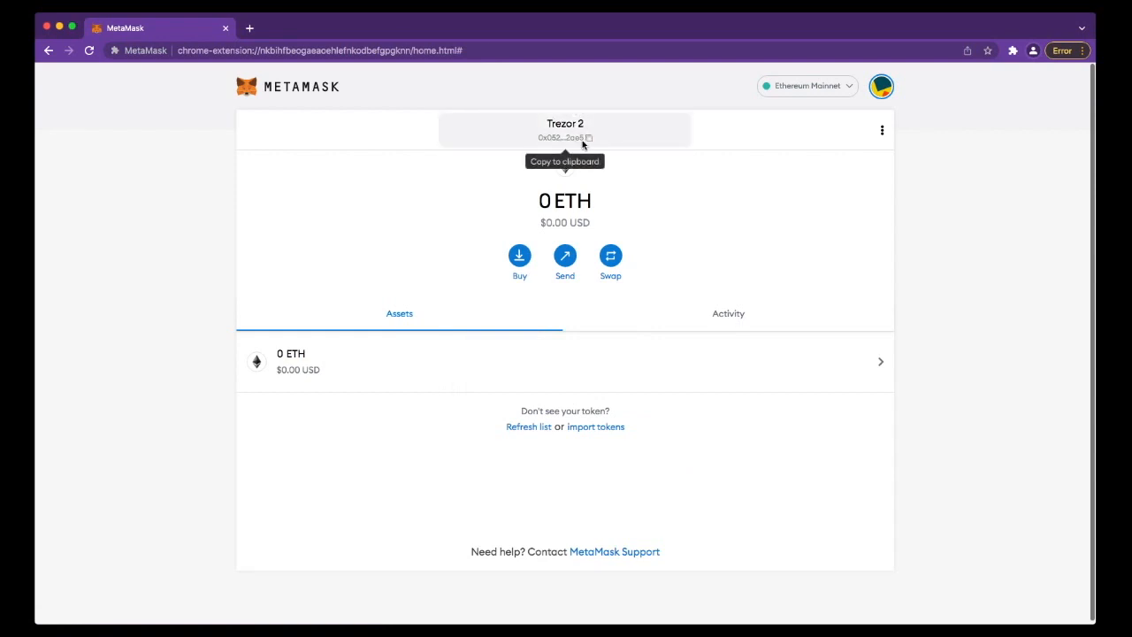
mouse_move(582, 142)
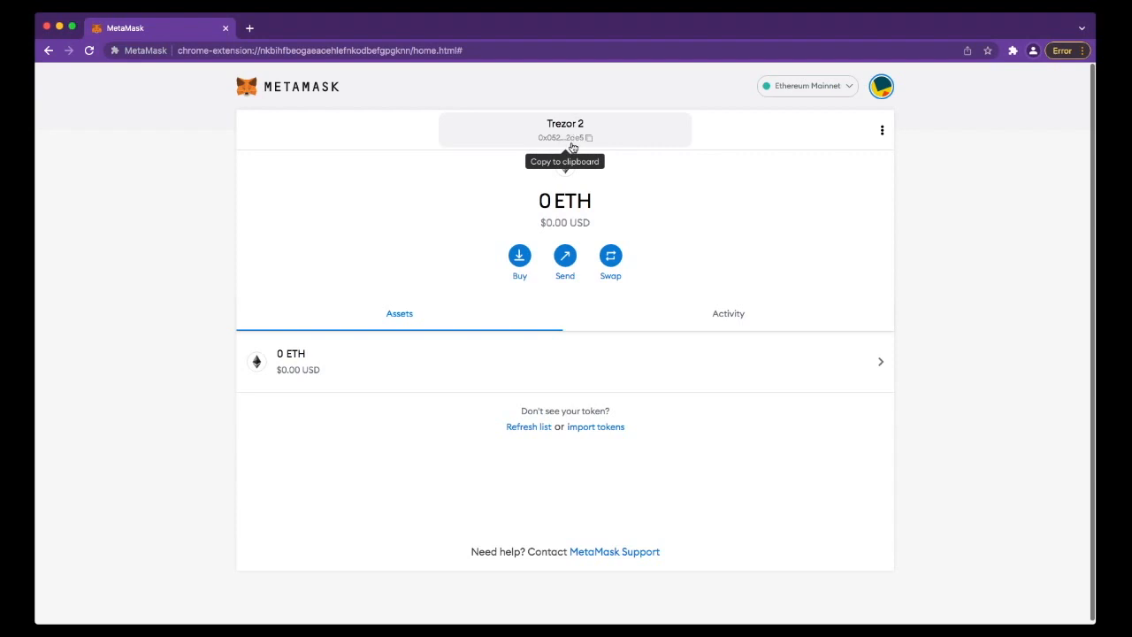
mouse_move(610, 139)
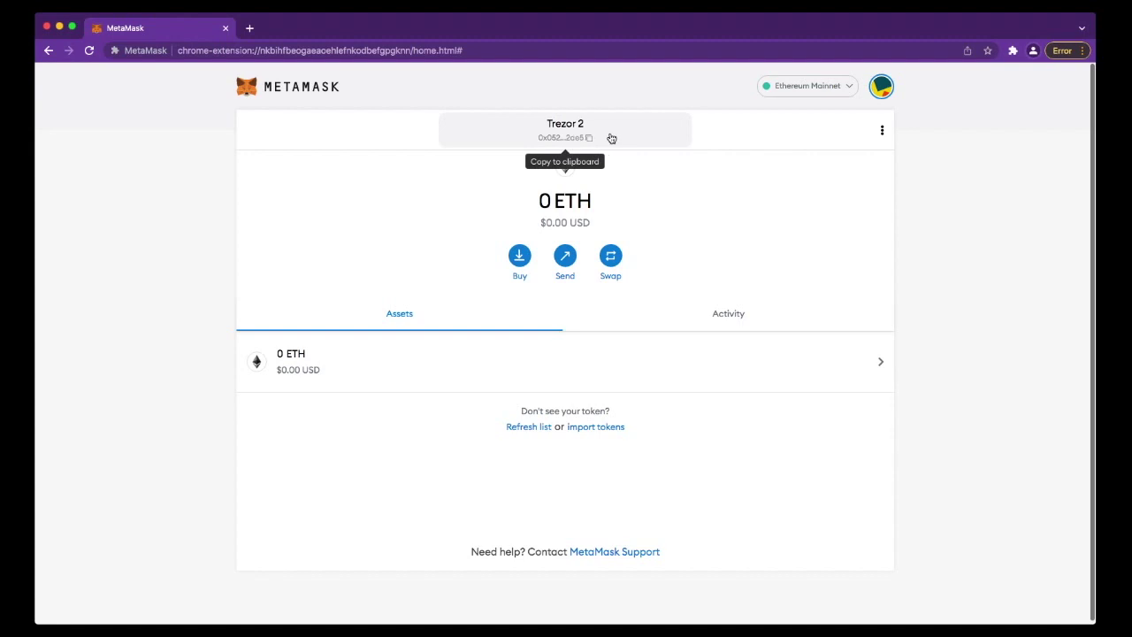
mouse_move(723, 139)
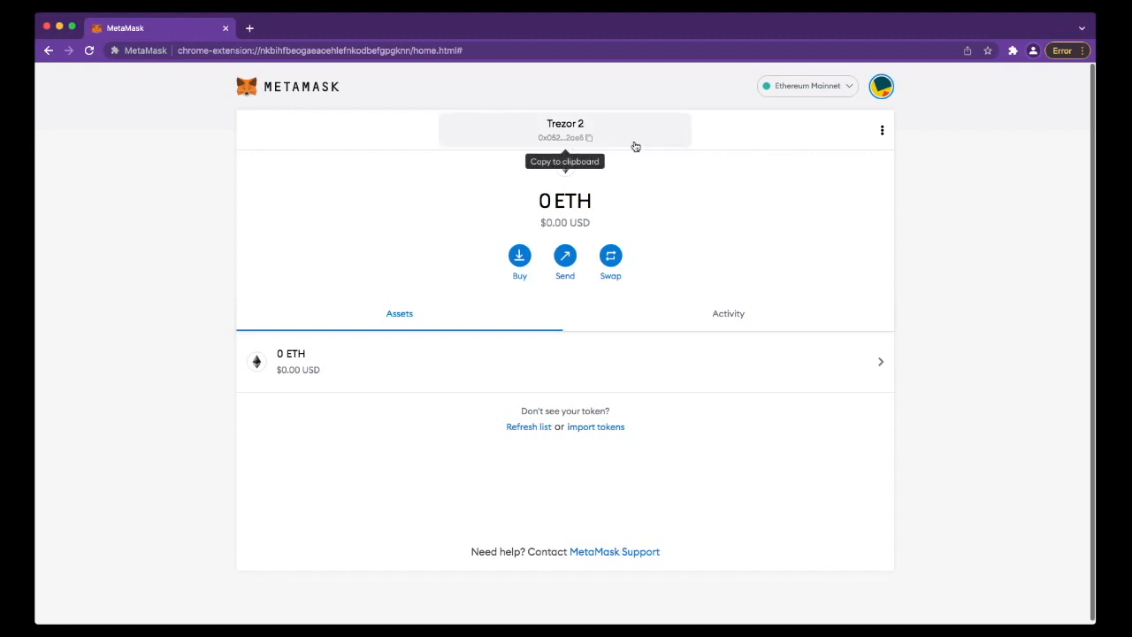
mouse_move(609, 158)
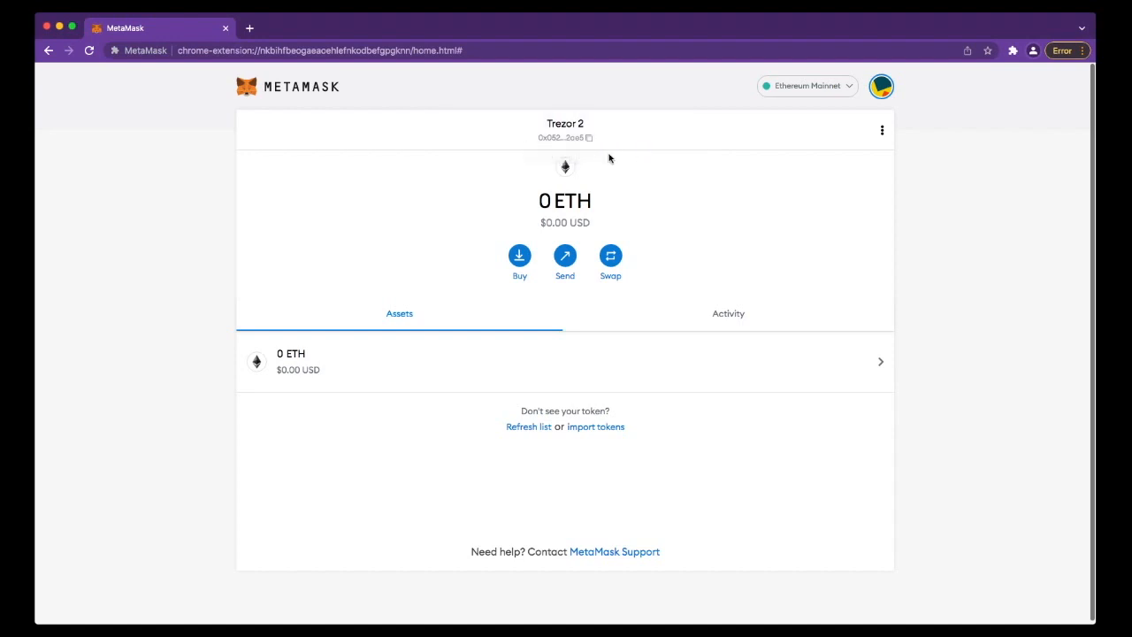
mouse_move(392, 163)
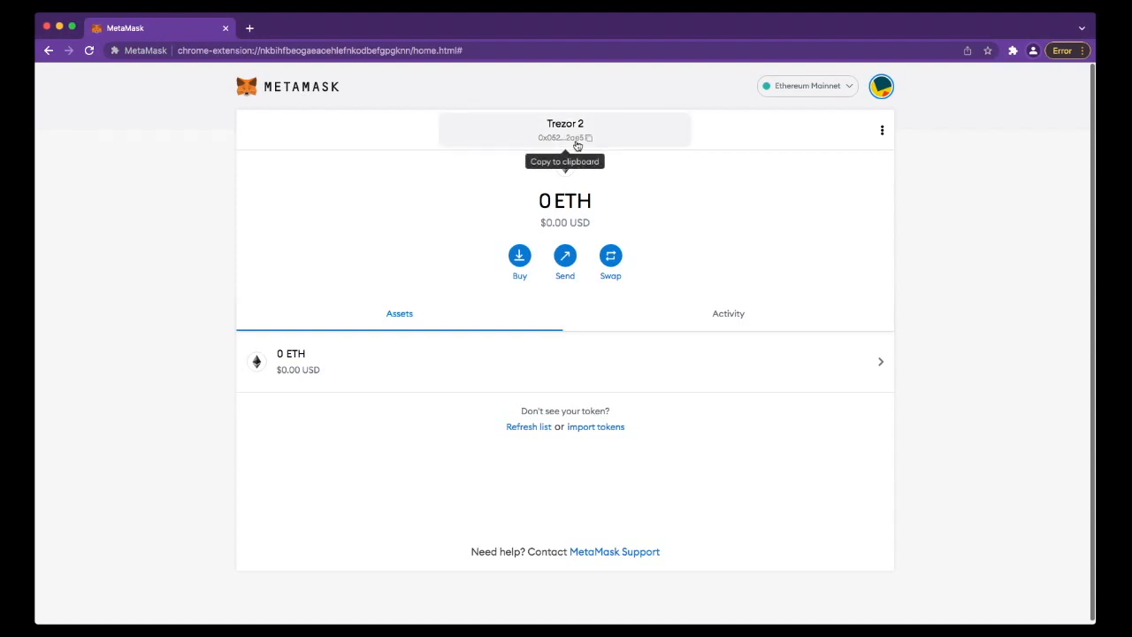
mouse_move(559, 130)
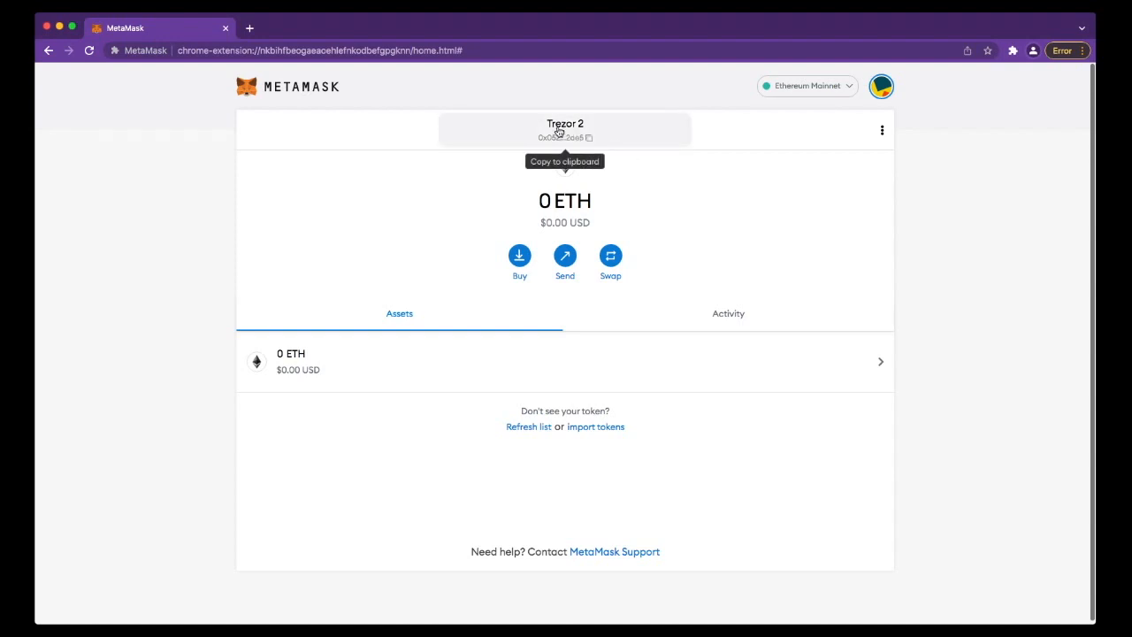
mouse_move(723, 183)
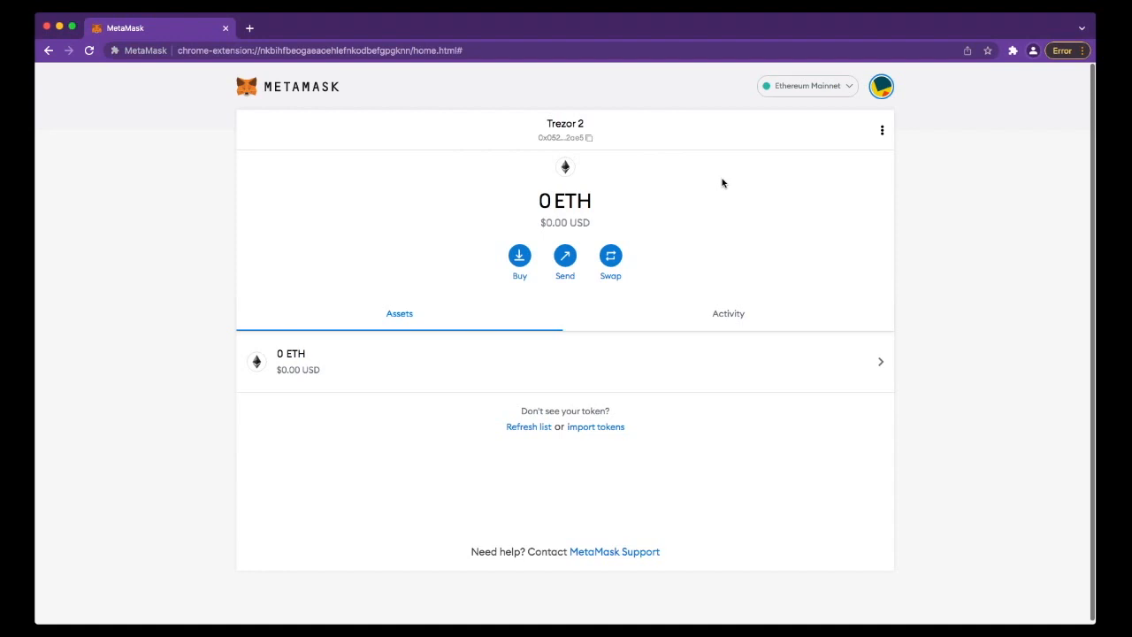
mouse_move(565, 137)
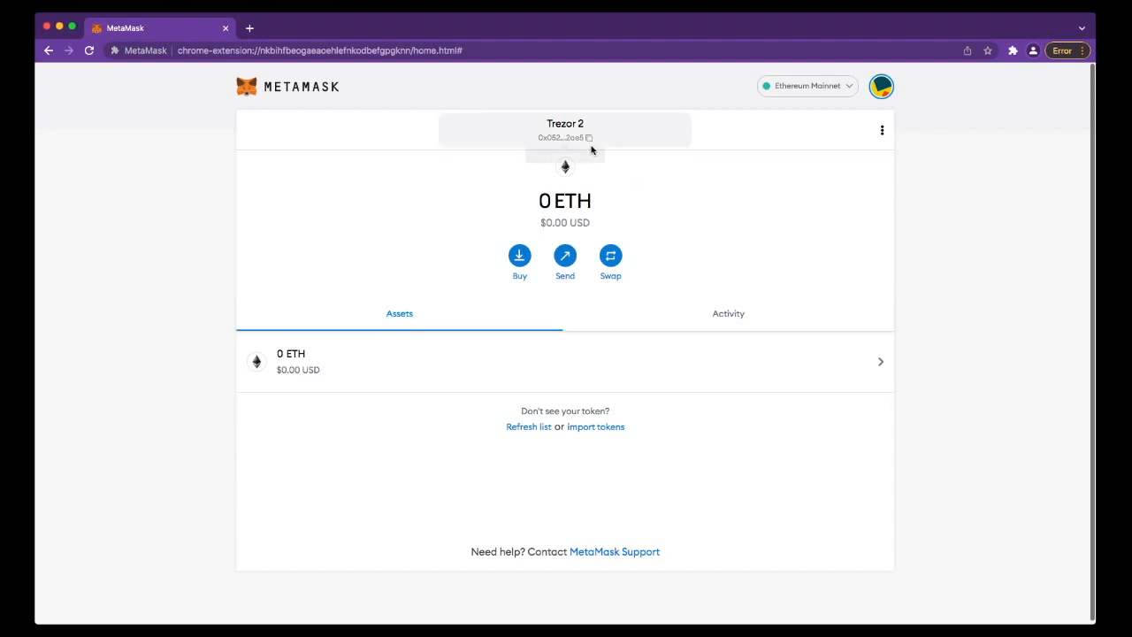
mouse_move(679, 153)
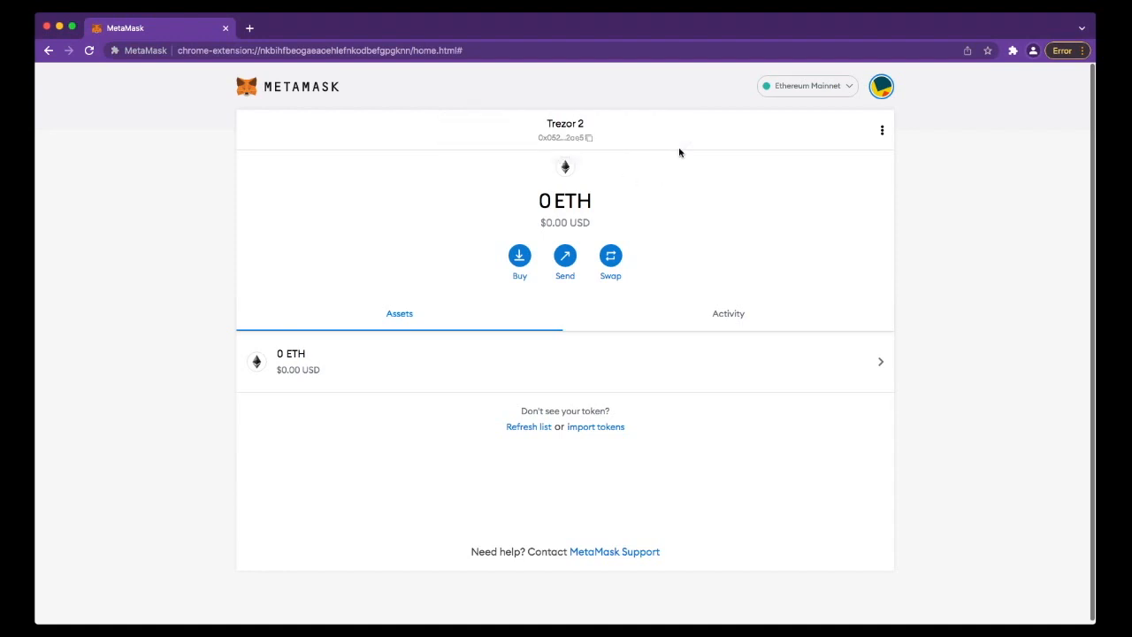
mouse_move(394, 129)
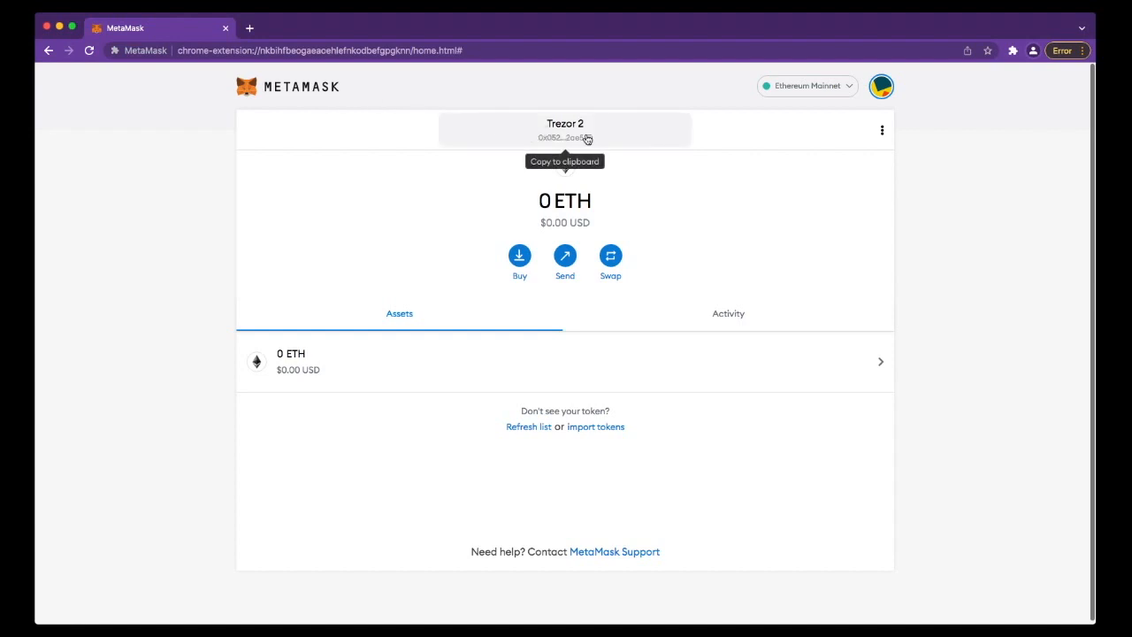
mouse_move(692, 216)
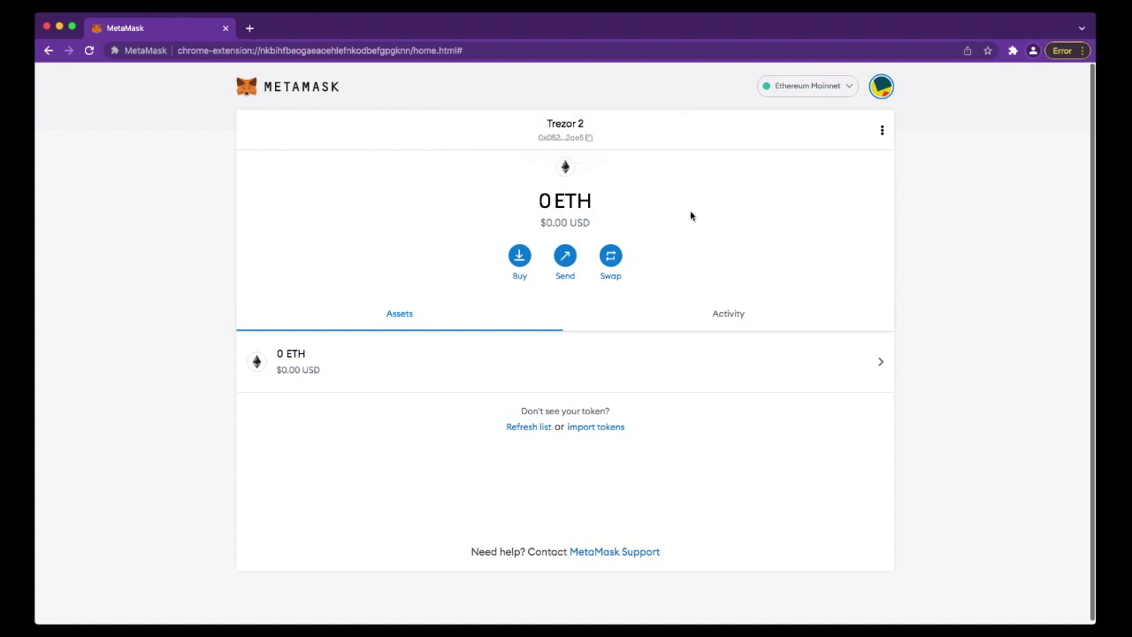
mouse_move(565, 130)
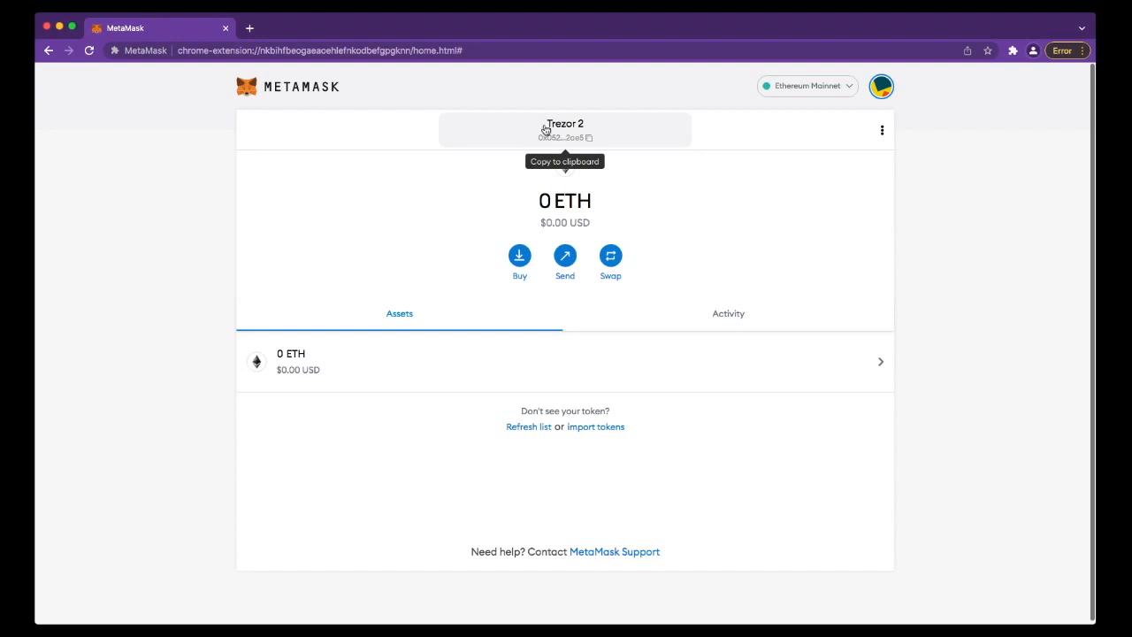